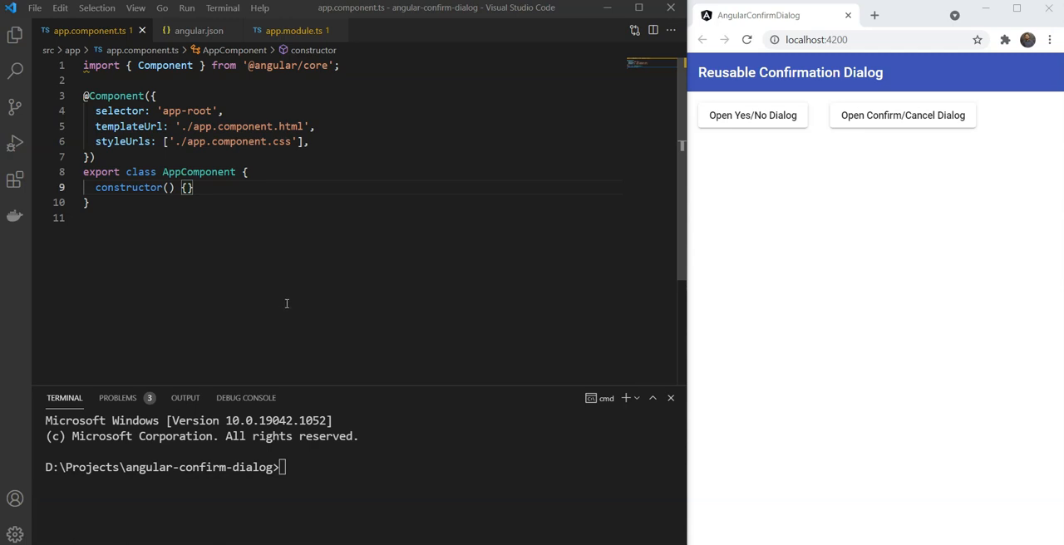
{"action": "mouse_move", "coordinate": [765, 227]}
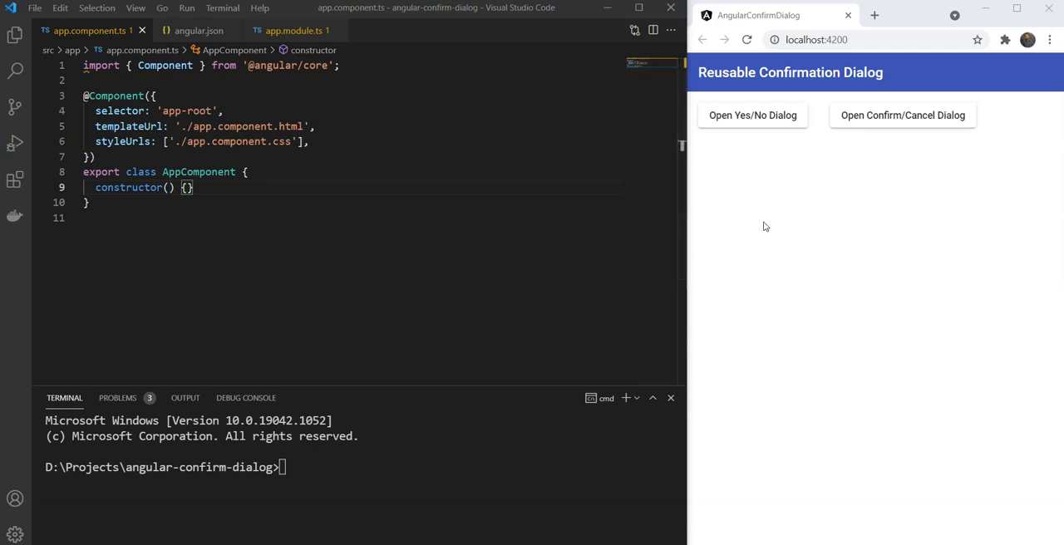
{"action": "mouse_move", "coordinate": [755, 153]}
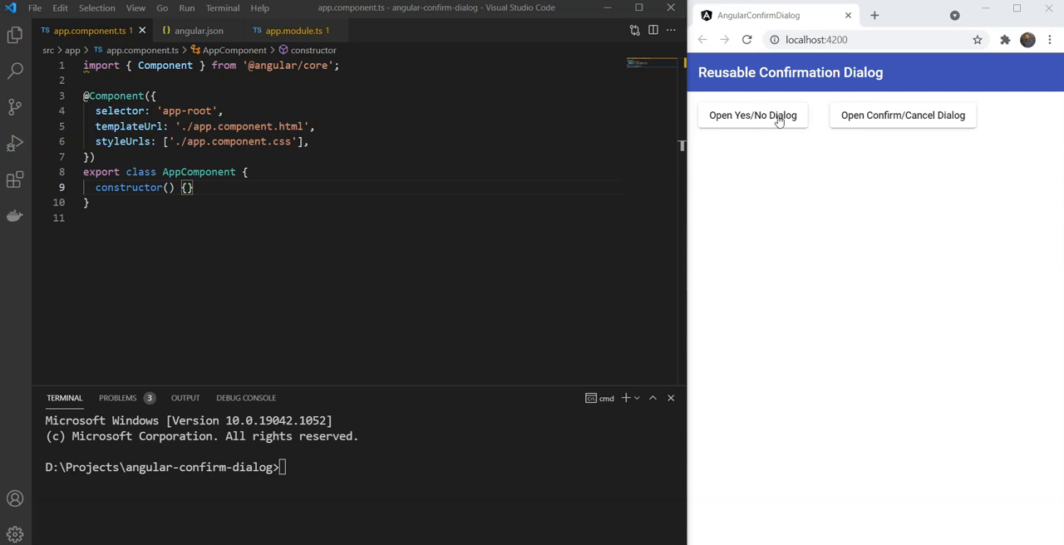
Step: Try the finished app's Yes/No and Confirm/Cancel confirmation dialogs in the browser
{"action": "left_click", "coordinate": [752, 115]}
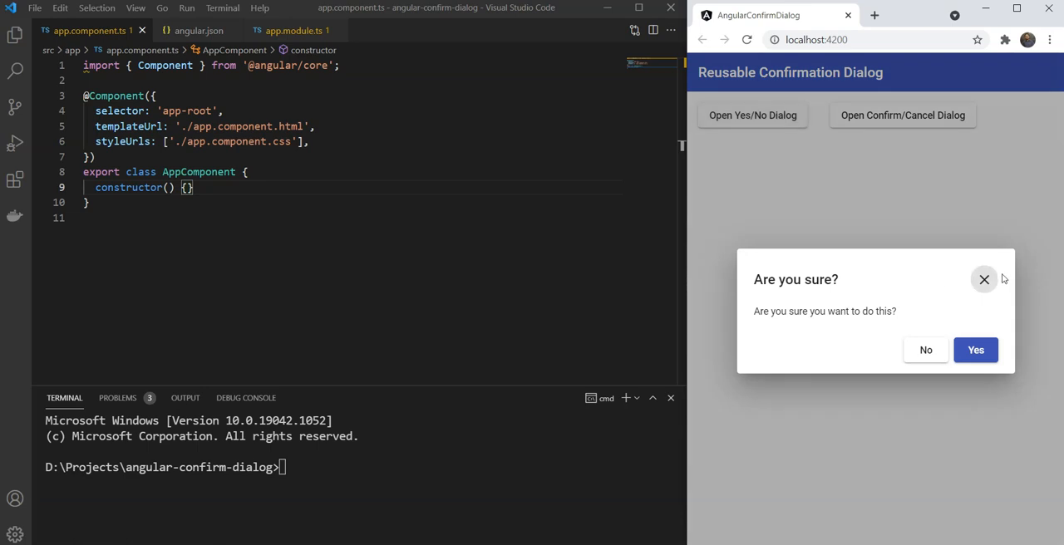
{"action": "left_click", "coordinate": [984, 279]}
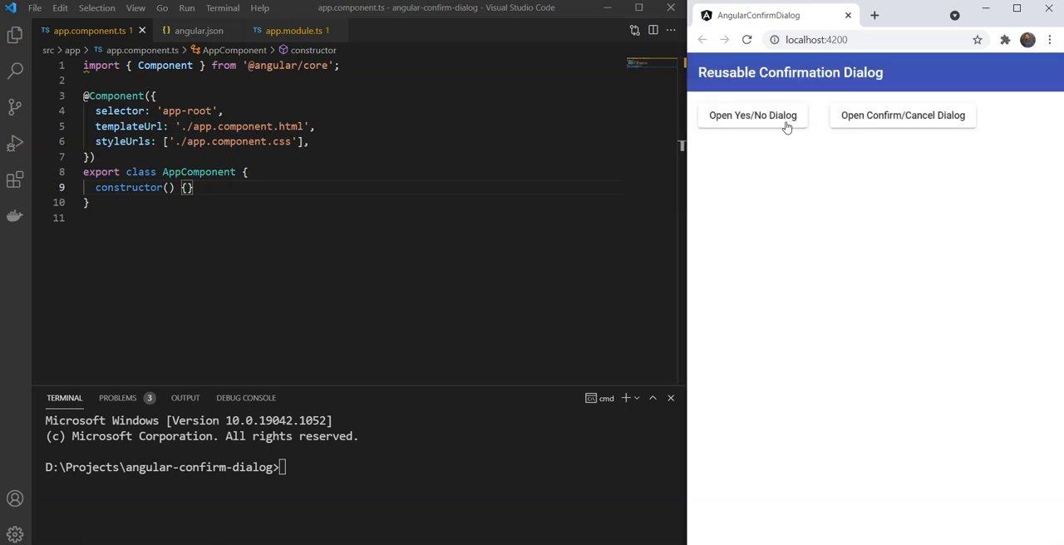
{"action": "left_click", "coordinate": [753, 115]}
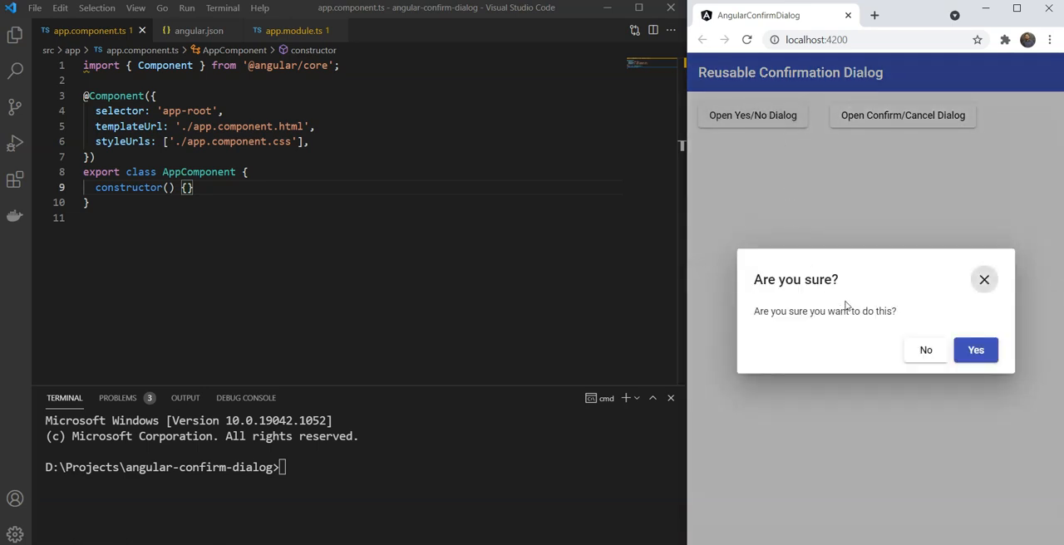
{"action": "mouse_move", "coordinate": [852, 294]}
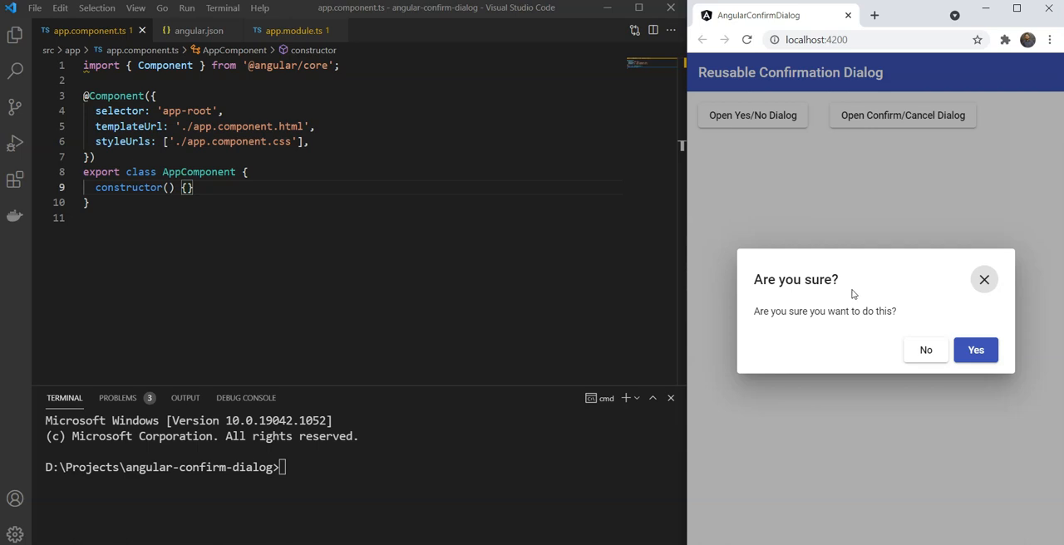
{"action": "mouse_move", "coordinate": [860, 315]}
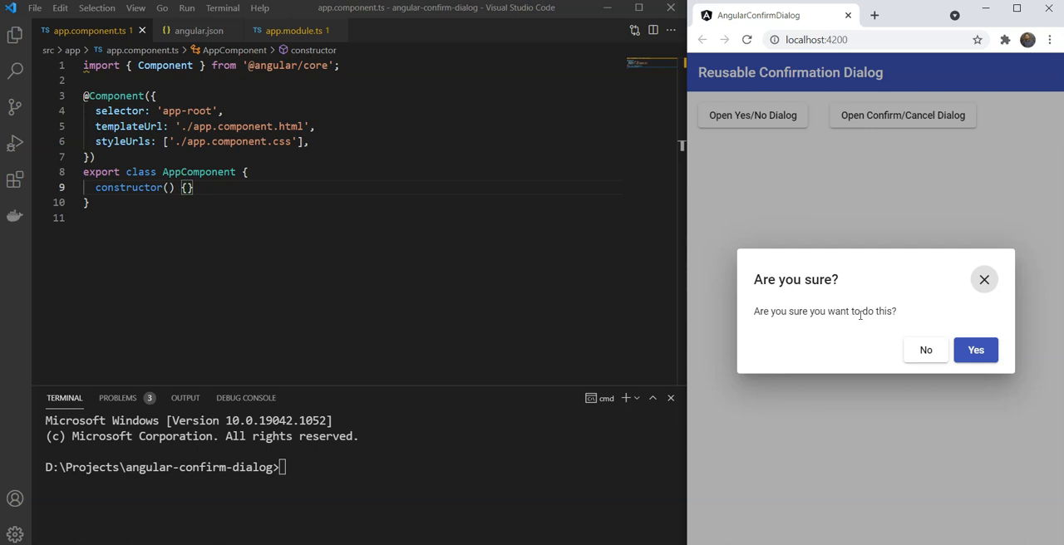
{"action": "mouse_move", "coordinate": [849, 321]}
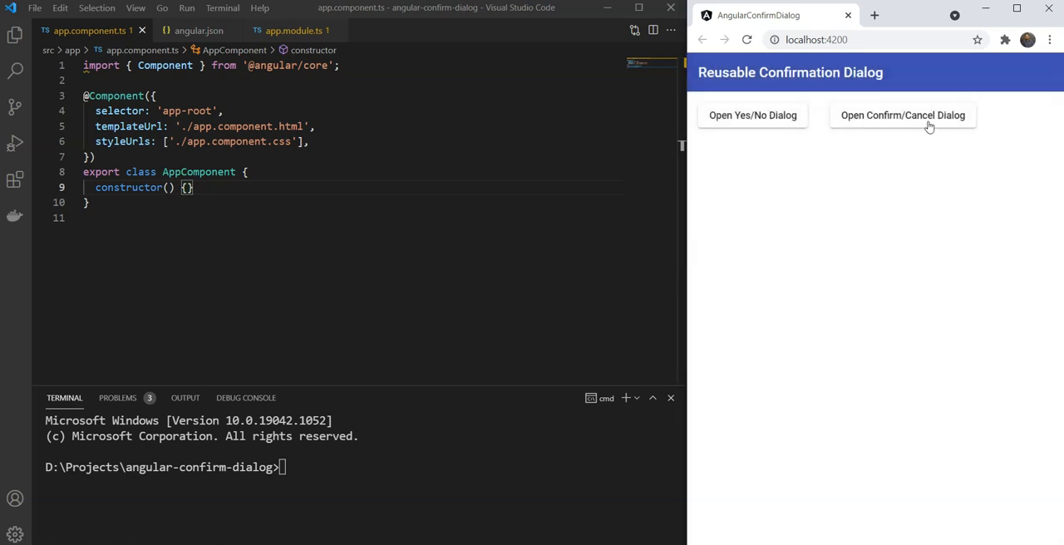
{"action": "left_click", "coordinate": [902, 115]}
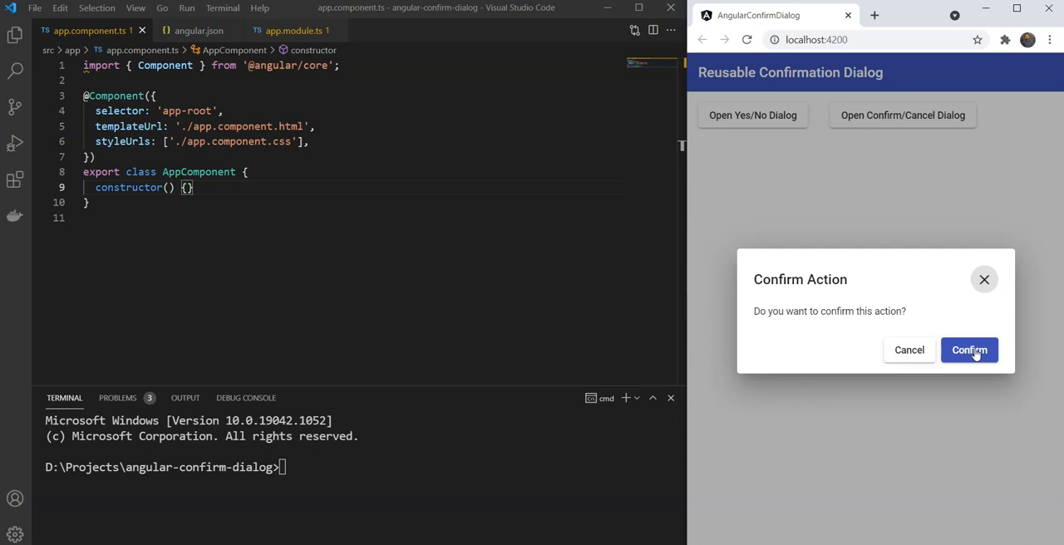
{"action": "left_click", "coordinate": [969, 350]}
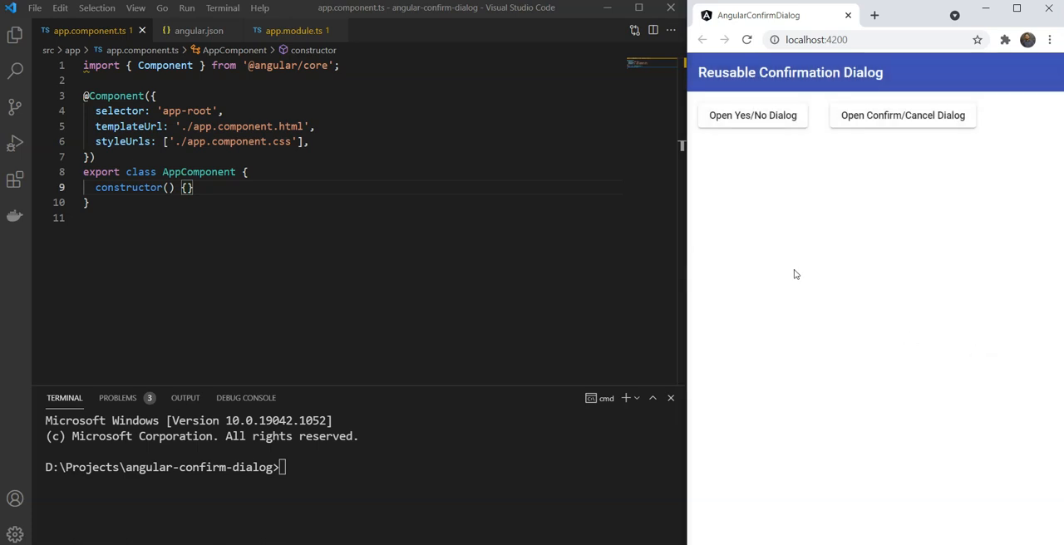
{"action": "mouse_move", "coordinate": [792, 276]}
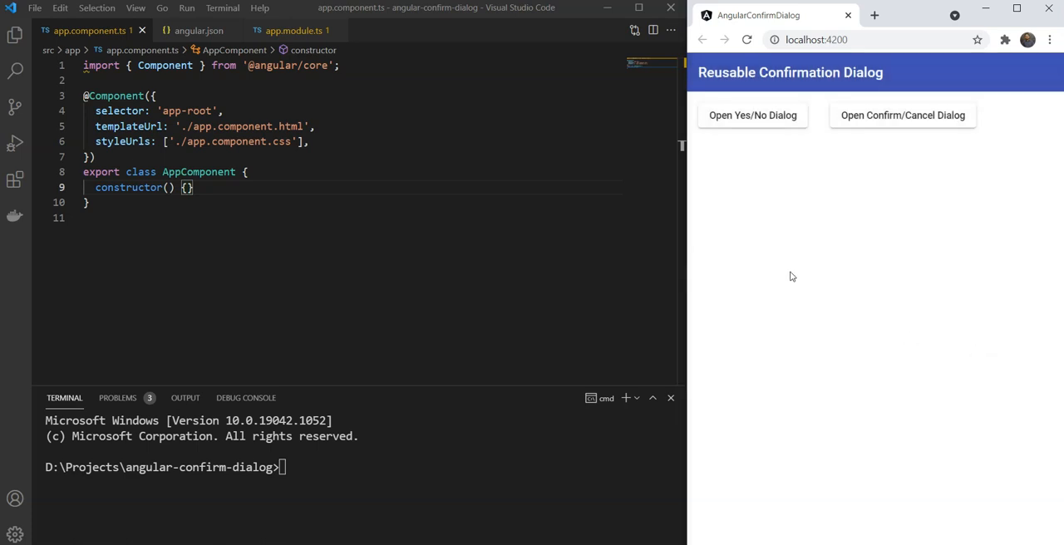
{"action": "mouse_move", "coordinate": [749, 123]}
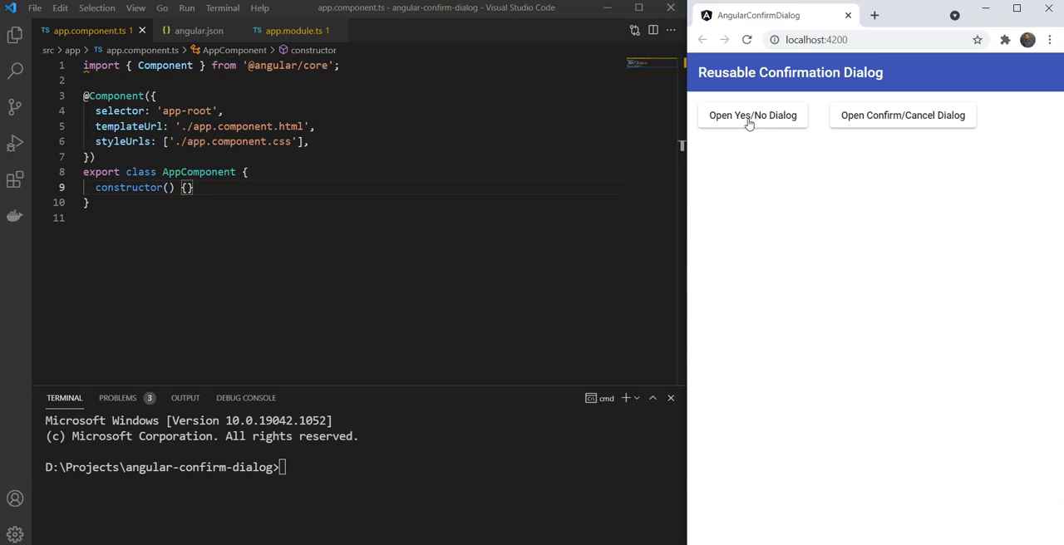
{"action": "left_click", "coordinate": [752, 115]}
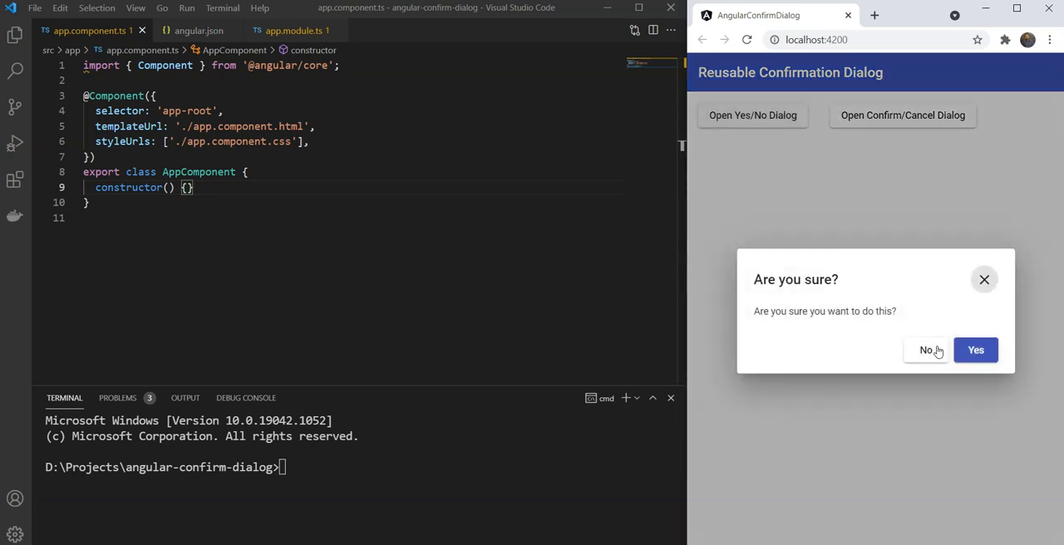
{"action": "left_click", "coordinate": [902, 115]}
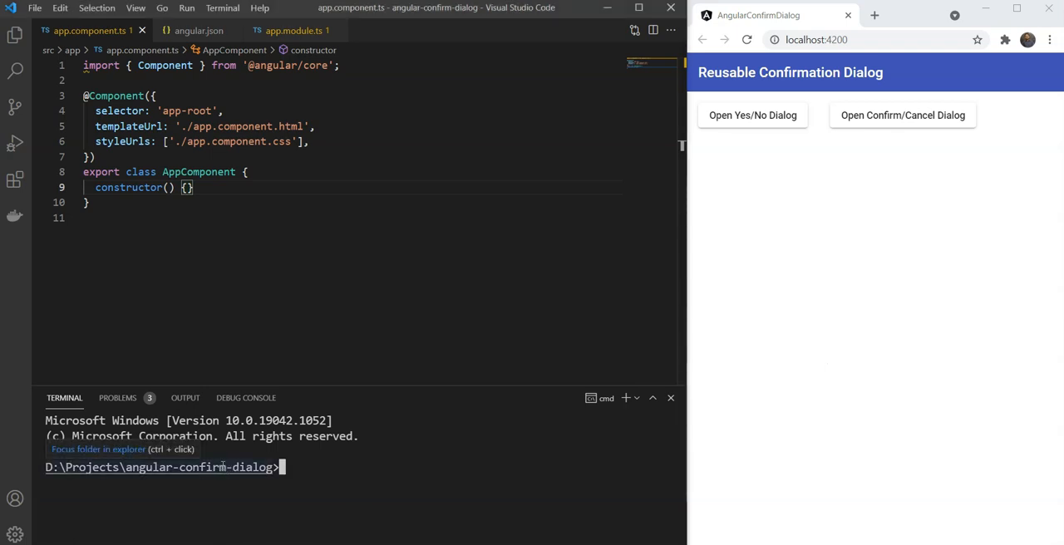
{"action": "type", "text": "ng add @angular/material"}
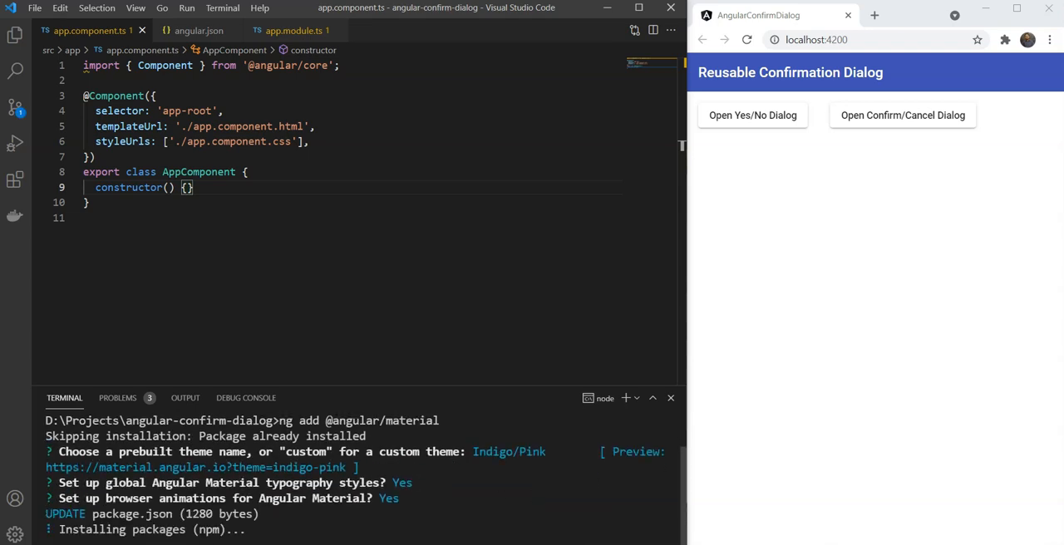
{"action": "left_click", "coordinate": [294, 31]}
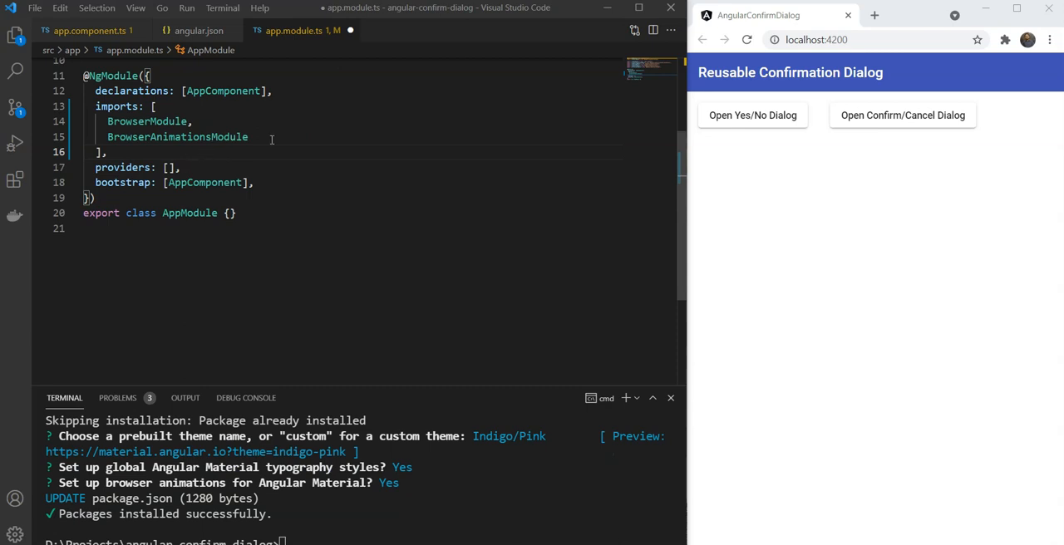
{"action": "type", "text": ","}
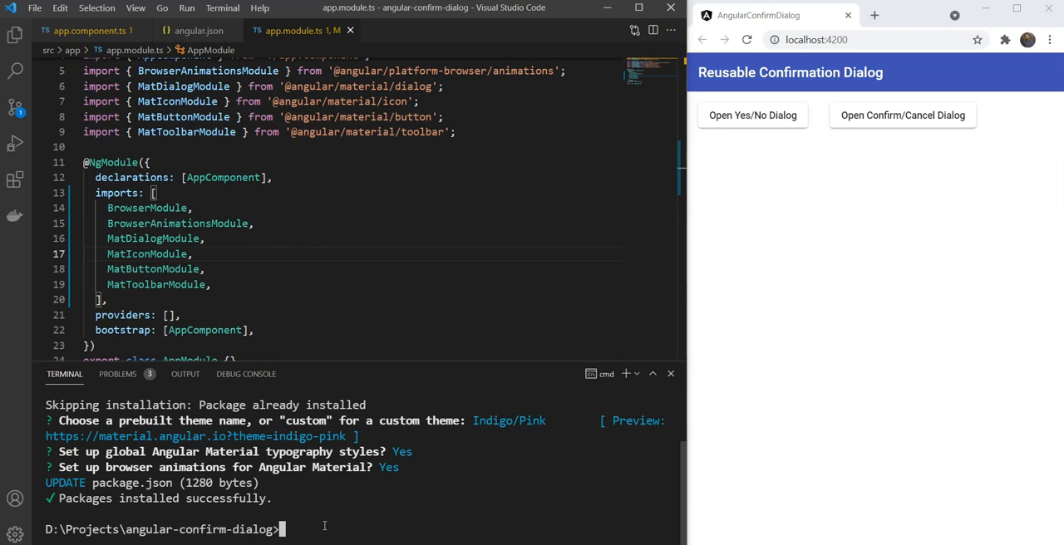
Step: Generate the dialog service with 'ng generate service services/dialog'
{"action": "type", "text": "ng generate"}
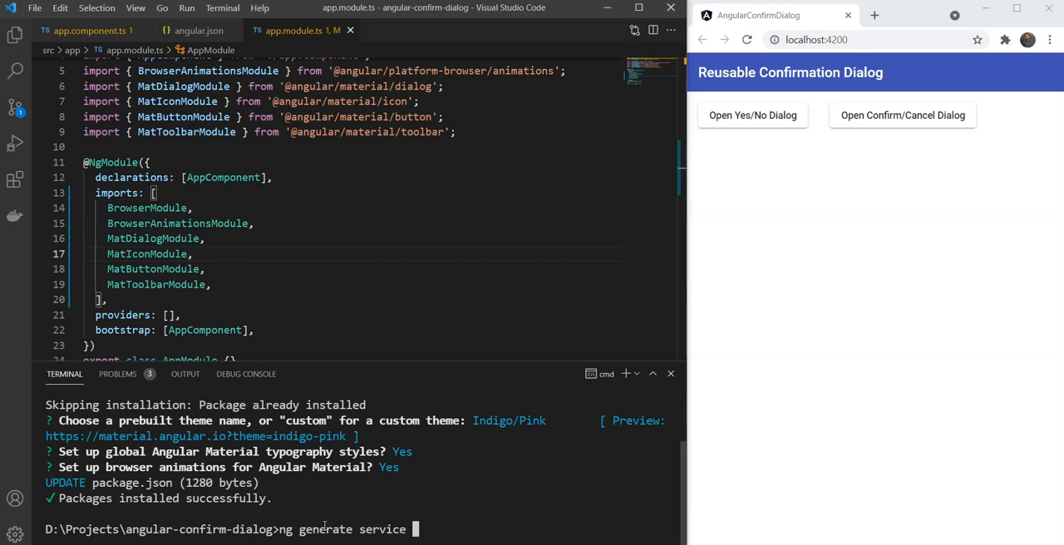
{"action": "type", "text": "services"}
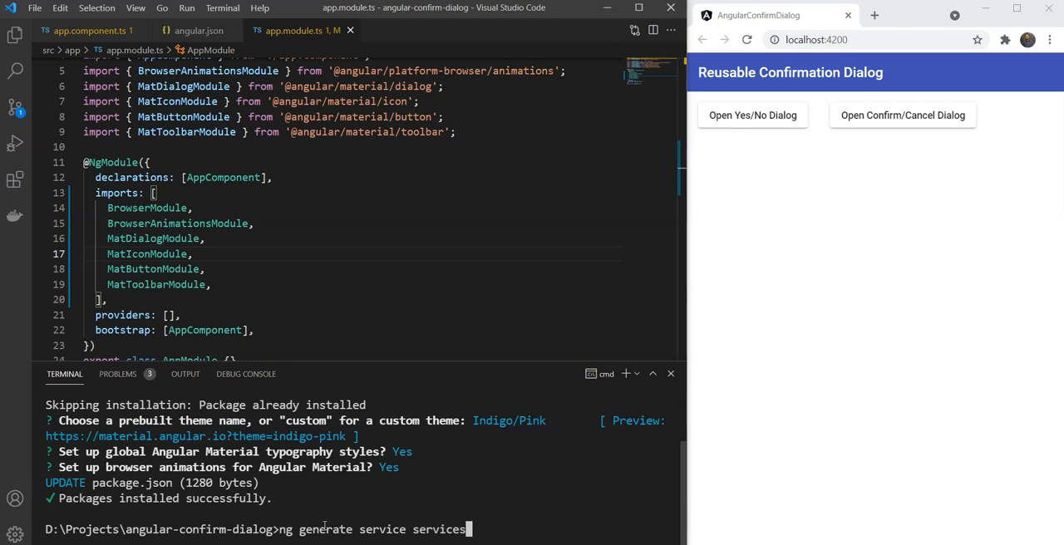
{"action": "type", "text": "/dialog"}
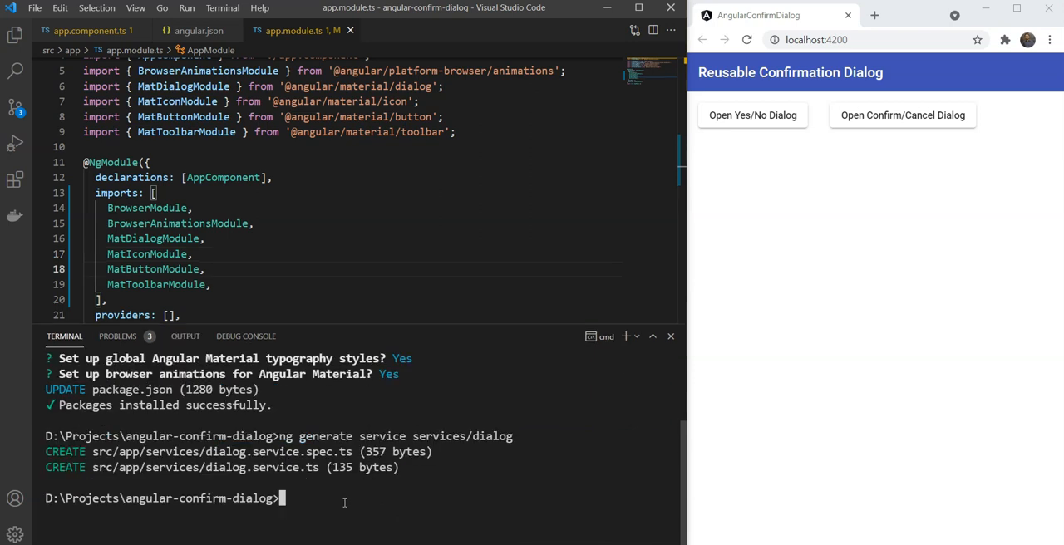
Step: Generate the confirm component with 'ng generate component dialogs/confirm', declared in the app module
{"action": "type", "text": "ng generate component"}
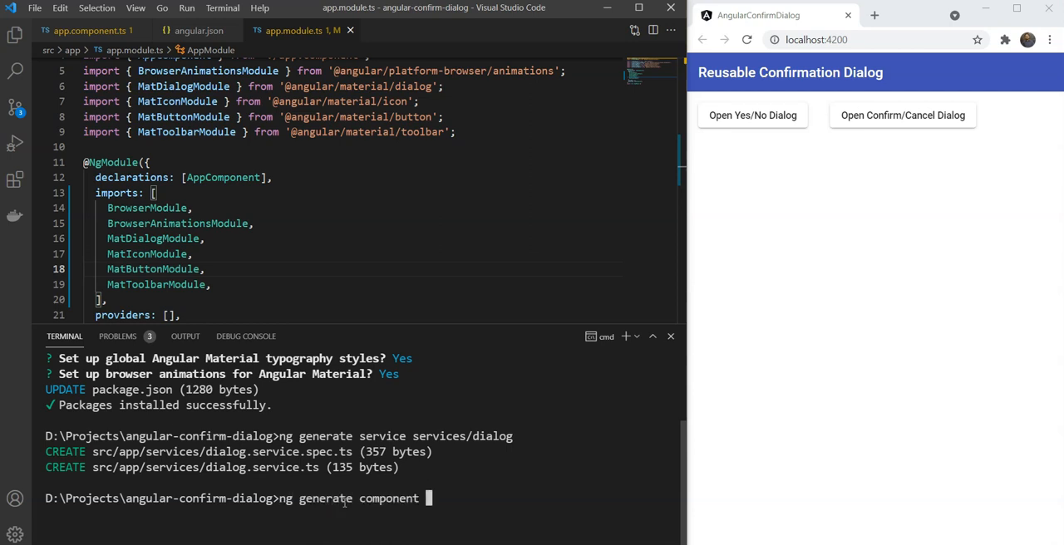
{"action": "type", "text": "dial"}
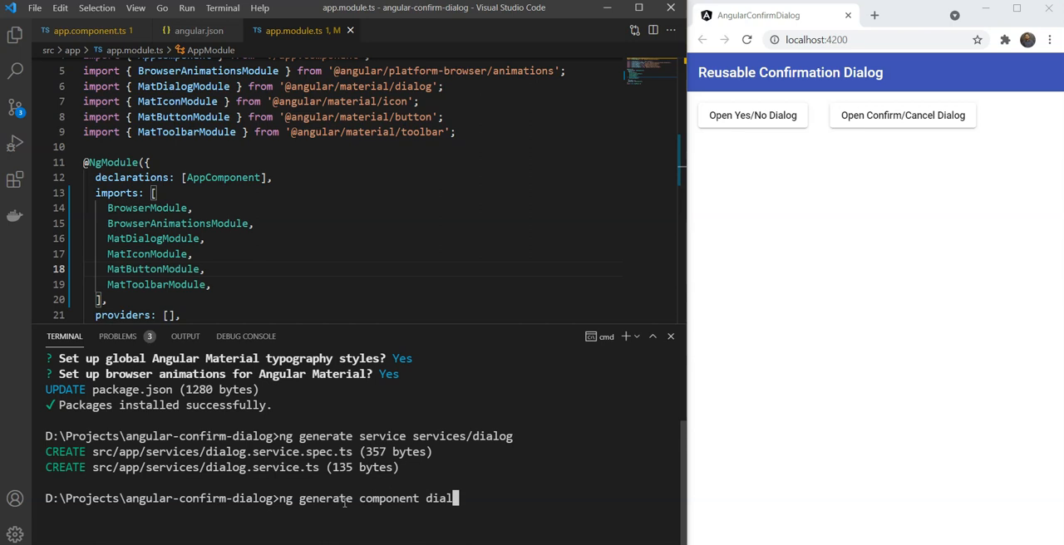
{"action": "type", "text": "ogs/"}
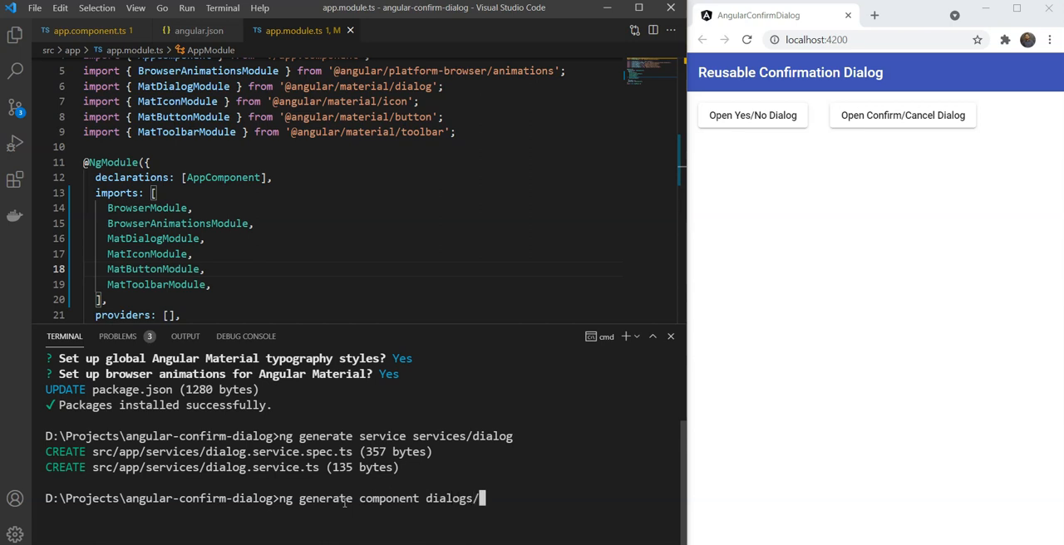
{"action": "type", "text": "confirm"}
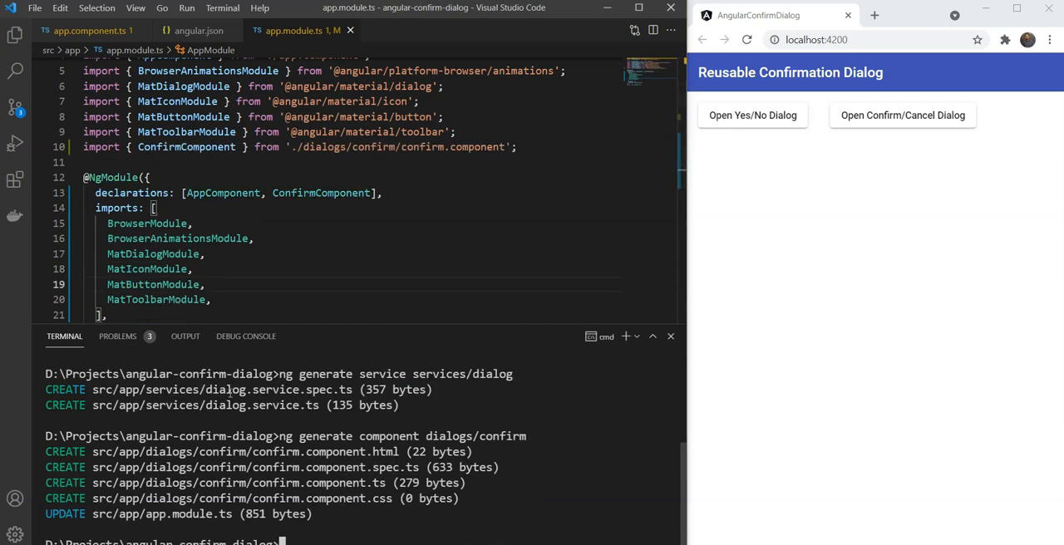
{"action": "left_click", "coordinate": [206, 254]}
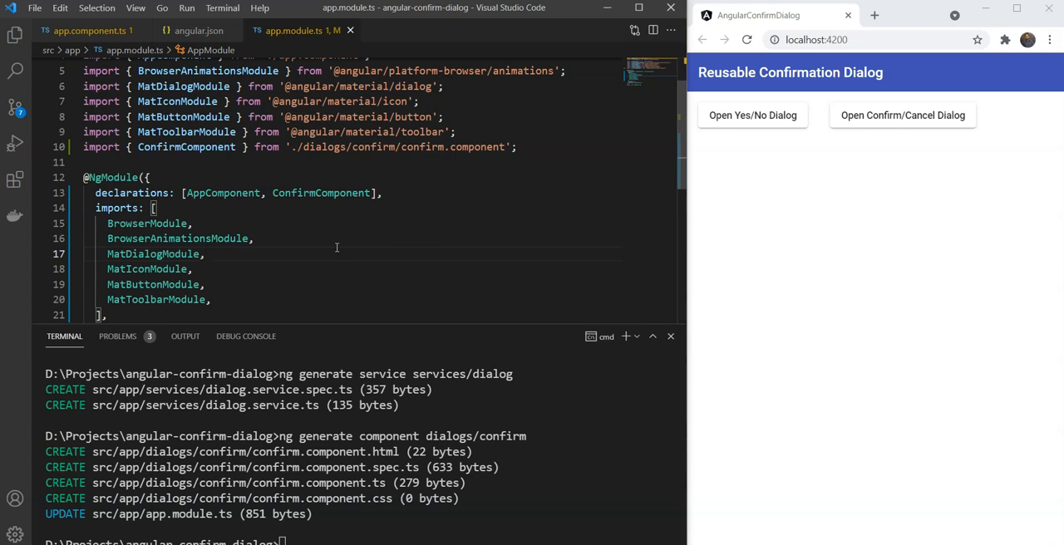
Step: Jump to confirm.component.html and add a <div class="header"> container
{"action": "key", "text": "Ctrl+p"}
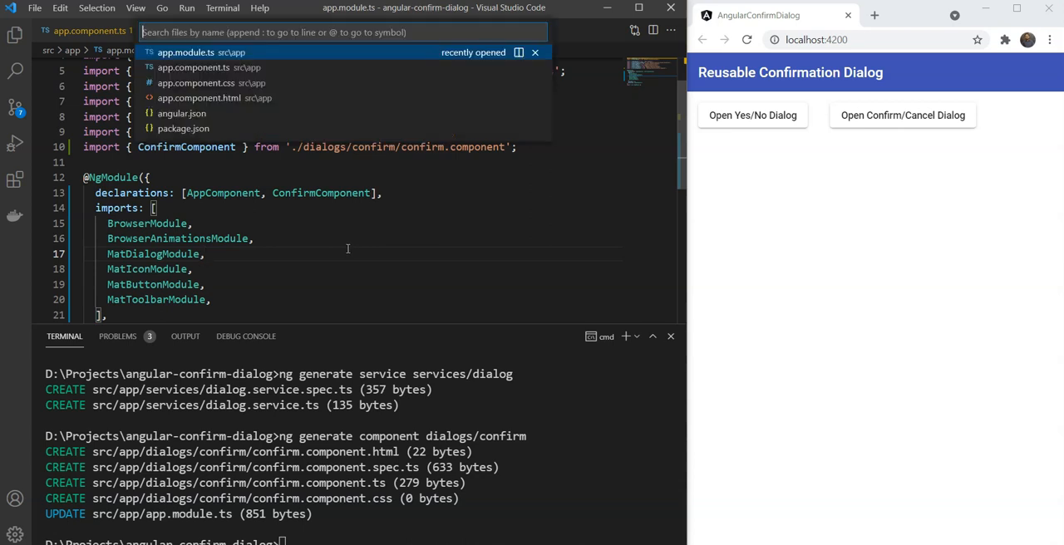
{"action": "type", "text": "confirm"}
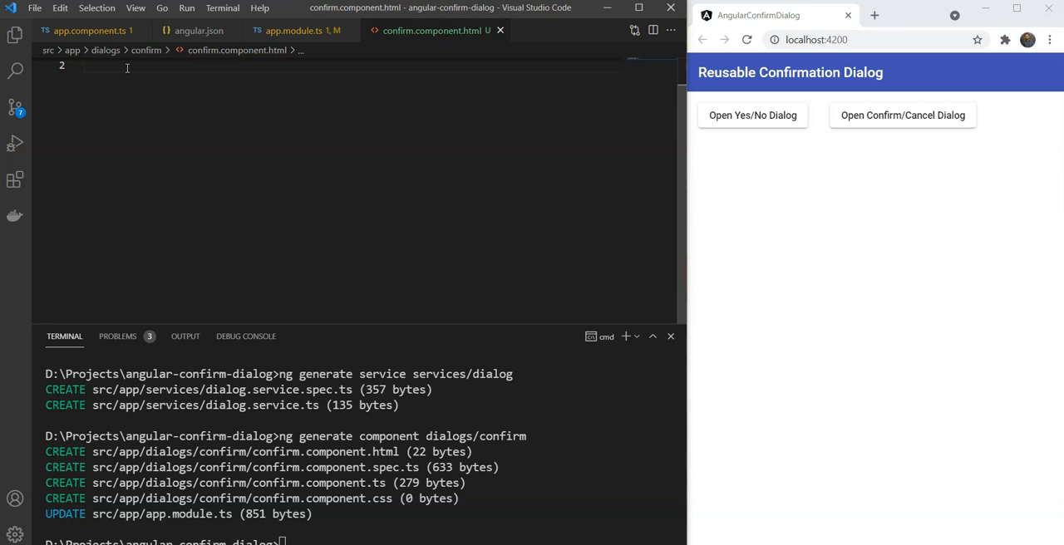
{"action": "type", "text": "<div>"}
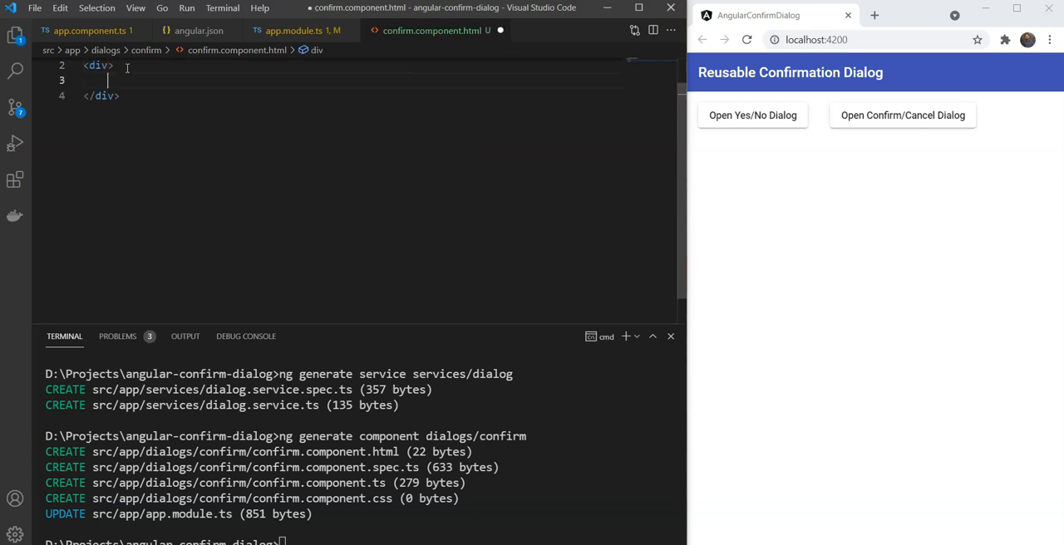
{"action": "type", "text": "class"}
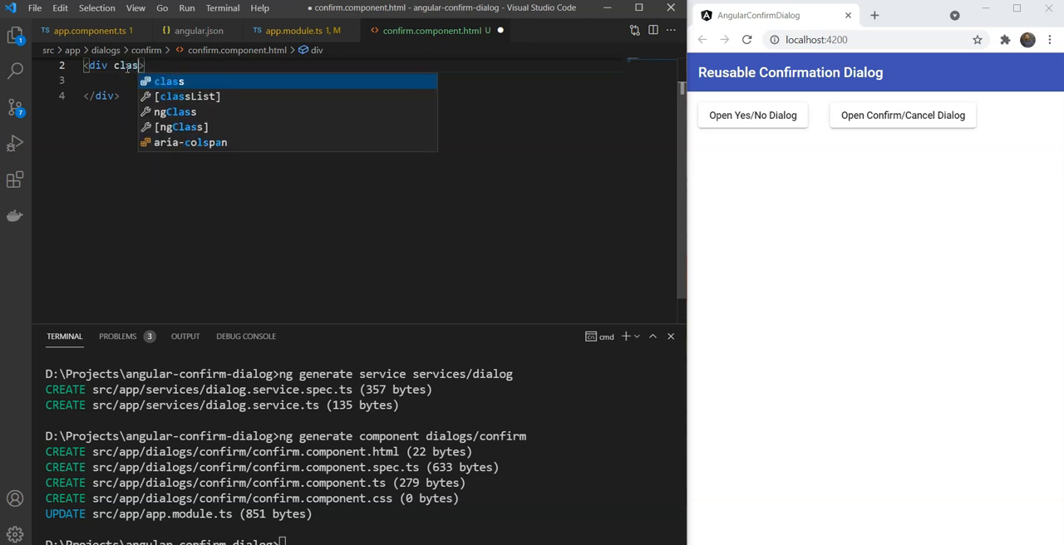
{"action": "type", "text": "=\"head\""}
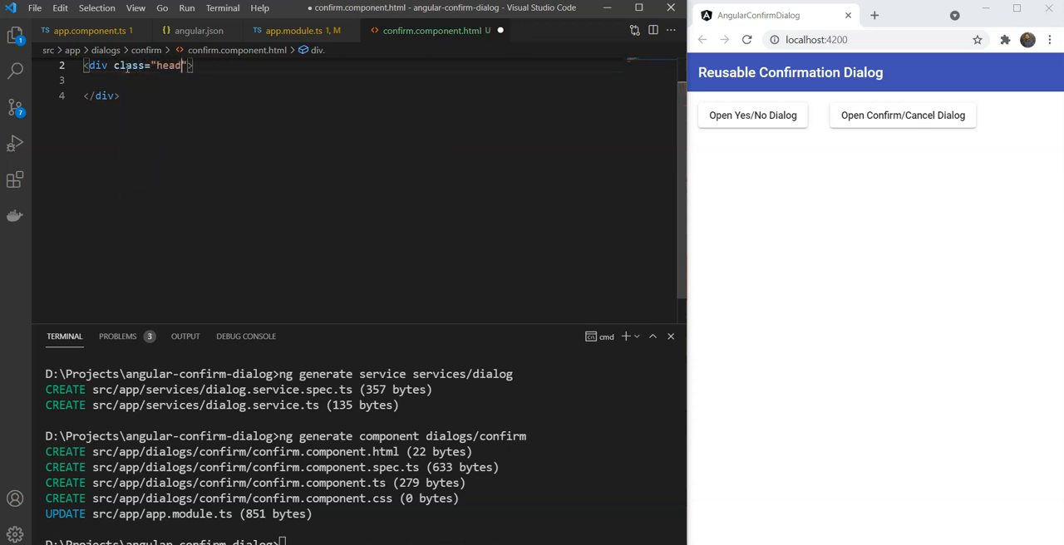
Step: Add a .header rule with display flex, justify-content space-between and align-items center in confirm.component.css
{"action": "type", "text": "er"}
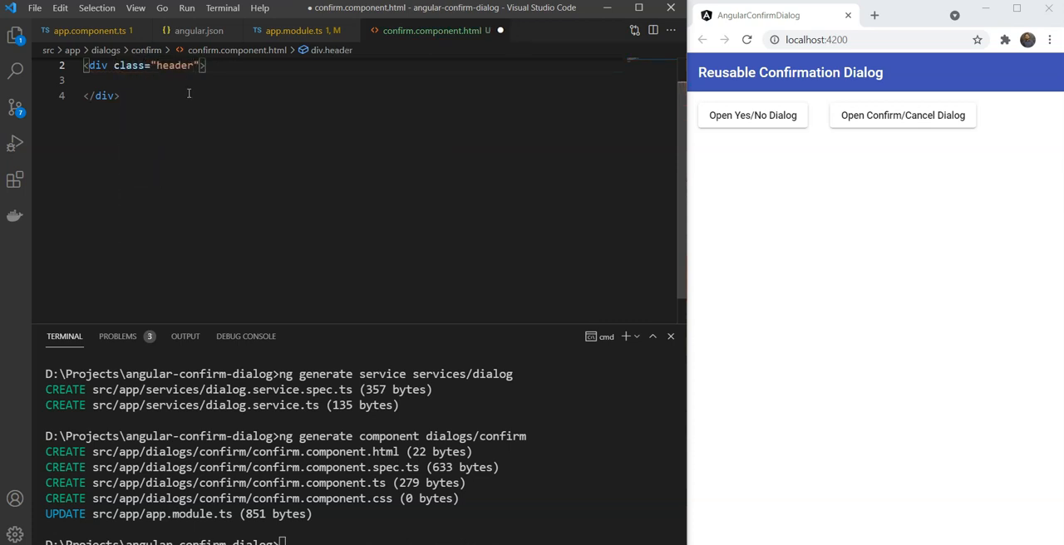
{"action": "left_click", "coordinate": [553, 31]}
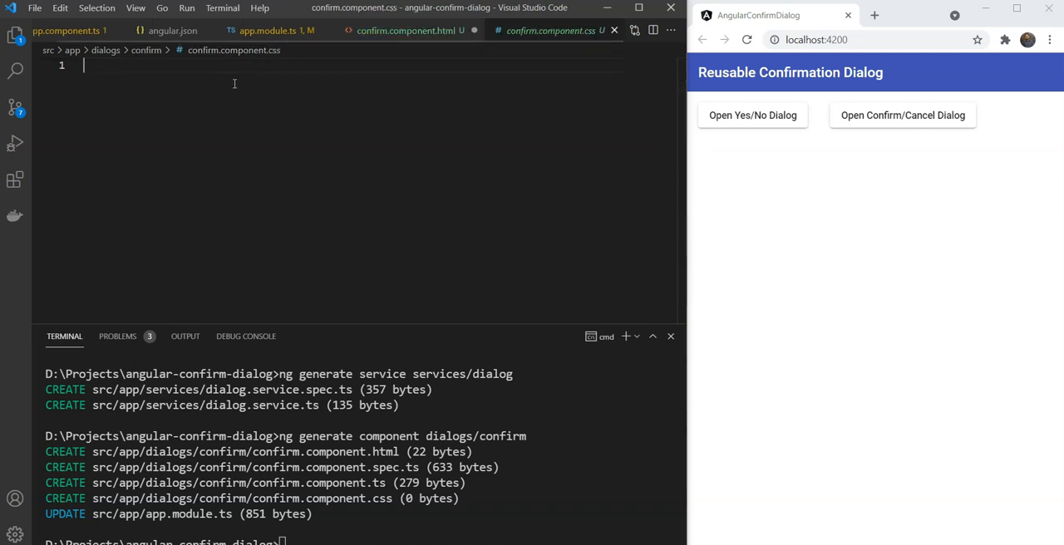
{"action": "type", "text": ".header {"}
{"action": "type", "text": "display: flex;"}
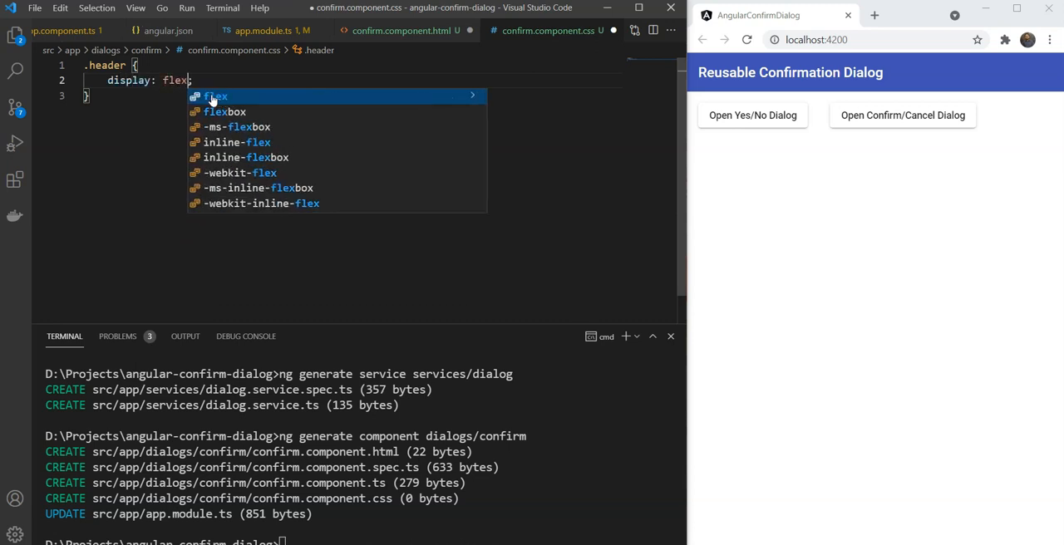
{"action": "type", "text": "justify-content: ;"}
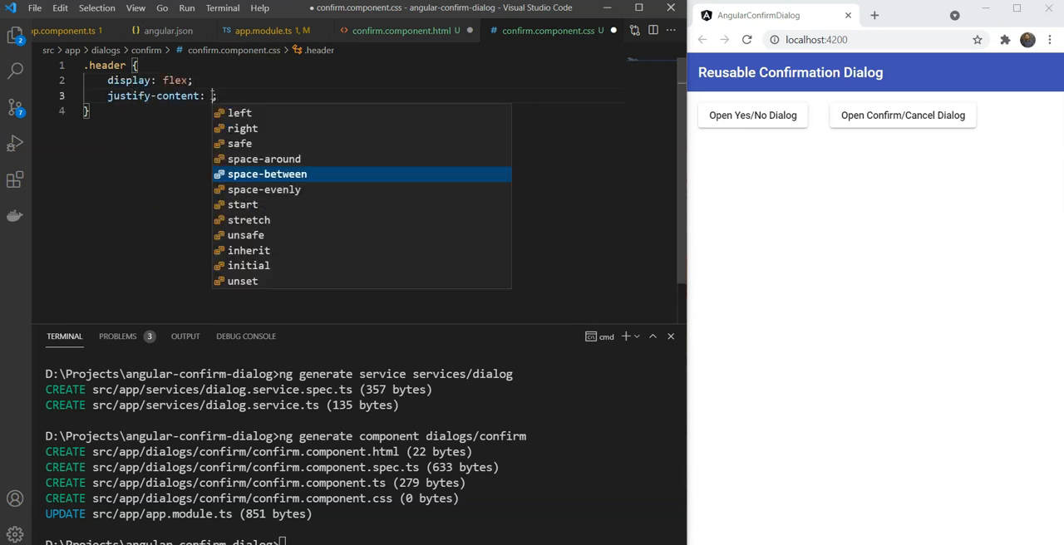
{"action": "type", "text": "space-between"}
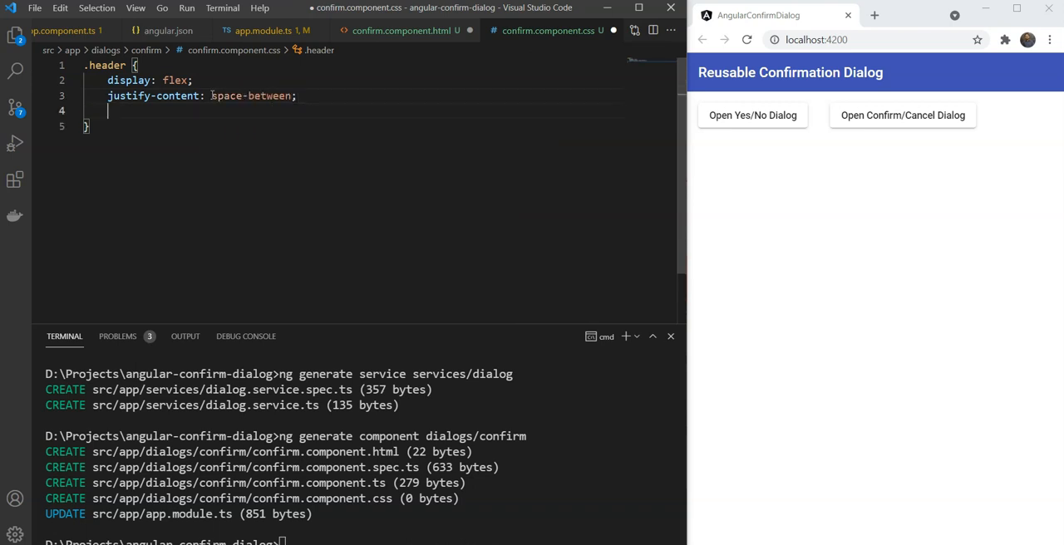
{"action": "type", "text": "align-items: center;"}
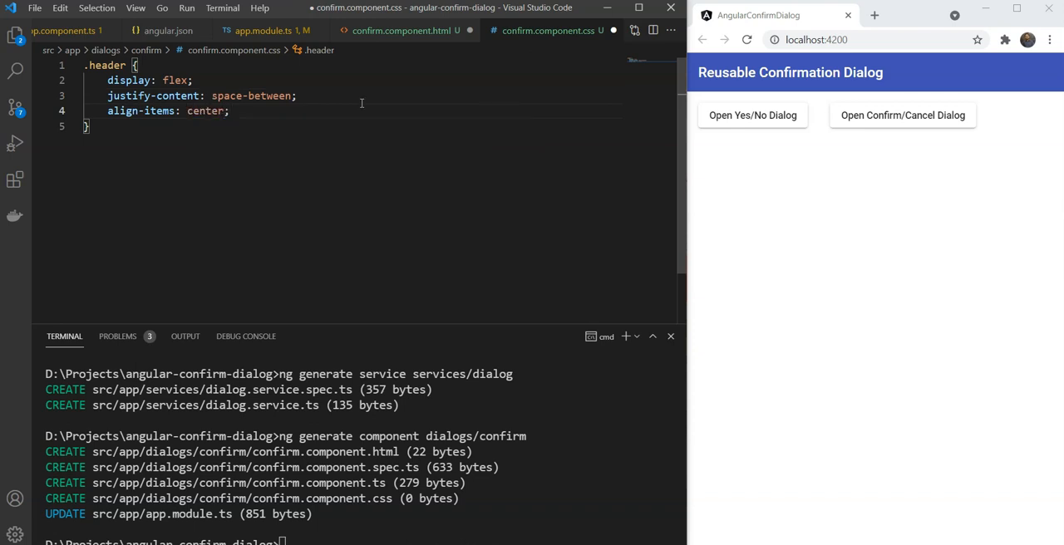
Step: Add an <h2>Title</h2> heading inside the header of the confirm template
{"action": "left_click", "coordinate": [400, 31]}
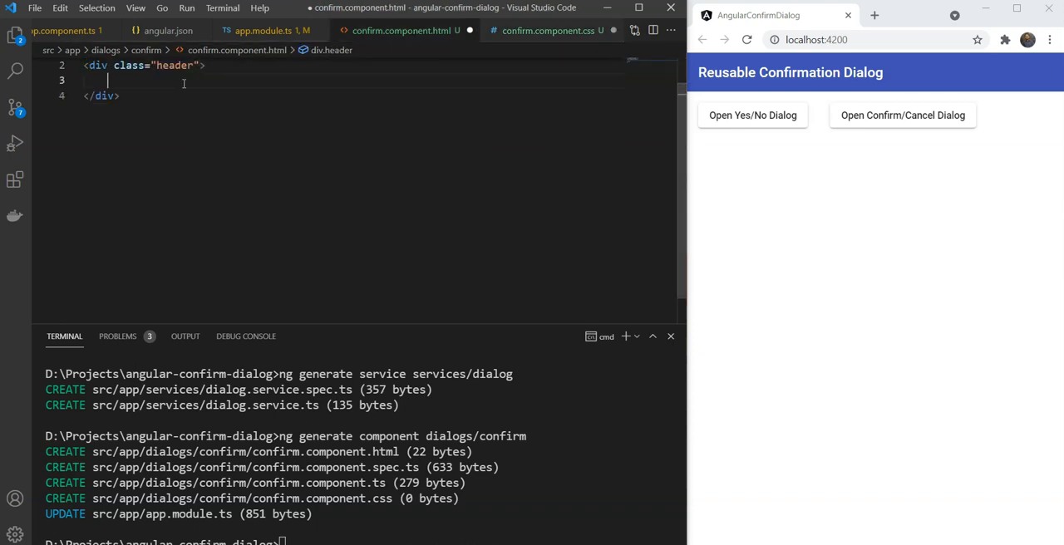
{"action": "type", "text": "<"}
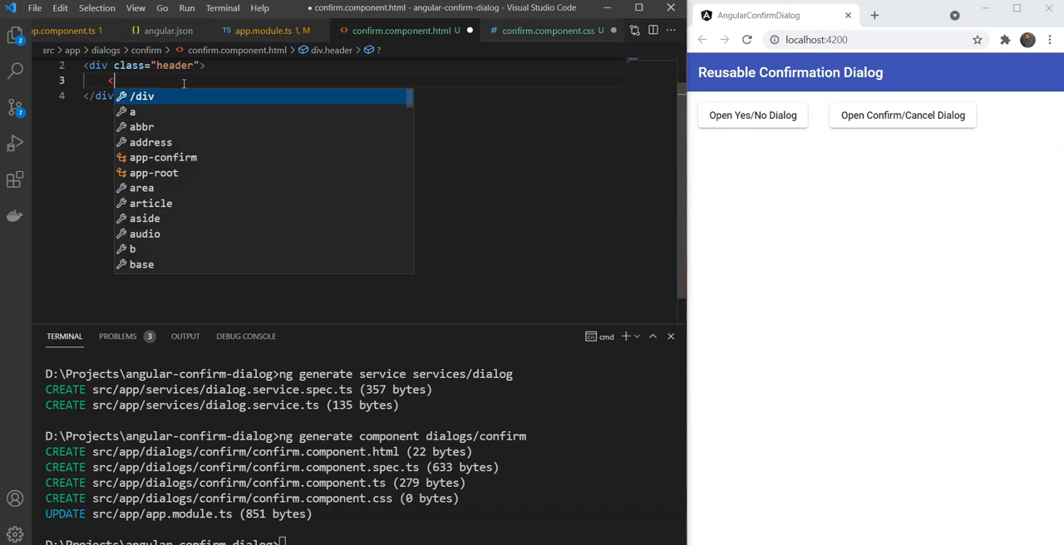
{"action": "type", "text": "h2></h2>"}
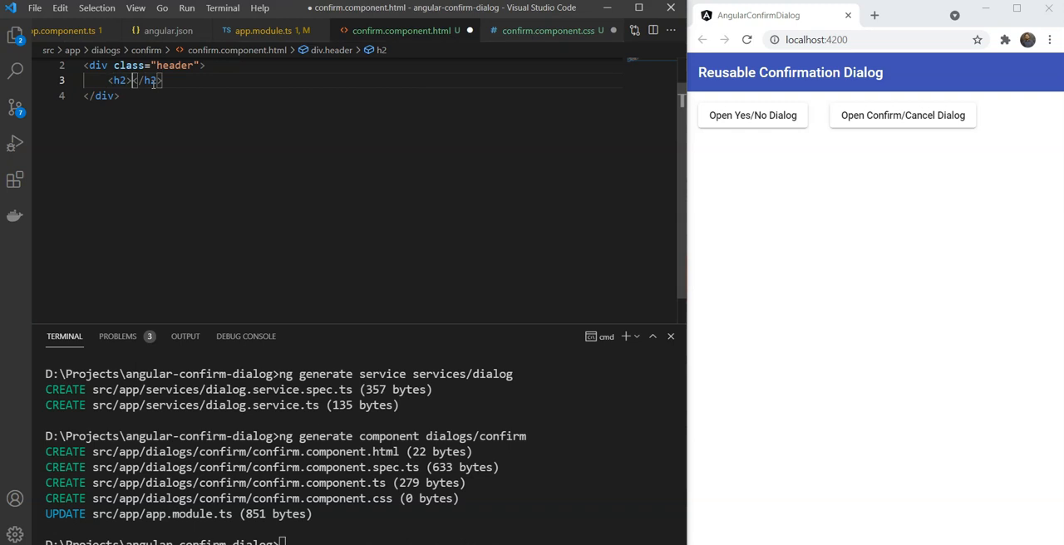
{"action": "type", "text": "Title"}
{"action": "type", "text": "<"}
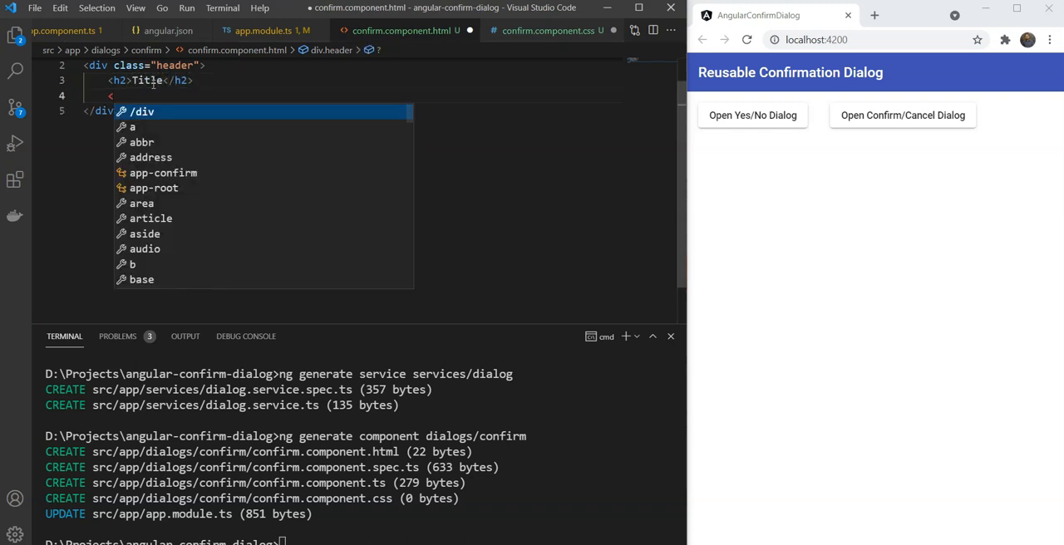
Step: Add a mat-icon-button with a close mat-icon that closes the dialog with [mat-dialog-close]="false"
{"action": "type", "text": "button"}
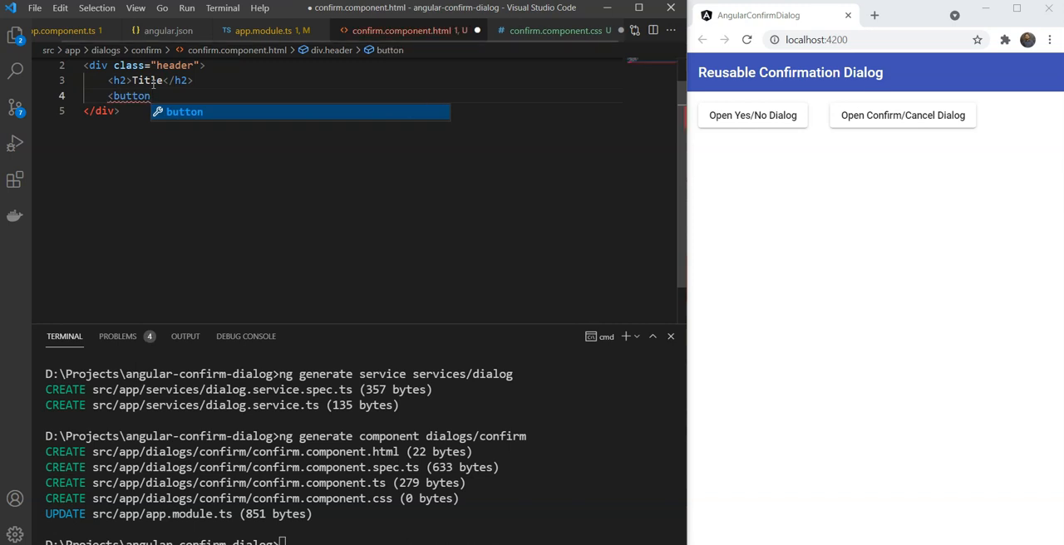
{"action": "type", "text": "mat-icon-button></button>"}
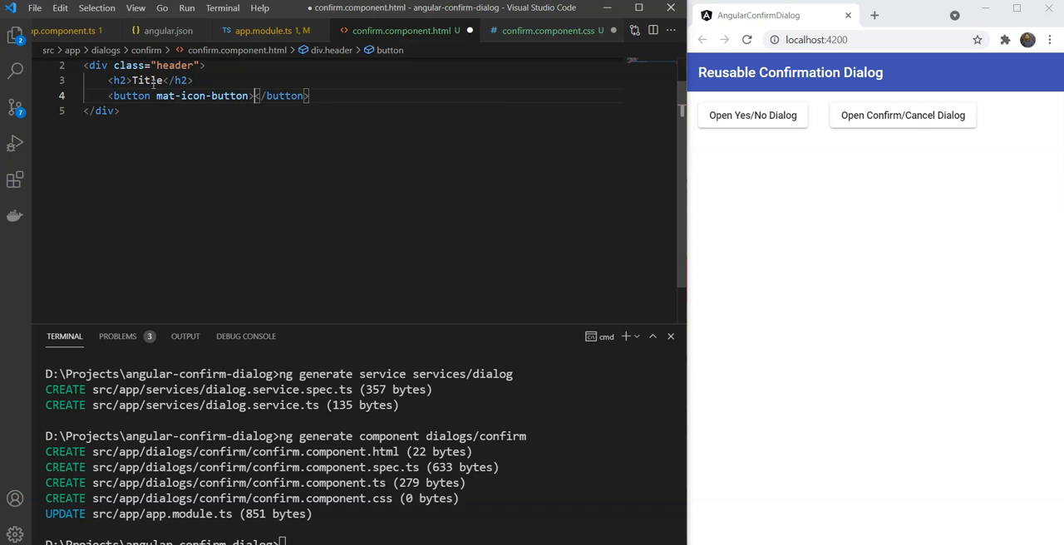
{"action": "type", "text": "<mat-icon>close</mat-icon>"}
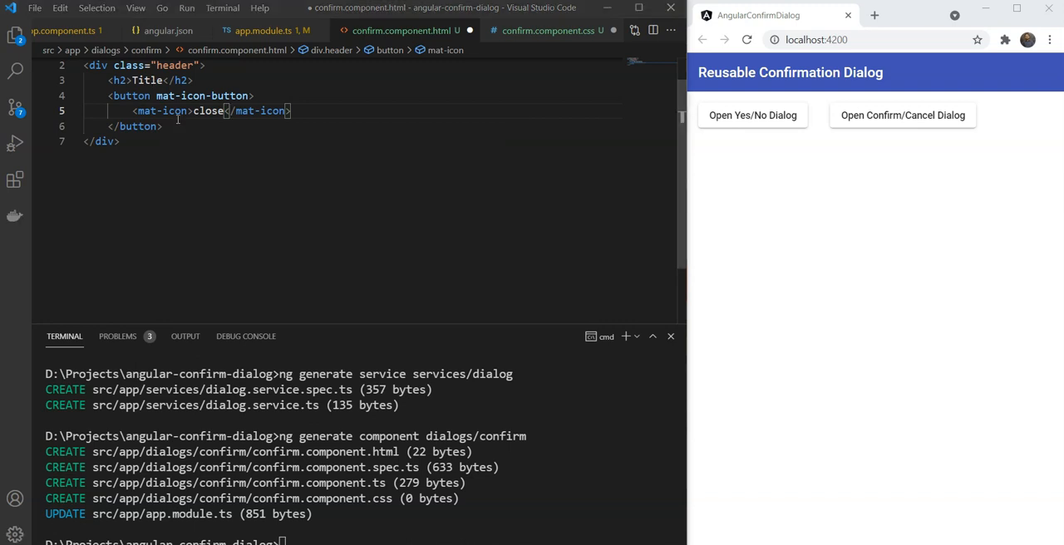
{"action": "mouse_move", "coordinate": [181, 121]}
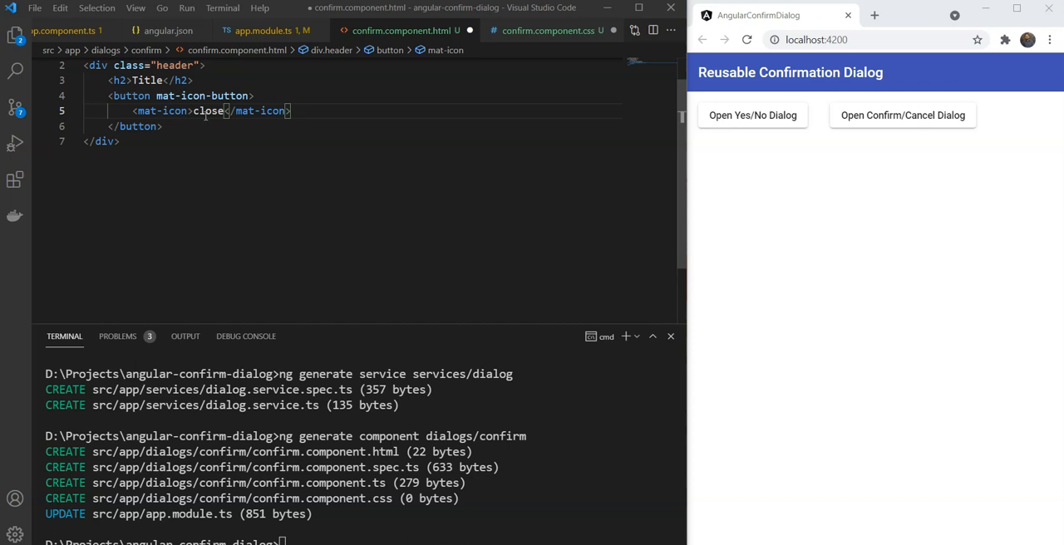
{"action": "type", "text": "[m"}
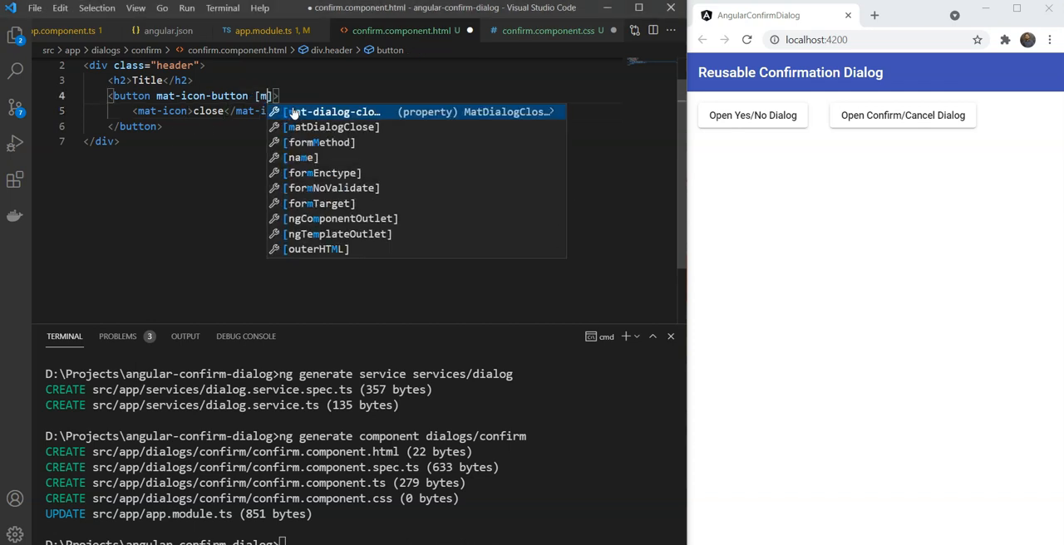
{"action": "key", "text": "Tab"}
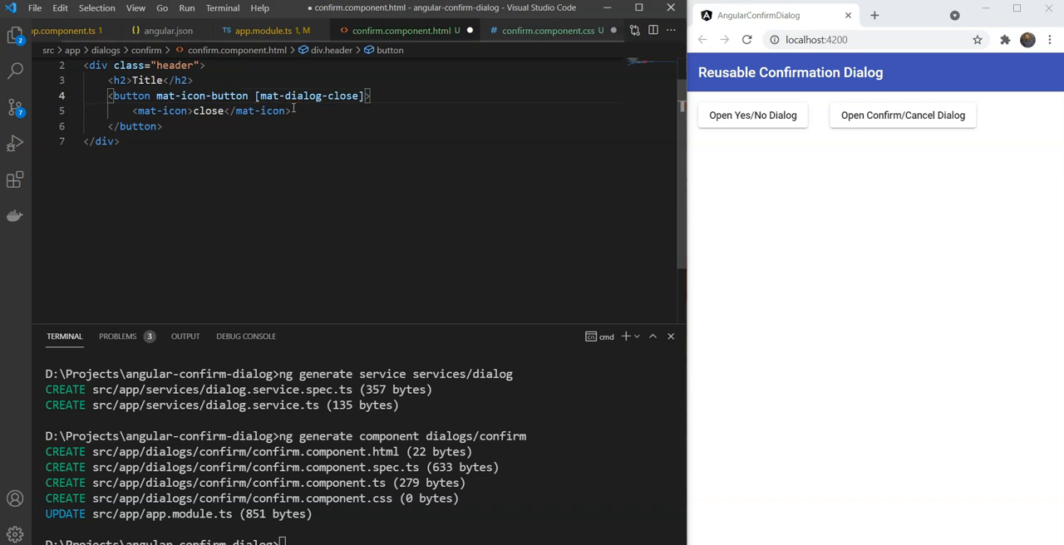
{"action": "type", "text": "=\"\""}
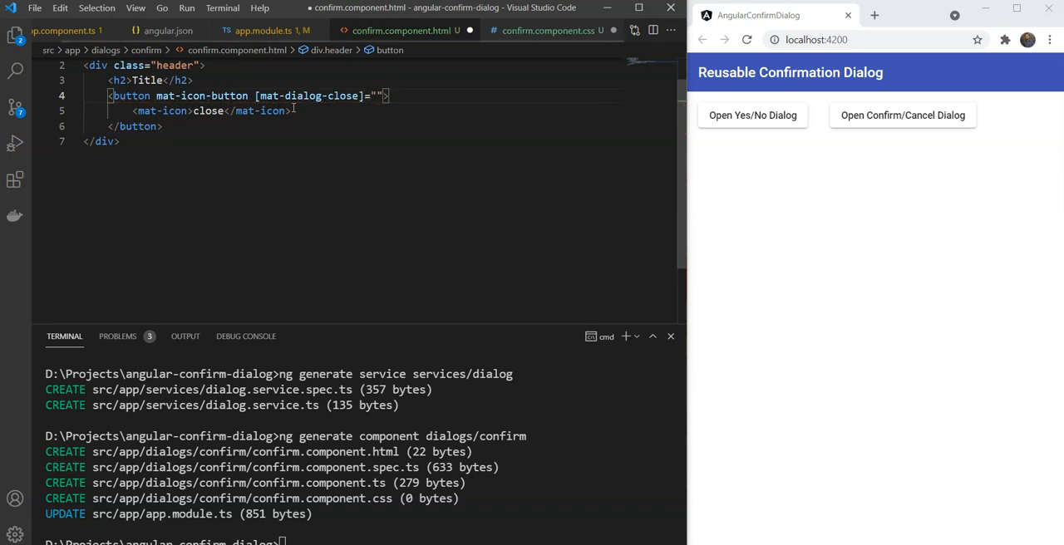
{"action": "type", "text": "false"}
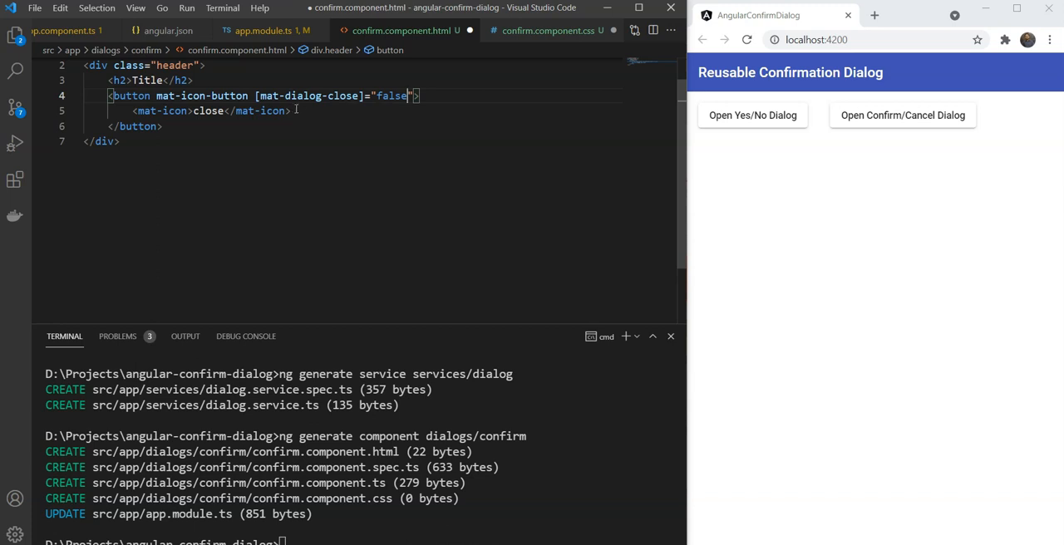
Step: Mark the Title heading with the mat-dialog-title attribute
{"action": "left_click", "coordinate": [125, 80]}
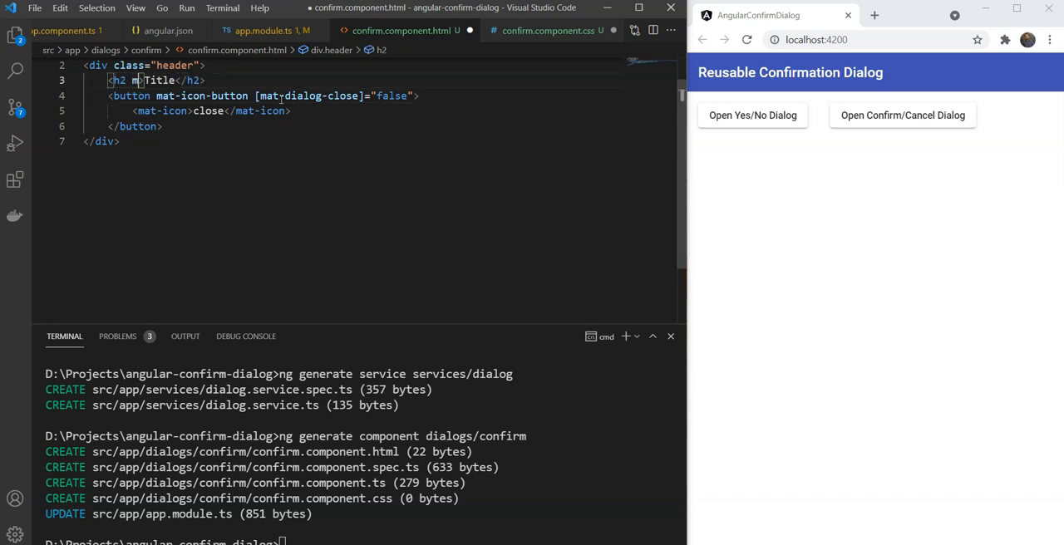
{"action": "type", "text": "mat-dial"}
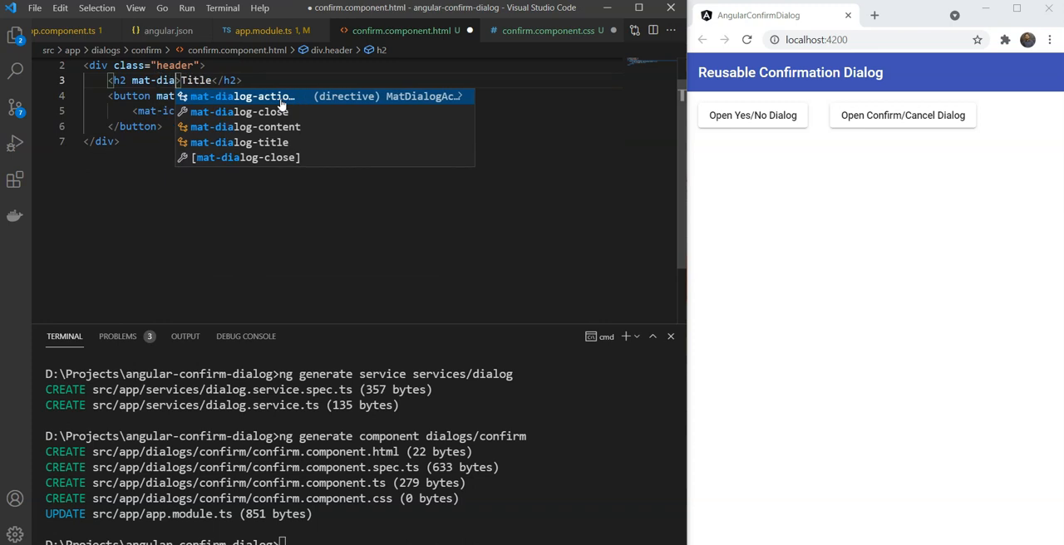
{"action": "key", "text": "Tab"}
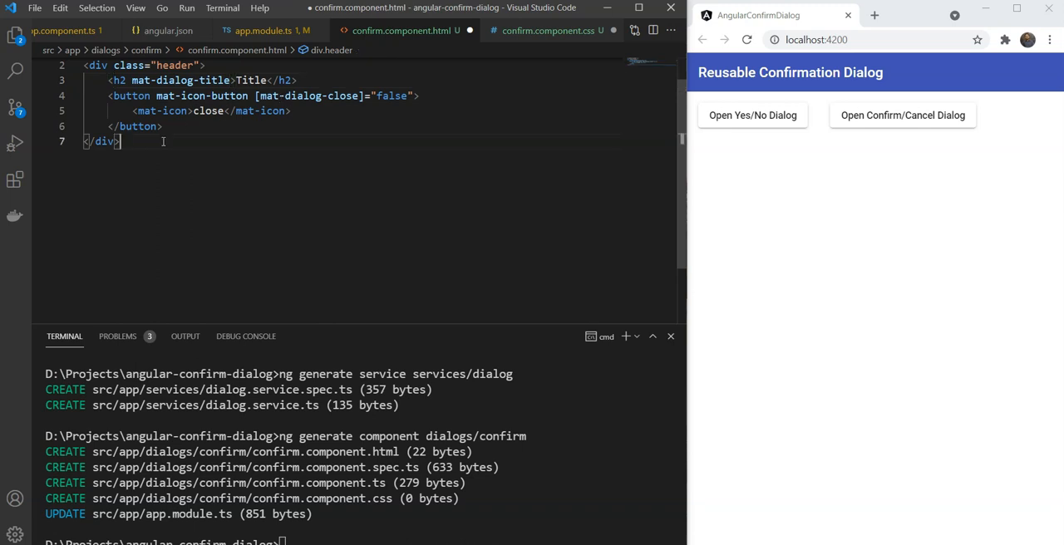
Step: Add a mat-dialog-content div reading "Are you sure you want to do this?"
{"action": "type", "text": "<"}
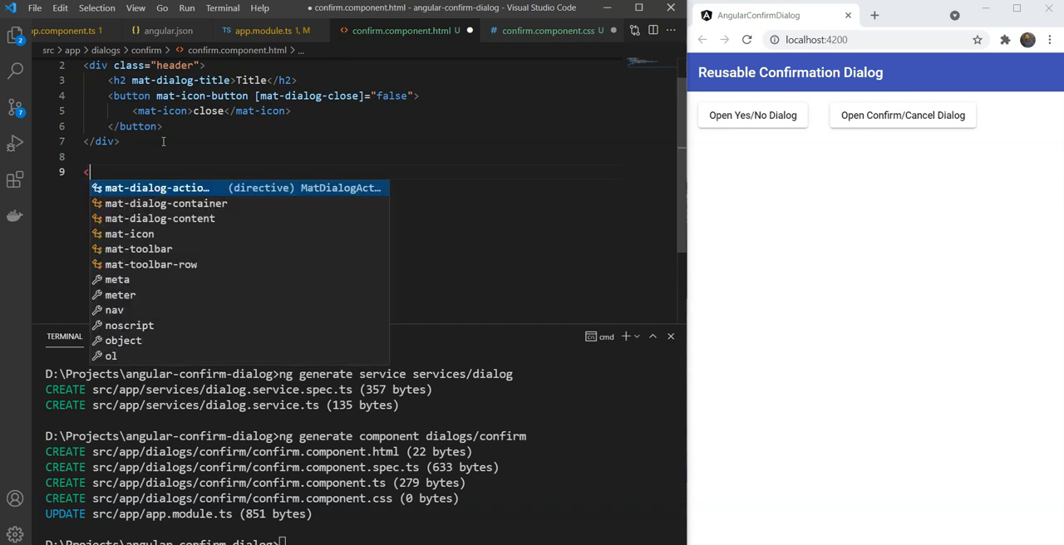
{"action": "type", "text": "div>"}
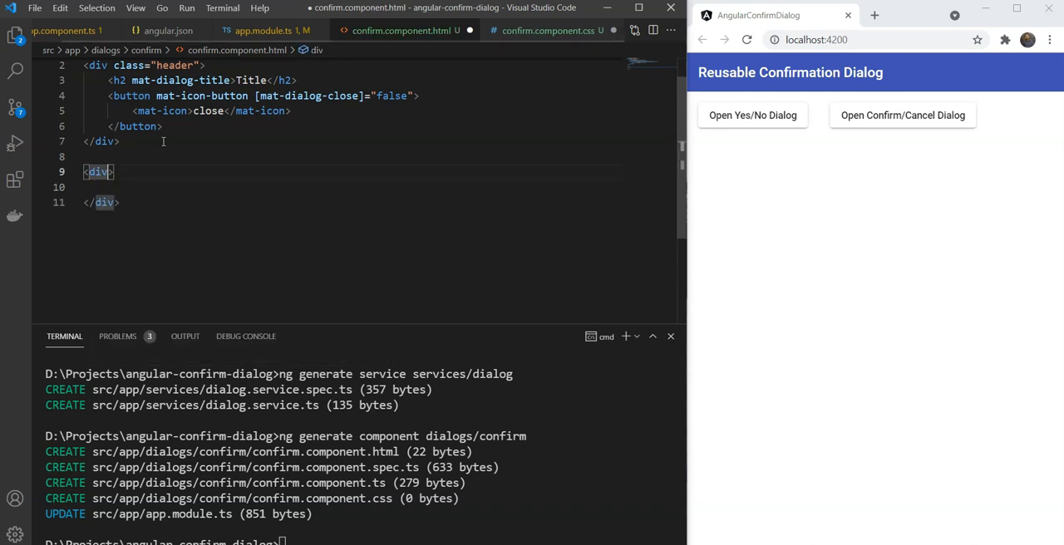
{"action": "type", "text": "mat-dialo"}
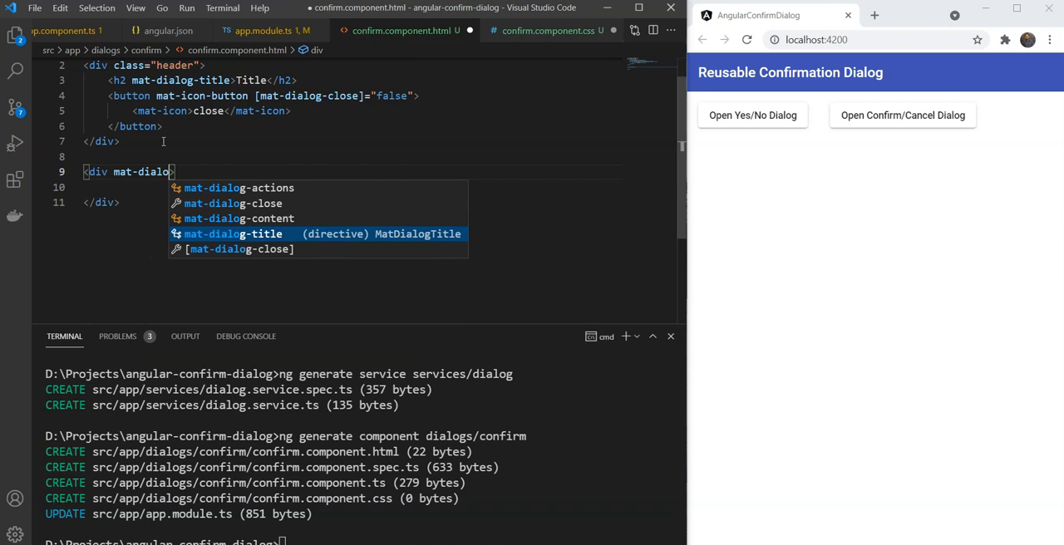
{"action": "key", "text": "Enter"}
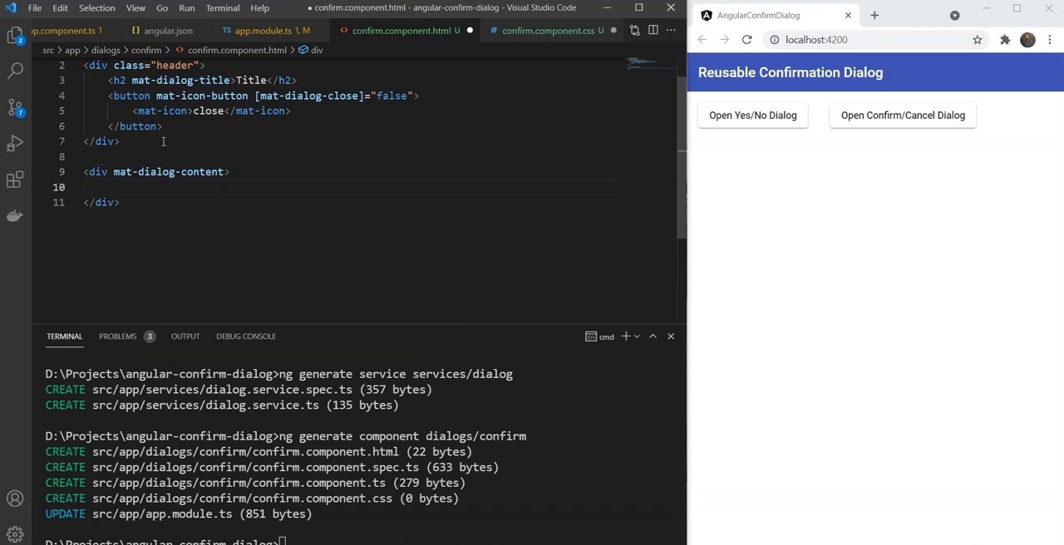
{"action": "type", "text": "Ar"}
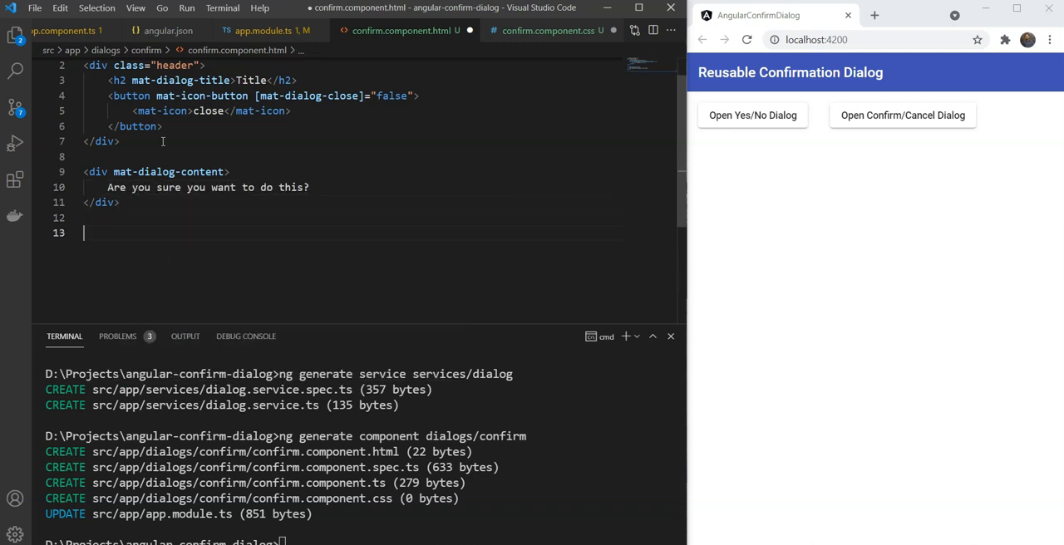
Step: Add a mat-dialog-actions div holding two raised buttons labelled No and Yes
{"action": "type", "text": "<div>"}
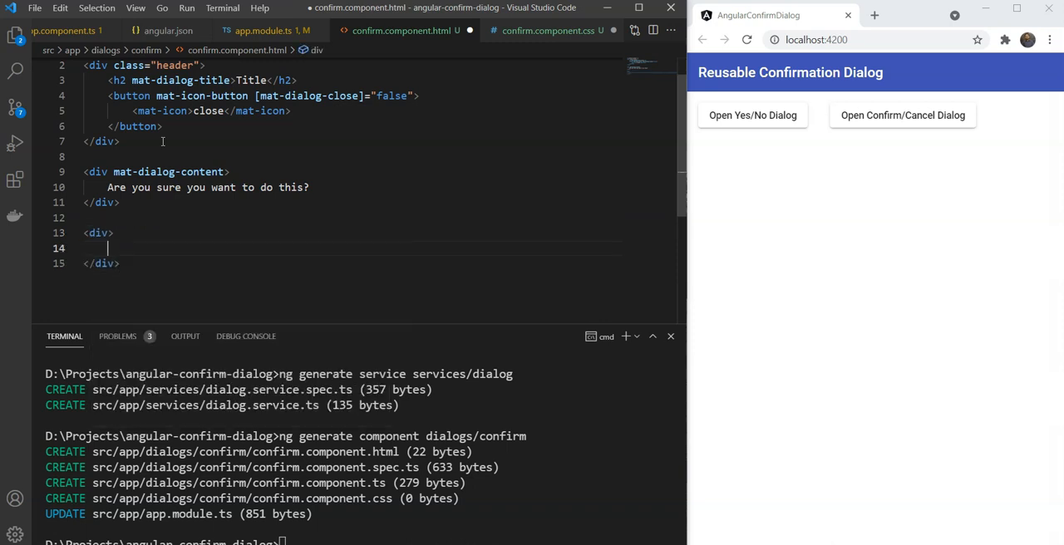
{"action": "type", "text": "mat-dialog-actions"}
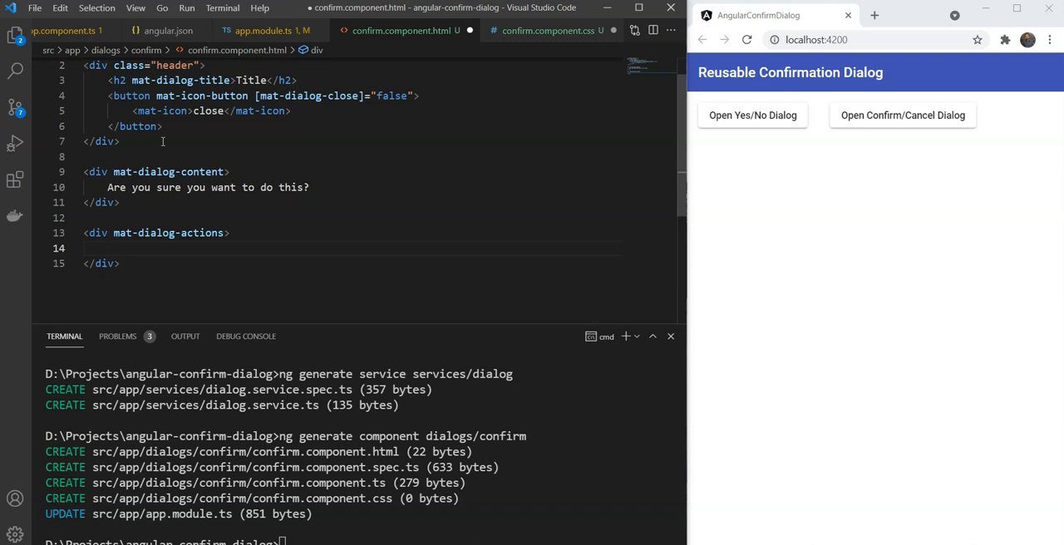
{"action": "type", "text": "<button mar-raised-b></button>"}
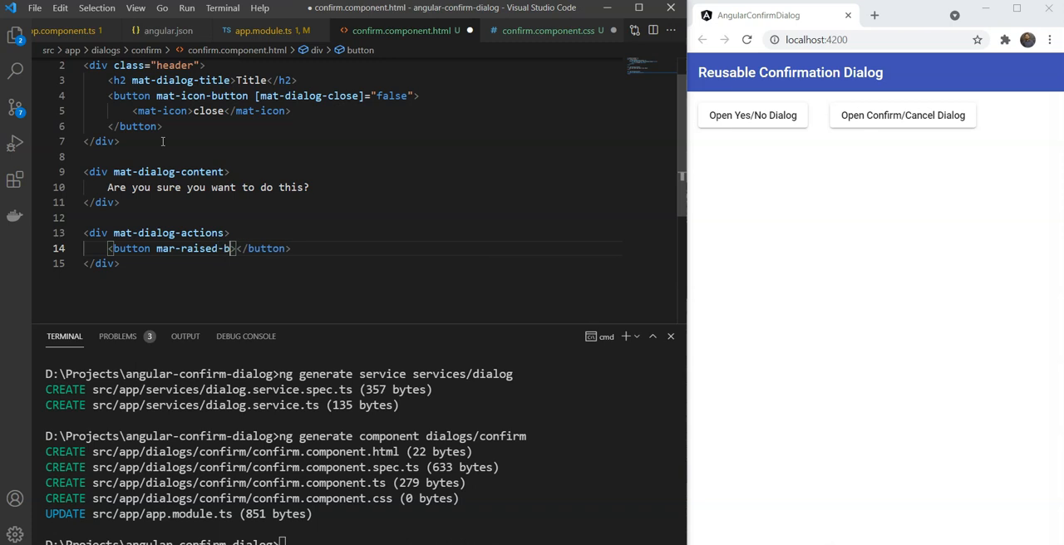
{"action": "type", "text": "<button mar-raised-button></button>"}
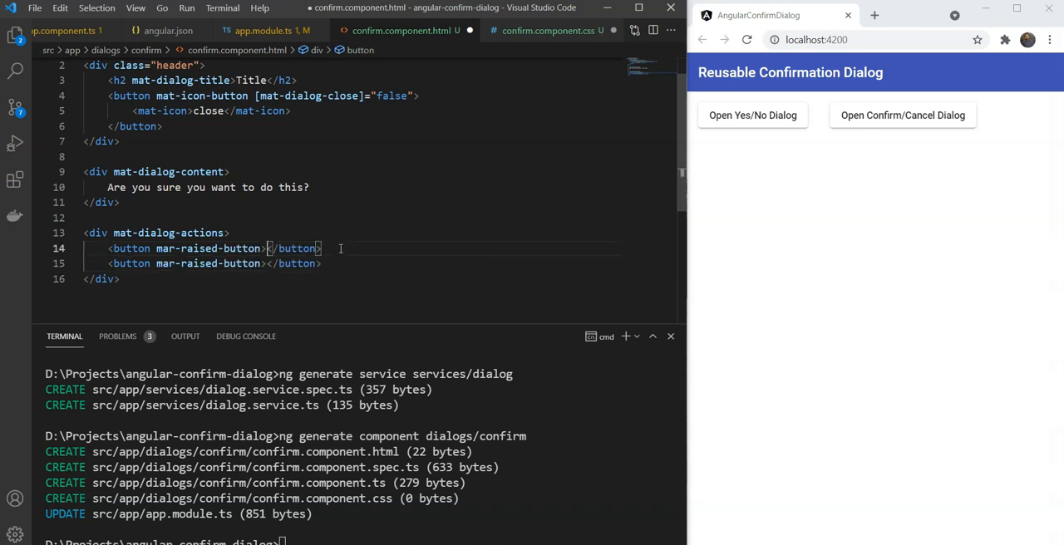
{"action": "type", "text": "No"}
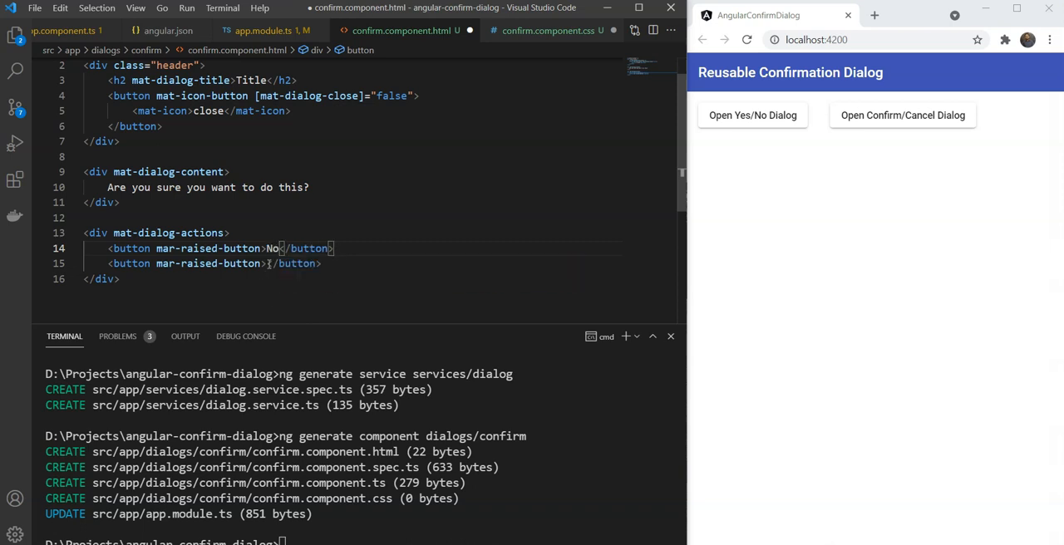
{"action": "type", "text": "Yes"}
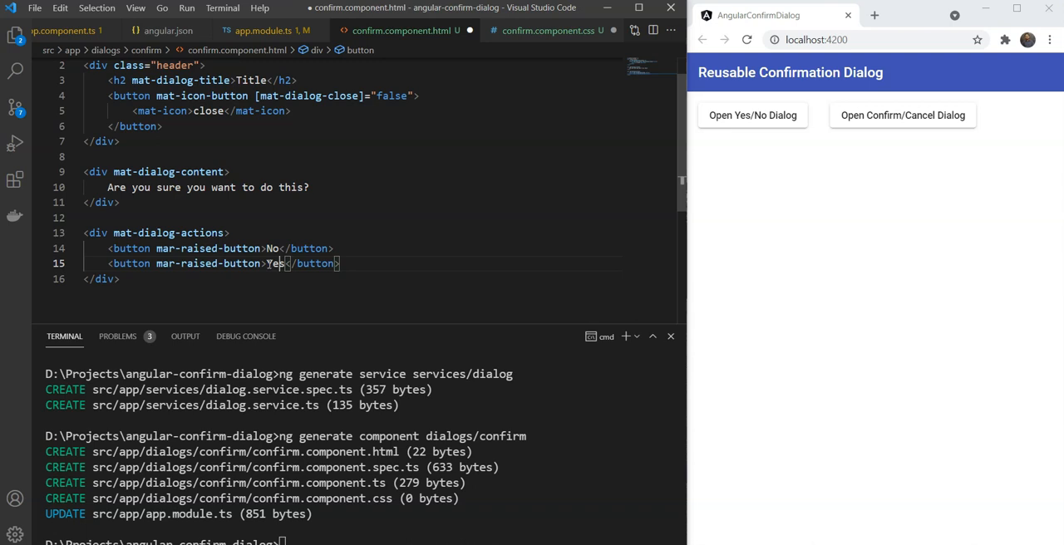
Step: Make Yes primary, align the actions to the end, and bind mat-dialog-close false on No and true on Yes
{"action": "type", "text": "color="}
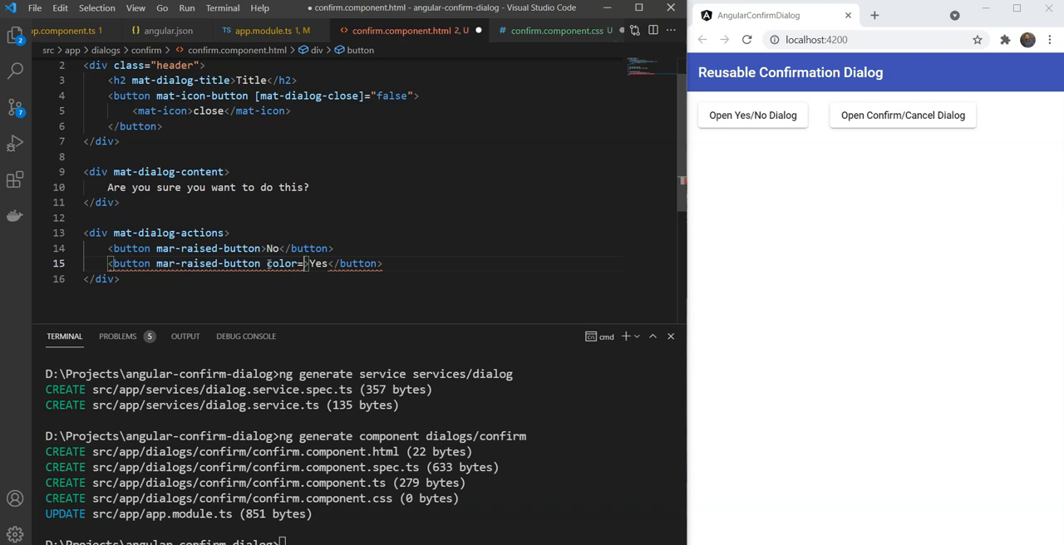
{"action": "type", "text": "=\"primary\""}
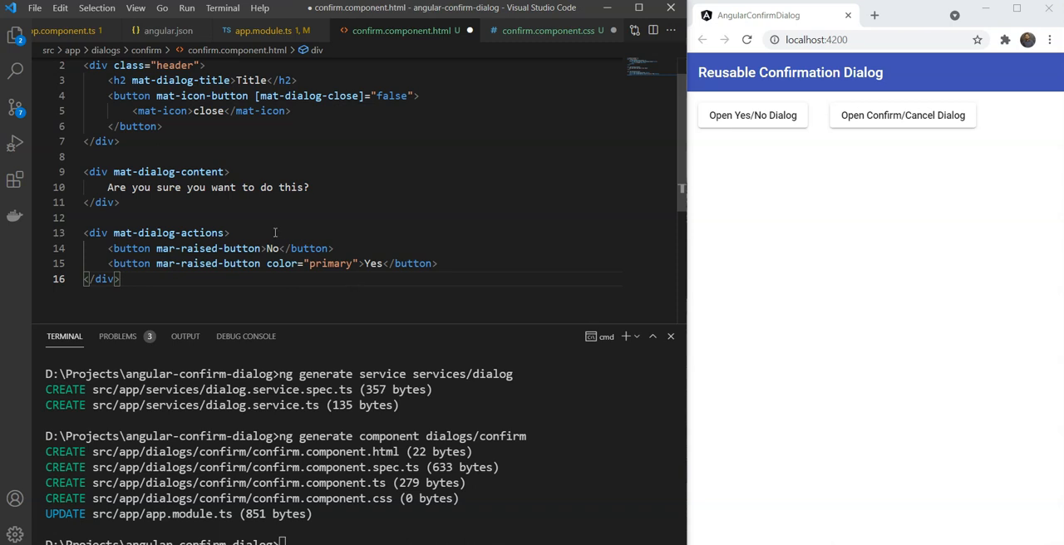
{"action": "type", "text": "[align]=\"'end"}
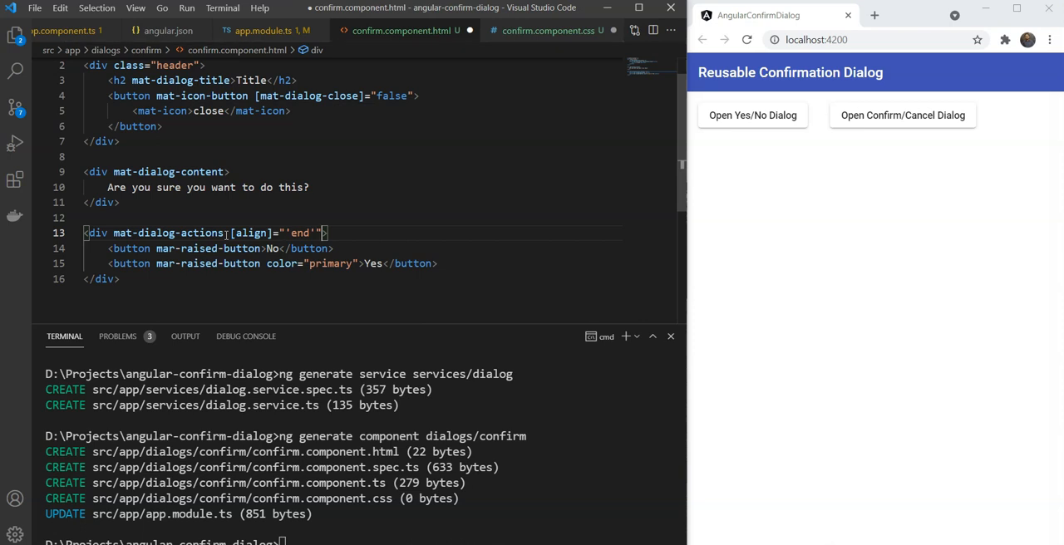
{"action": "type", "text": "[mat-dialog-close]=\"false\""}
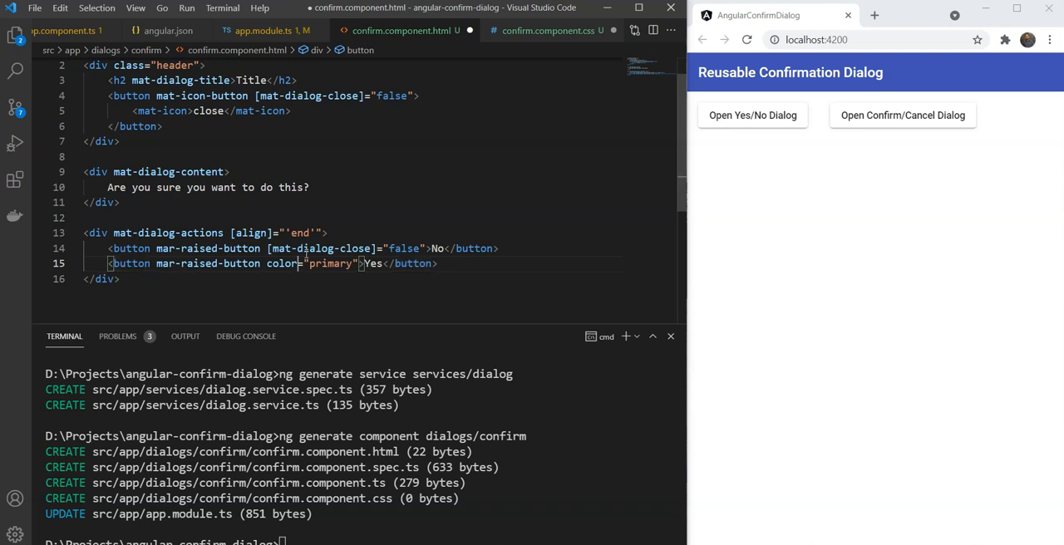
{"action": "type", "text": "[mat-dialog-close]=\"true"}
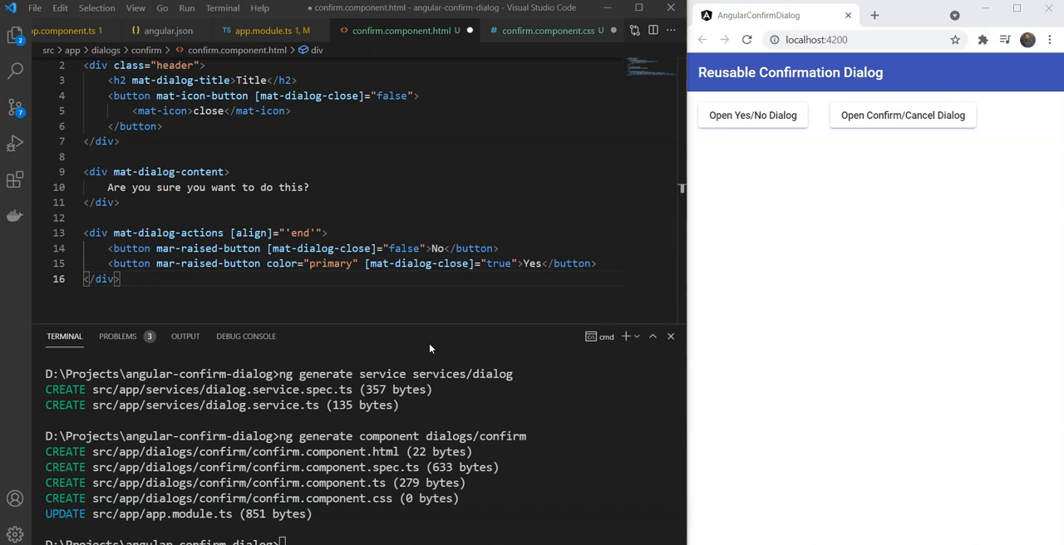
Step: Locate and open dialog.service.ts via the file search
{"action": "key", "text": "ctrl+p"}
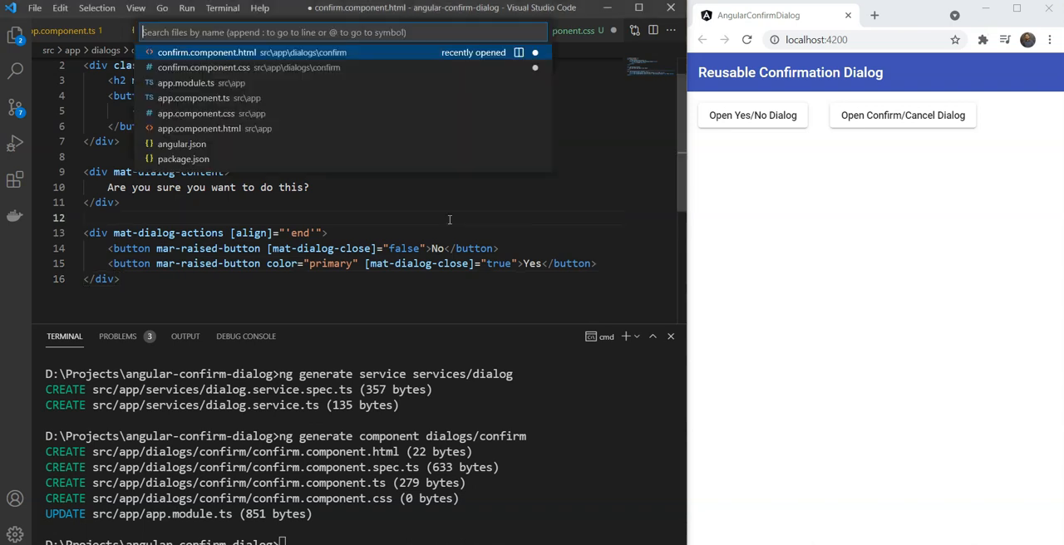
{"action": "type", "text": "confirm"}
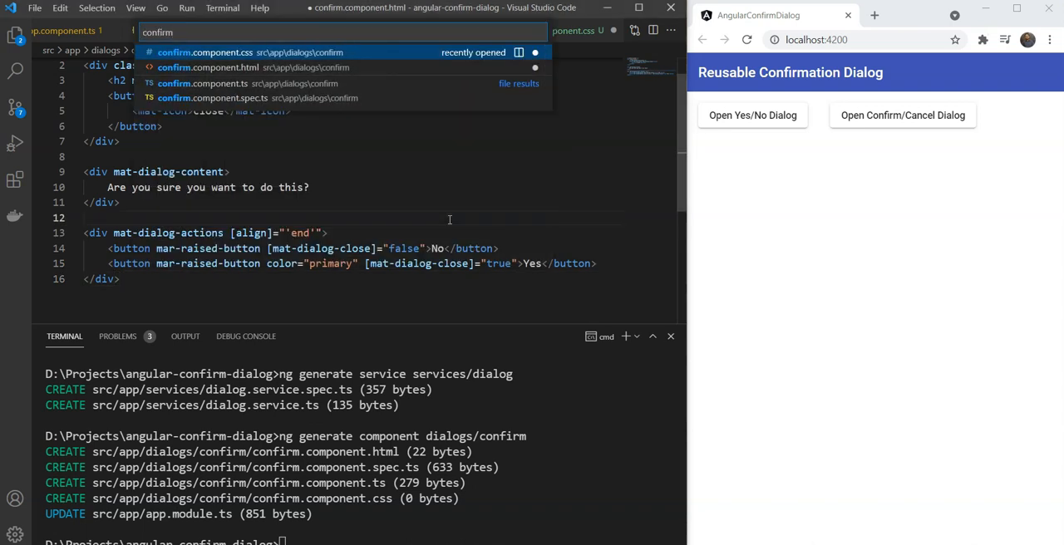
{"action": "type", "text": "dialog"}
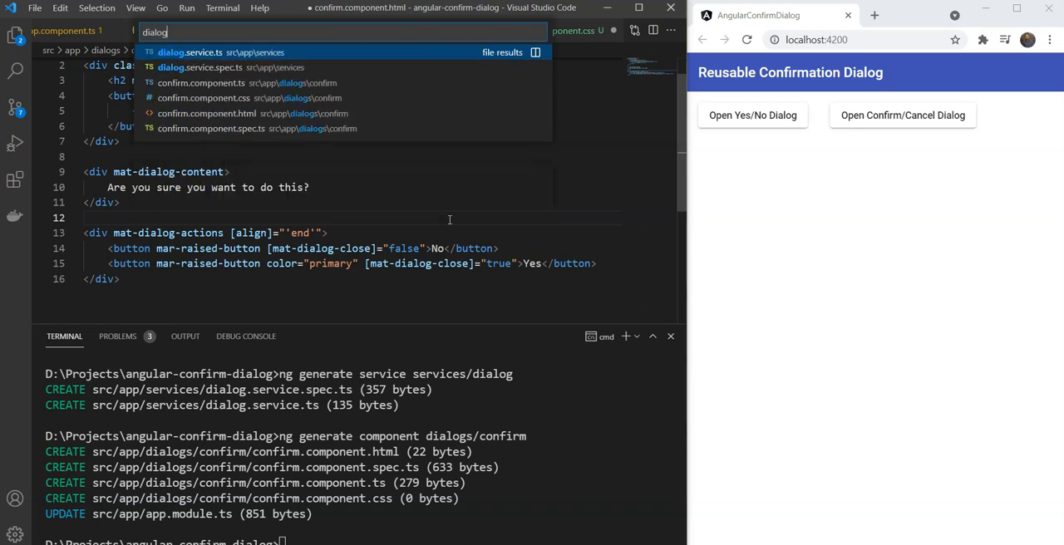
{"action": "left_click", "coordinate": [188, 52]}
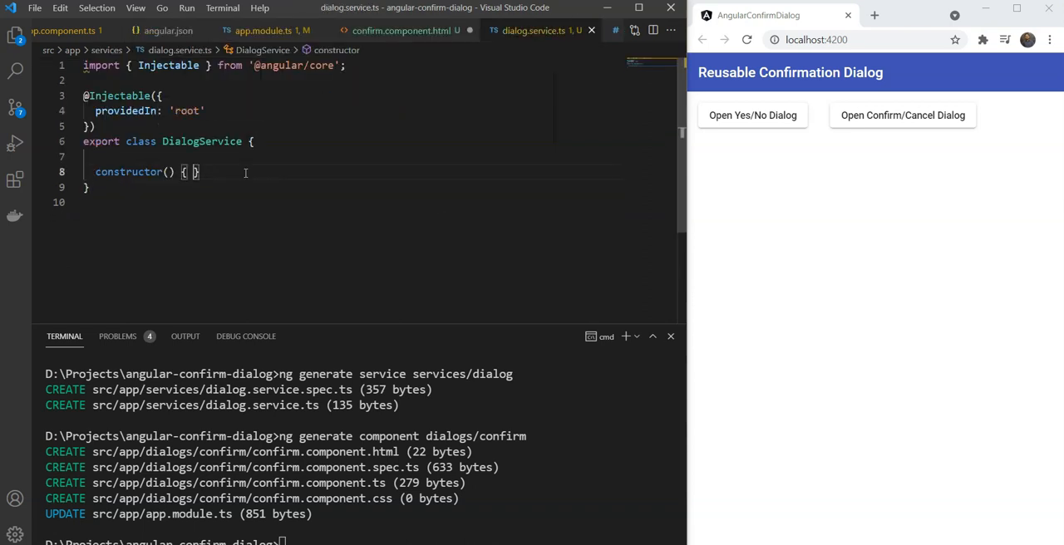
Step: Add a confirmDialog() method, inject 'private dialog: MatDialog' and start calling this.dialog.open
{"action": "key", "text": "Enter"}
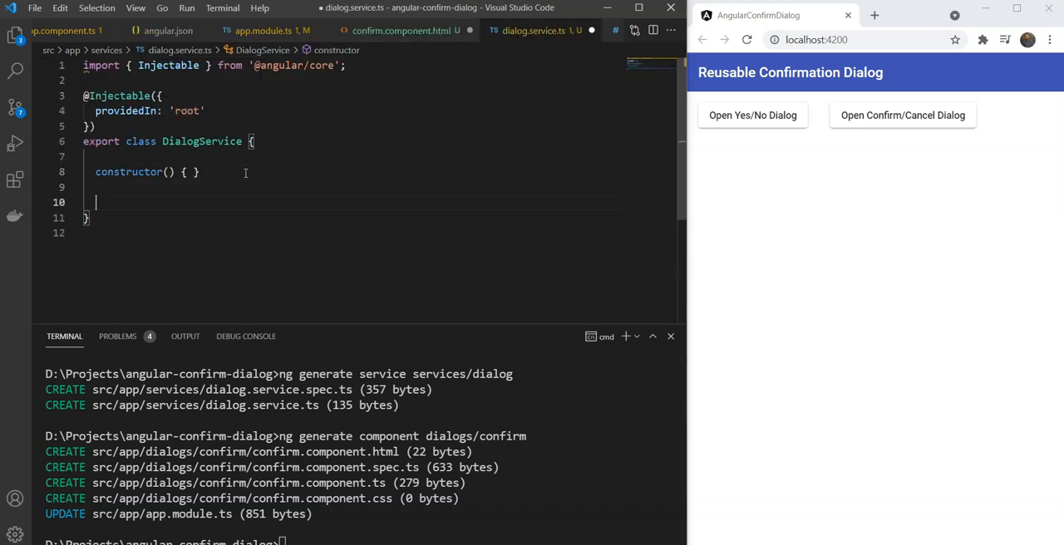
{"action": "type", "text": "confirmDialo"}
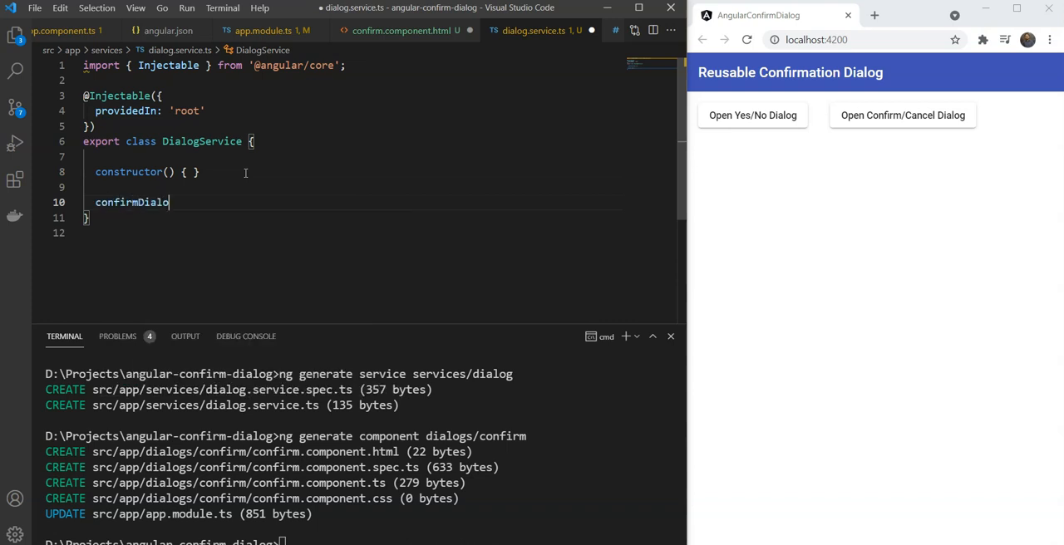
{"action": "type", "text": "() {"}
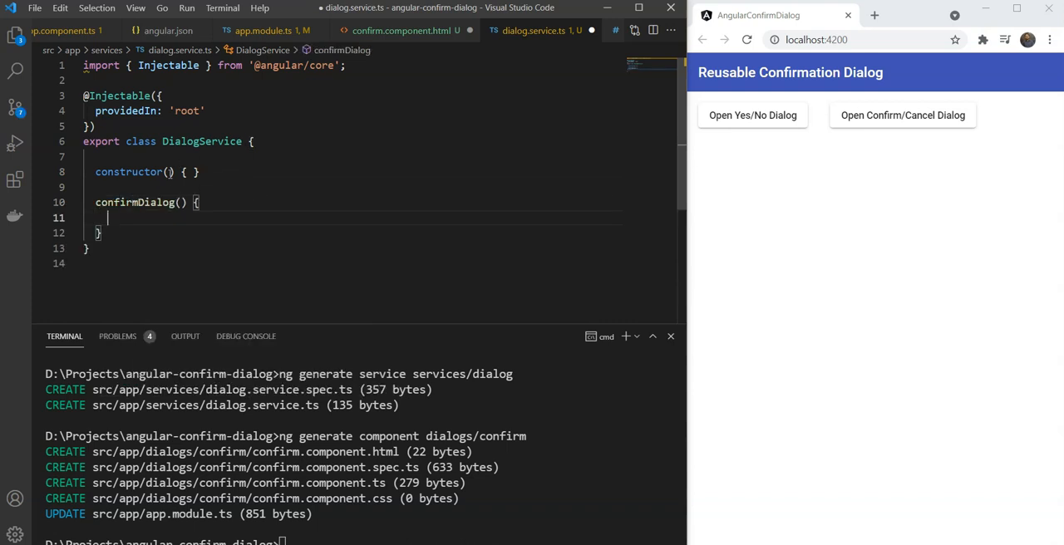
{"action": "type", "text": "private"}
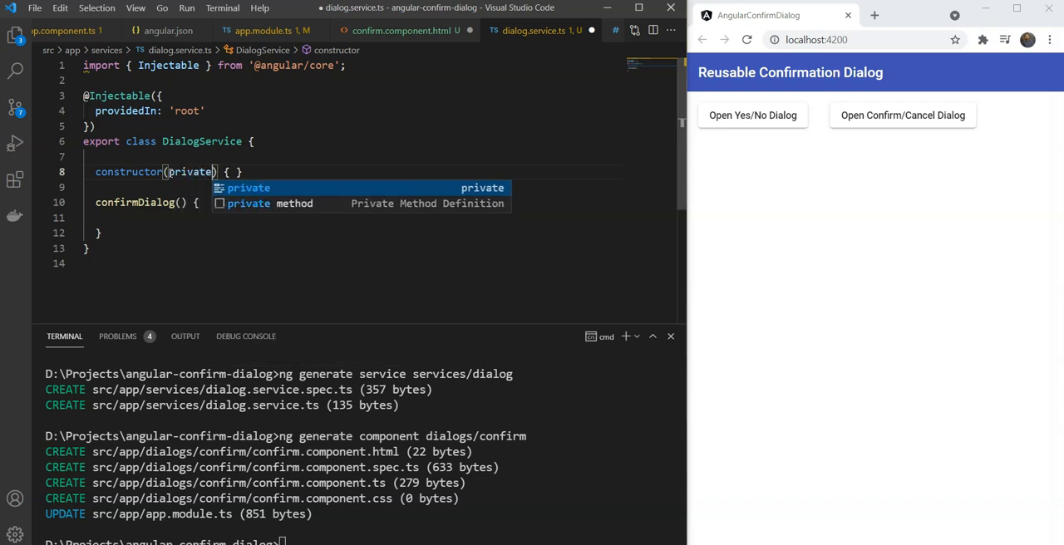
{"action": "type", "text": "dialog"}
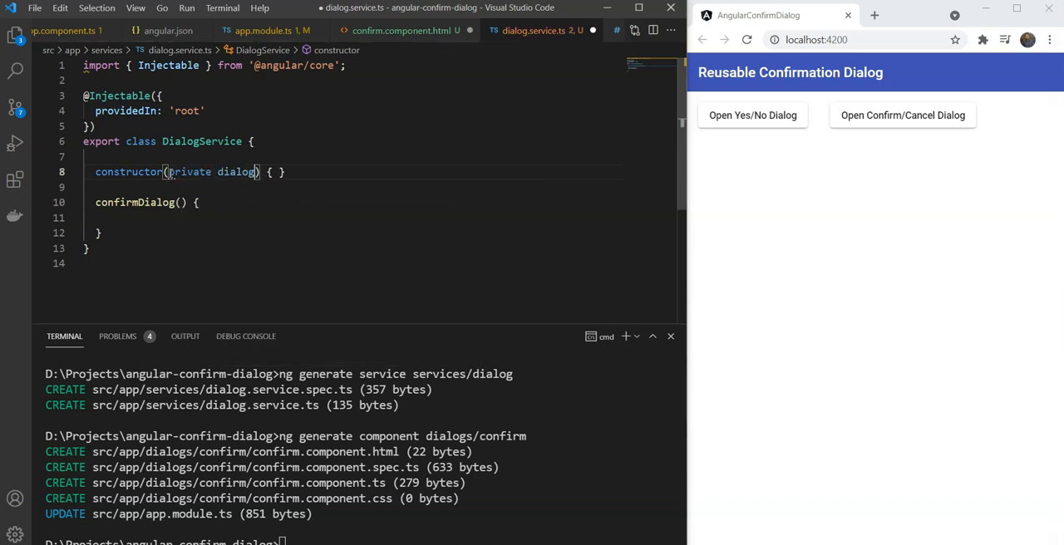
{"action": "type", "text": ": MatDialog"}
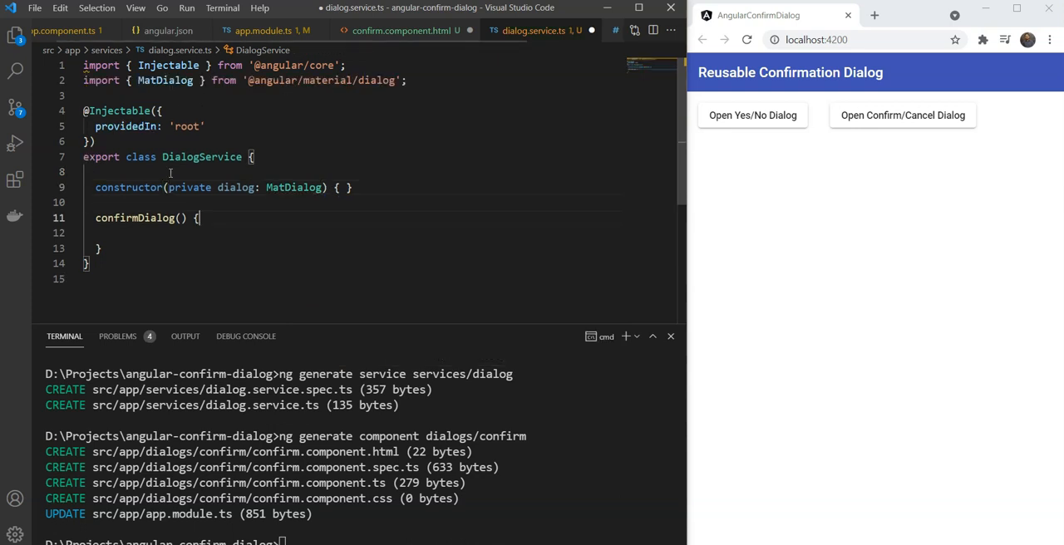
{"action": "type", "text": "this."}
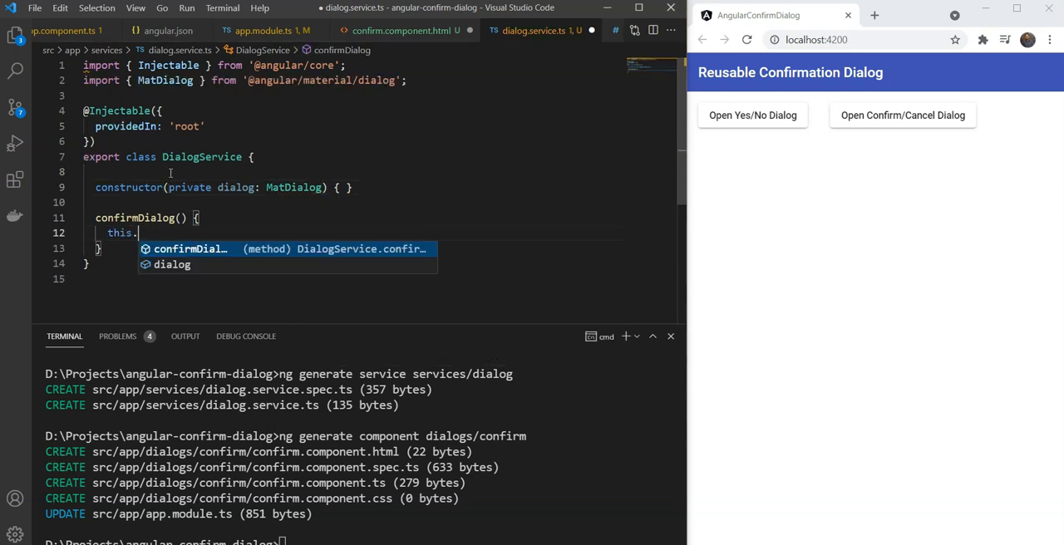
{"action": "type", "text": "dialo"}
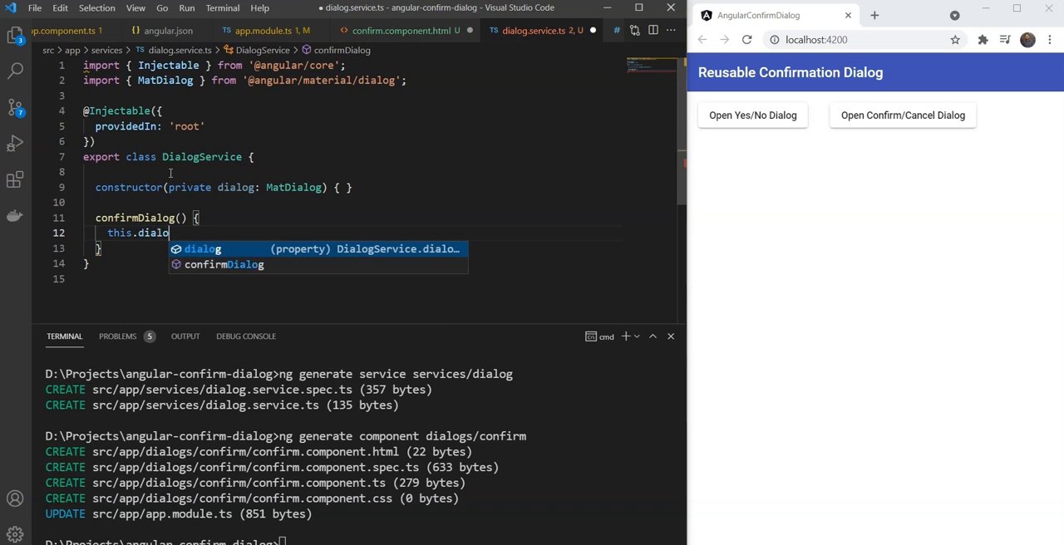
{"action": "type", "text": "g.o"}
{"action": "type", "text": "<button mat-raised-button (click)>"}
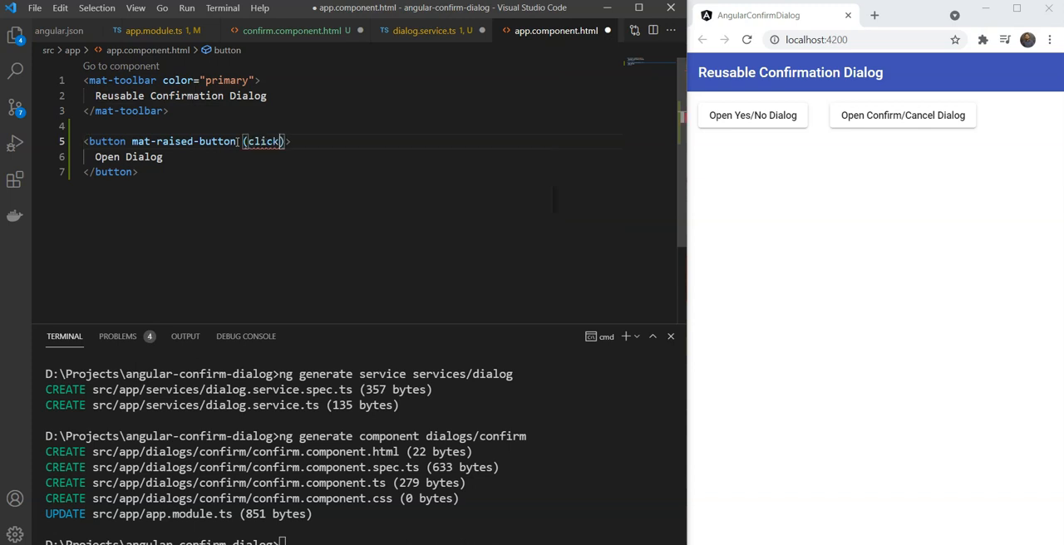
Step: Bind the Open Dialog button to openDialog() and inject DialogService into AppComponent
{"action": "type", "text": "=\"openDI"}
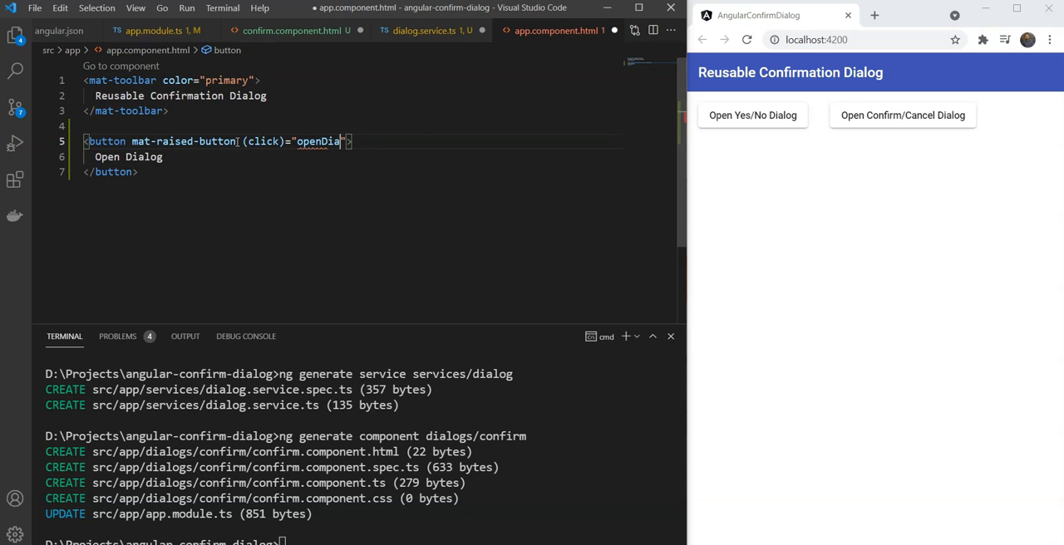
{"action": "left_click", "coordinate": [90, 31]}
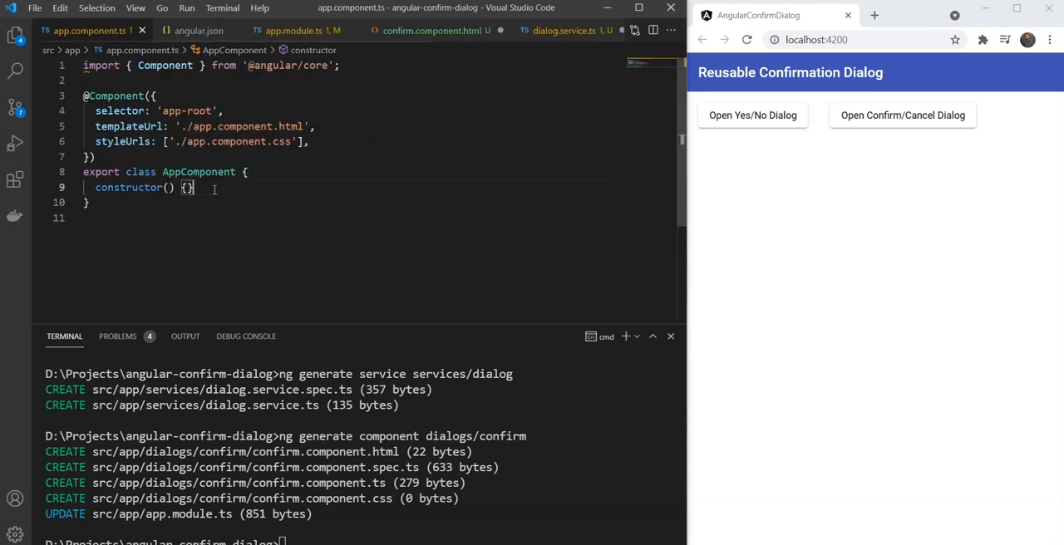
{"action": "type", "text": "openDialog"}
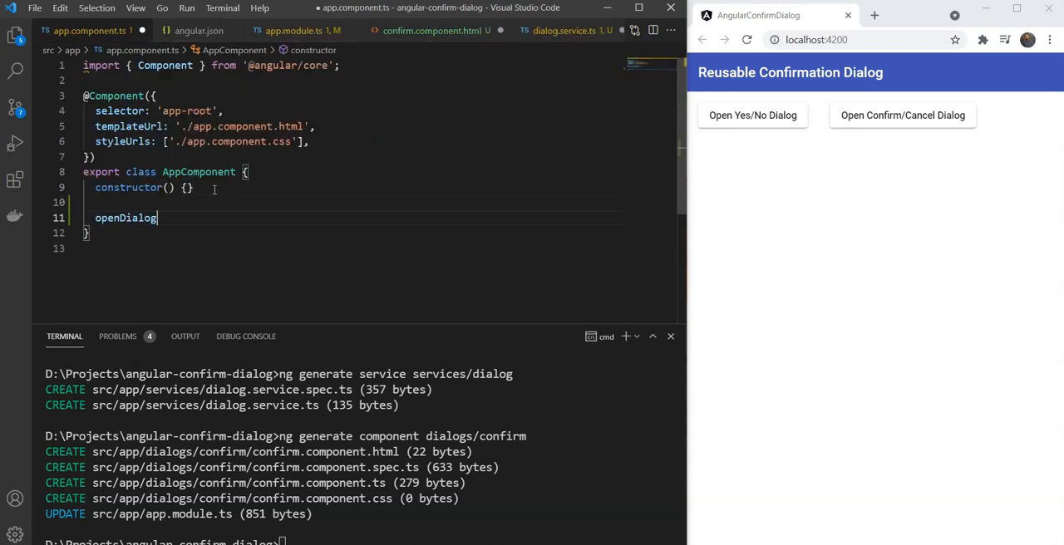
{"action": "type", "text": "() {"}
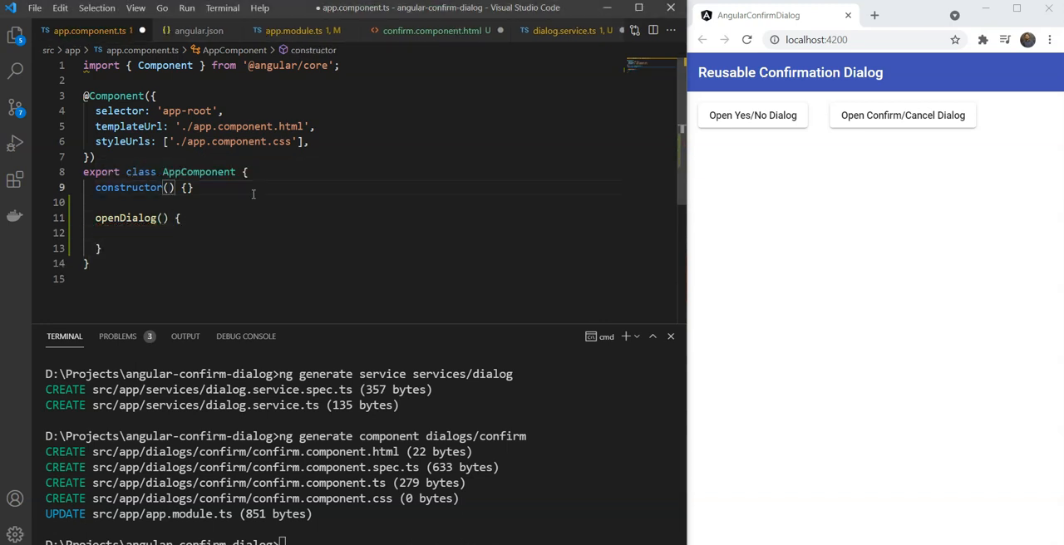
{"action": "type", "text": "private dialogService: DialogService"}
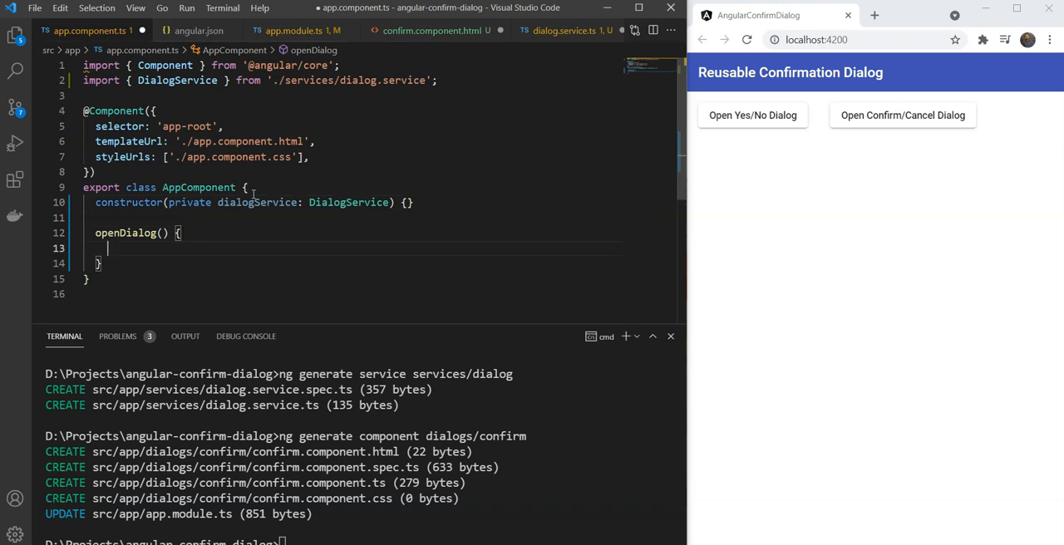
Step: Call this.dialogService.confirmDialog(); inside openDialog()
{"action": "type", "text": "this"}
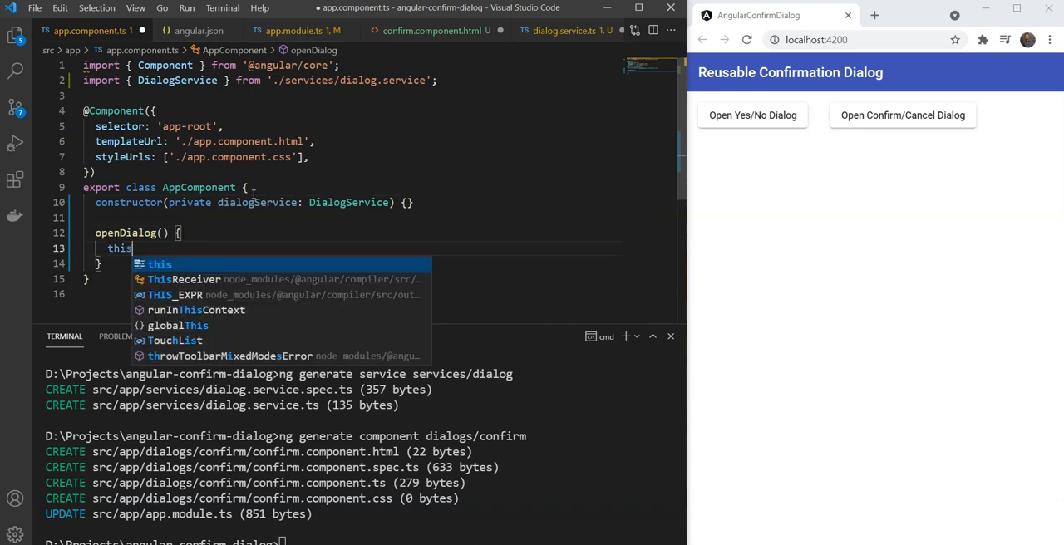
{"action": "type", "text": ".dialogService"}
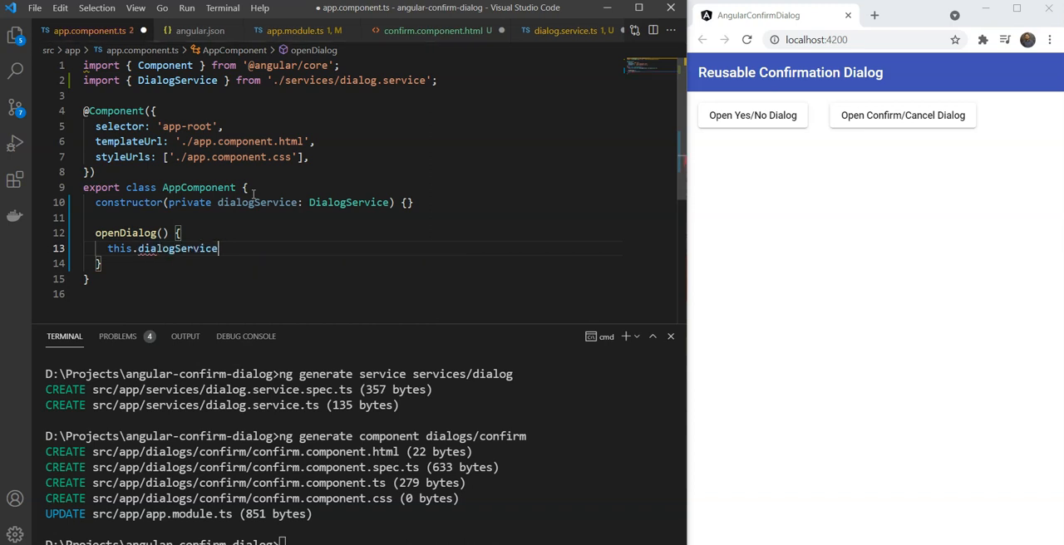
{"action": "type", "text": ".confirmDialog()"}
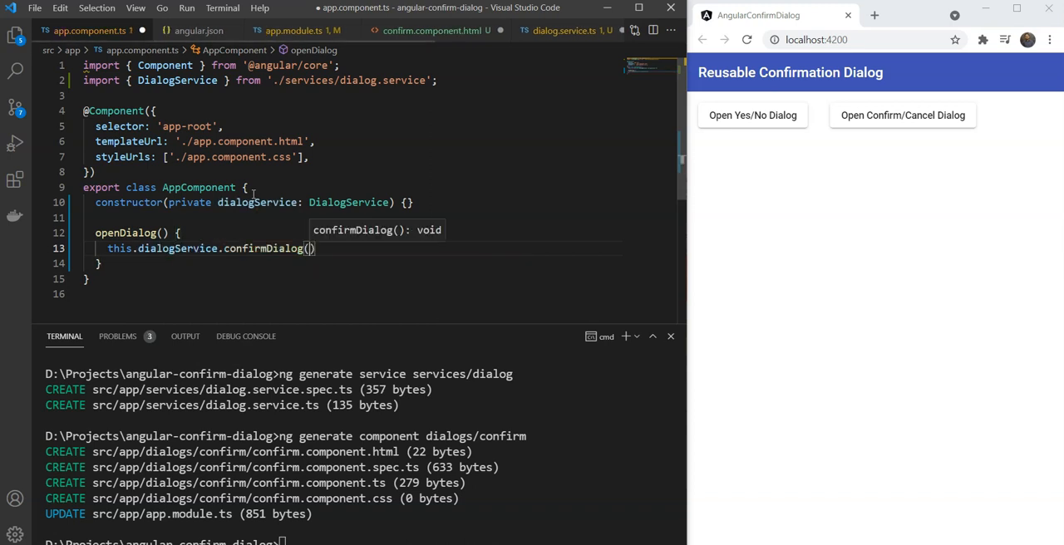
{"action": "type", "text": ";"}
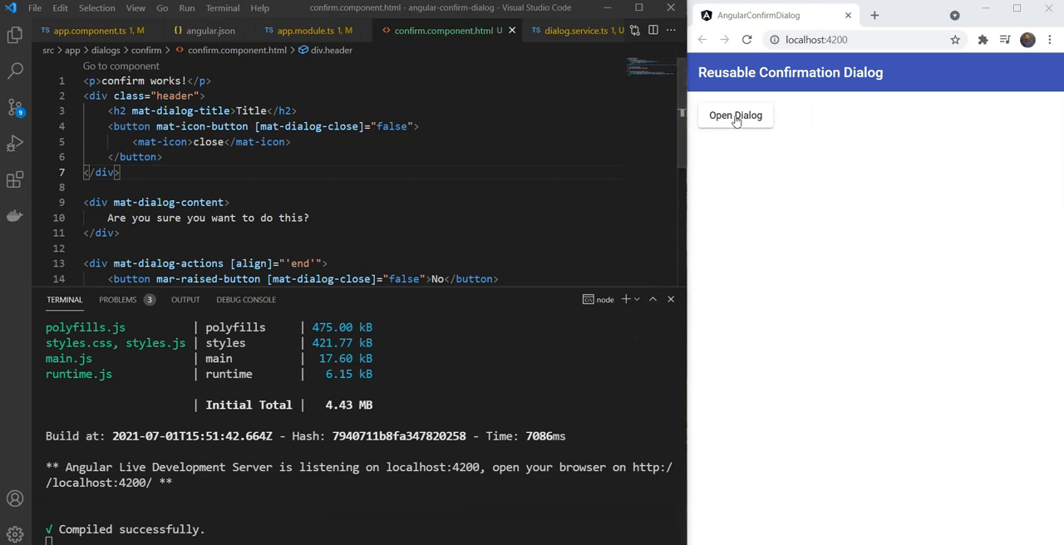
Step: Test the Open Dialog button in the browser, opening and dismissing the confirmation dialog
{"action": "left_click", "coordinate": [735, 115]}
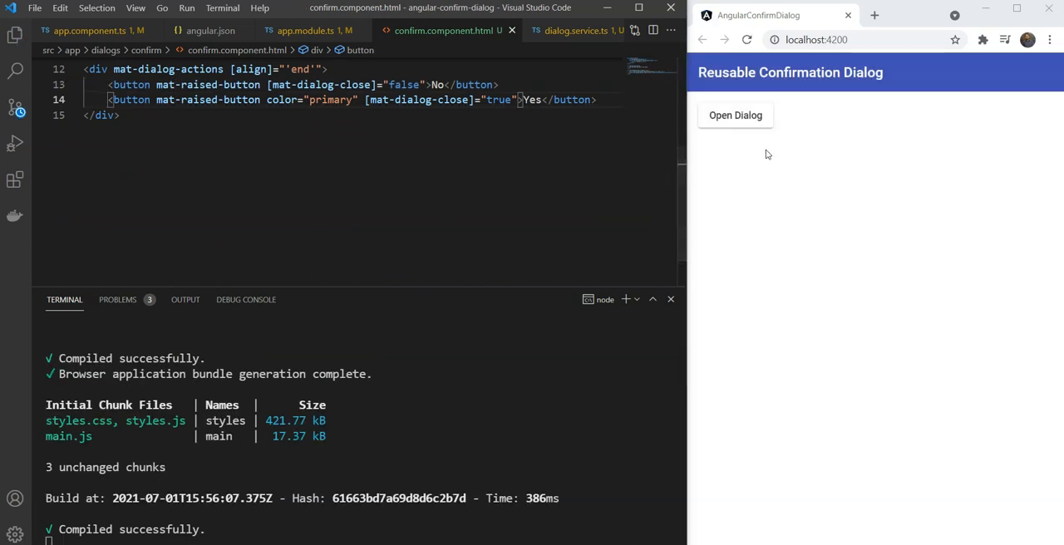
{"action": "left_click", "coordinate": [734, 115]}
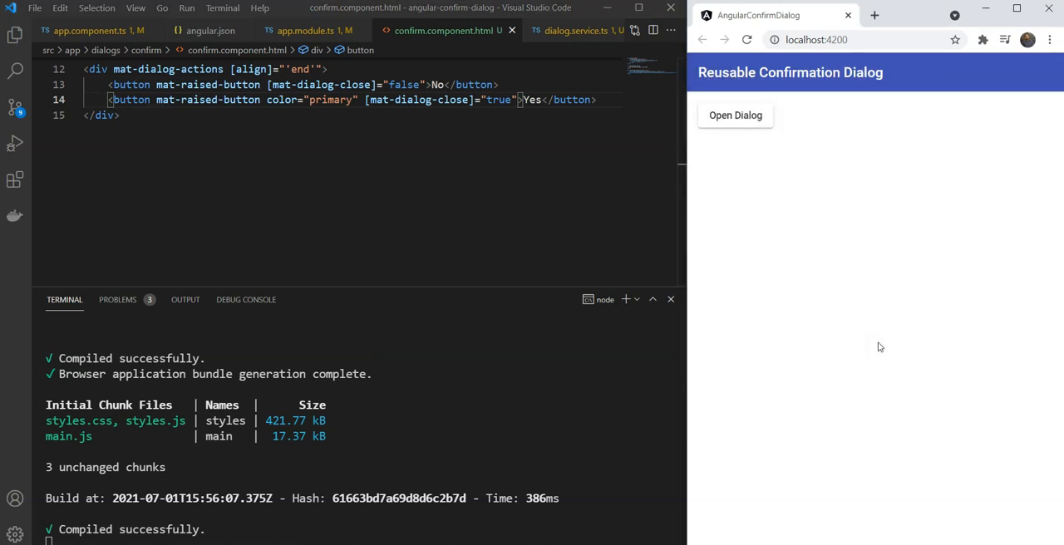
{"action": "mouse_move", "coordinate": [1033, 366]}
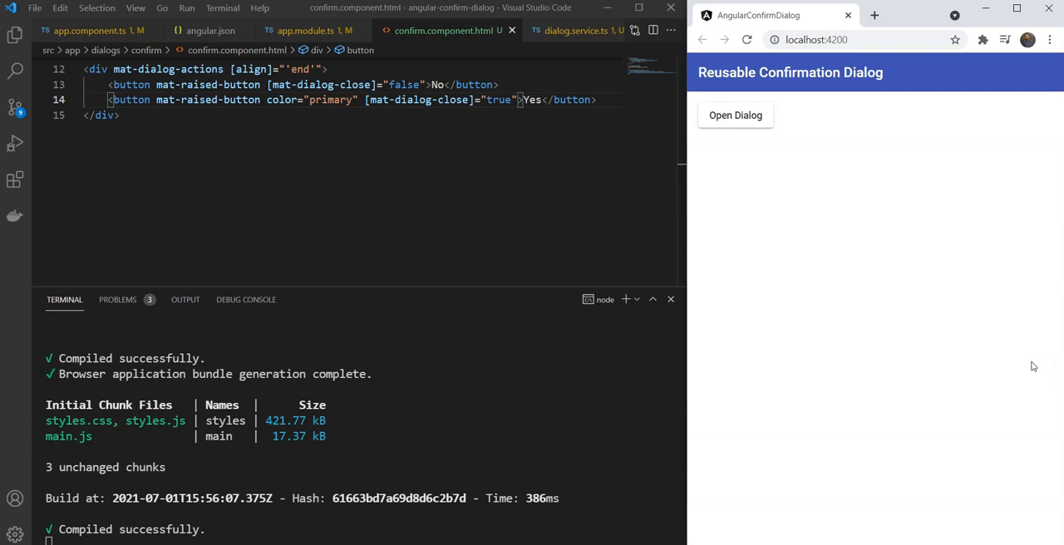
{"action": "mouse_move", "coordinate": [927, 358]}
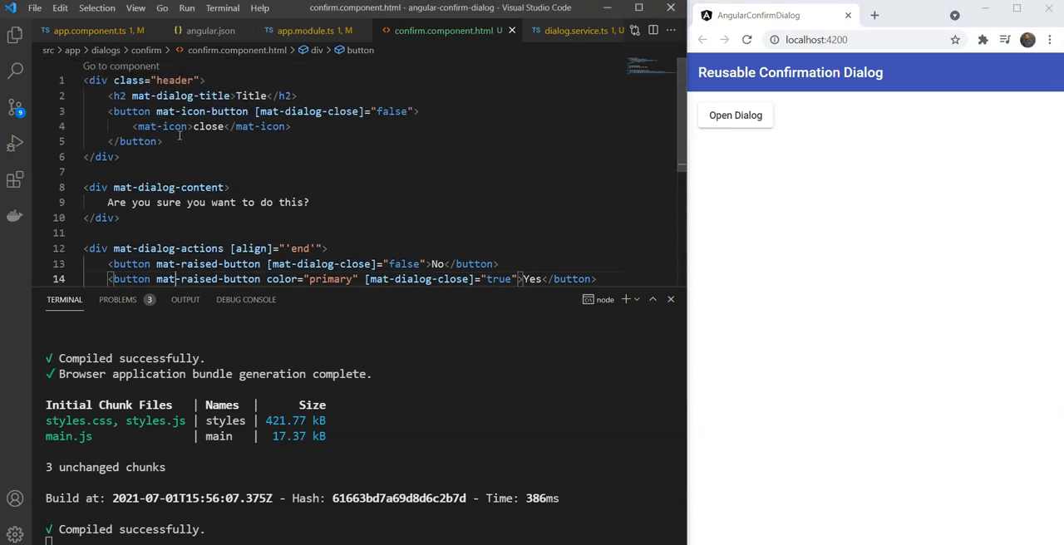
Step: Create src/app/models/confirm-dialog-data.ts under the app folder in the Explorer
{"action": "left_click", "coordinate": [15, 38]}
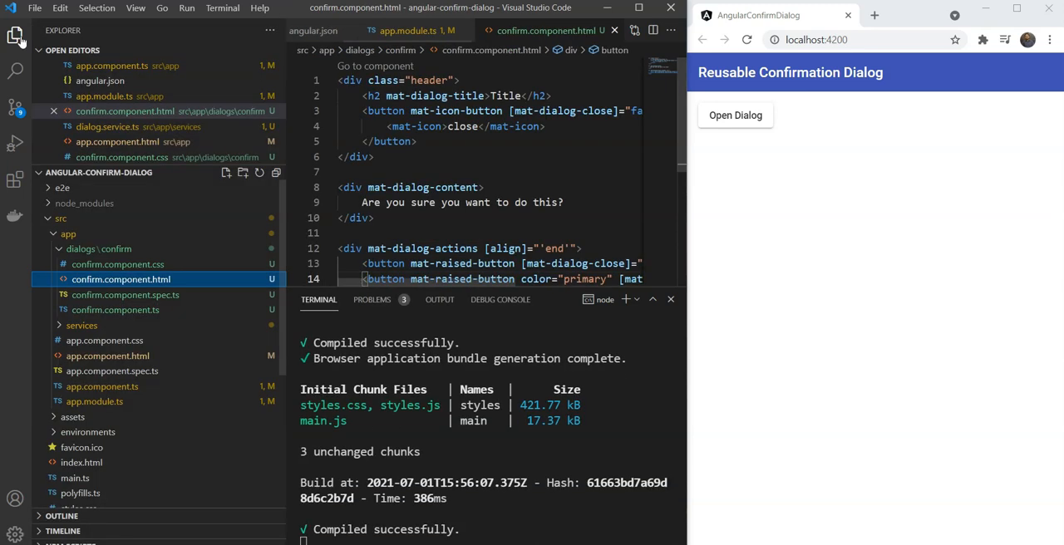
{"action": "left_click", "coordinate": [103, 248]}
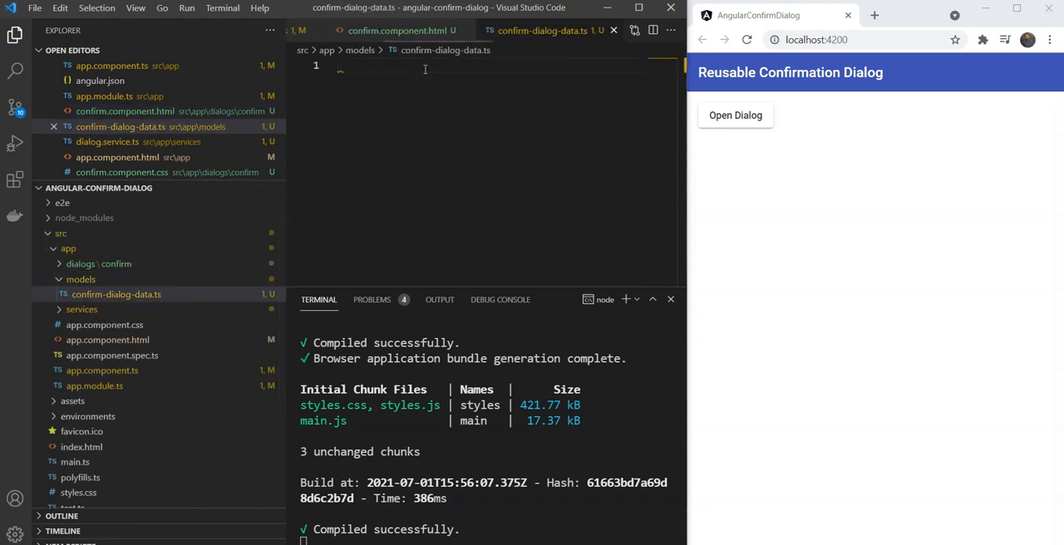
Step: Write an exported ConfirmDialogData interface with string title, message, confirmText and cancelText
{"action": "type", "text": "e"}
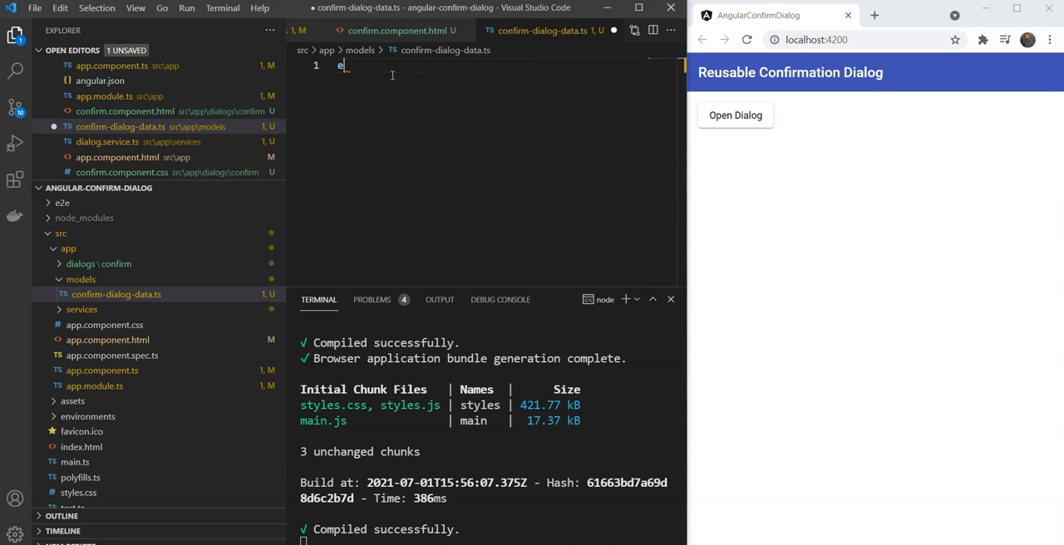
{"action": "type", "text": "xport interface ConfirmDialogData {"}
{"action": "type", "text": "title"}
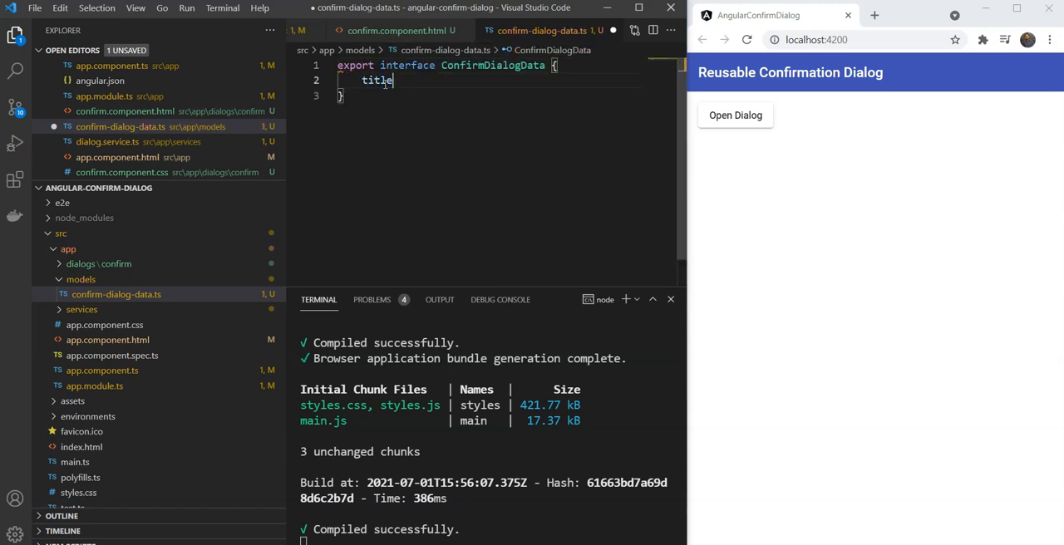
{"action": "type", "text": ": string;"}
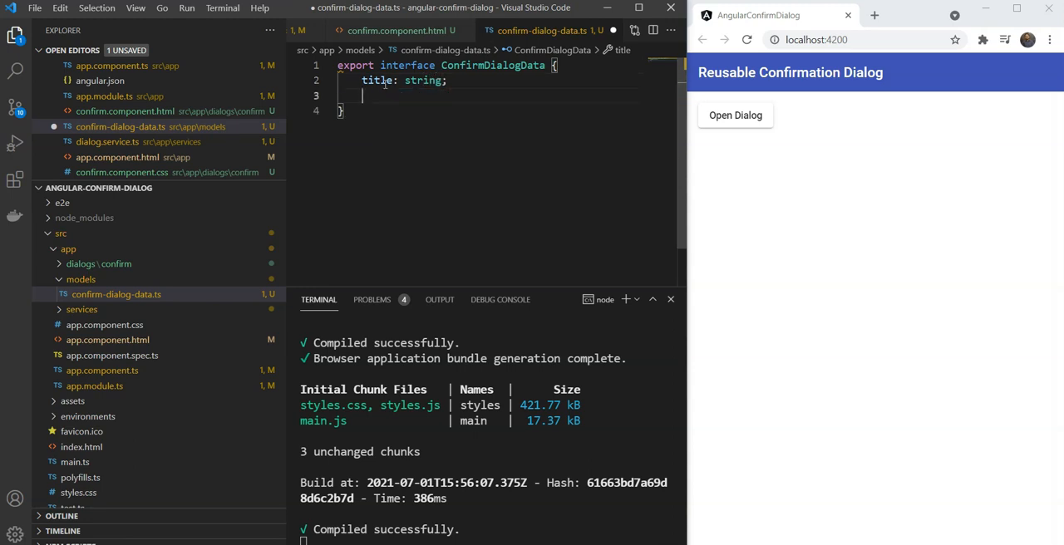
{"action": "type", "text": "message: s"}
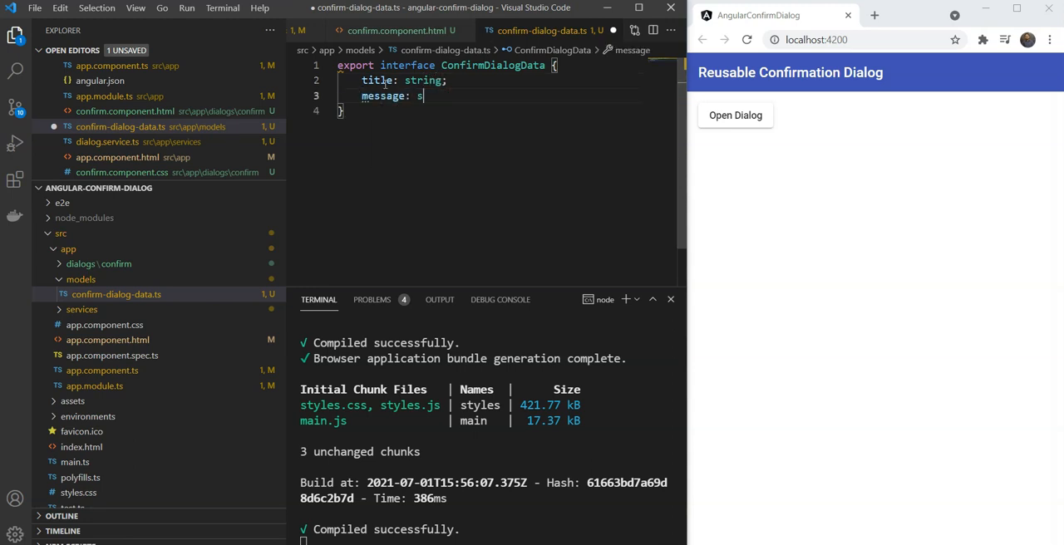
{"action": "type", "text": "tring;"}
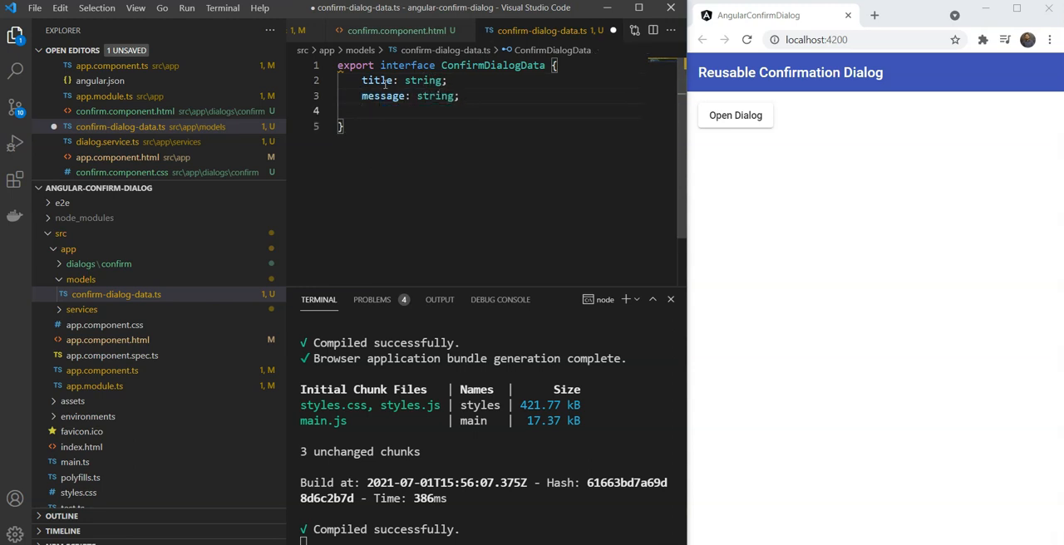
{"action": "type", "text": "confirmText: string"}
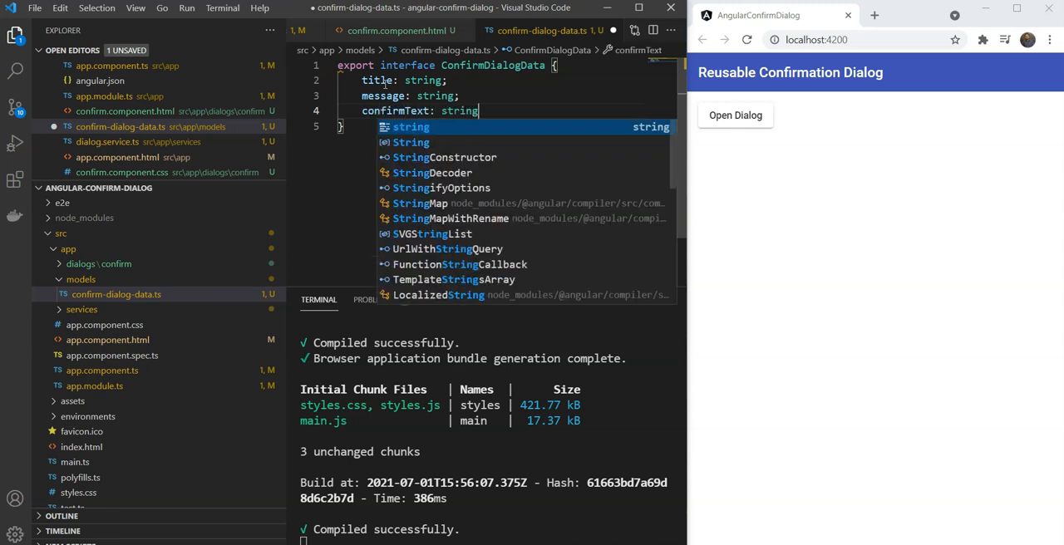
{"action": "type", "text": "cancelText"}
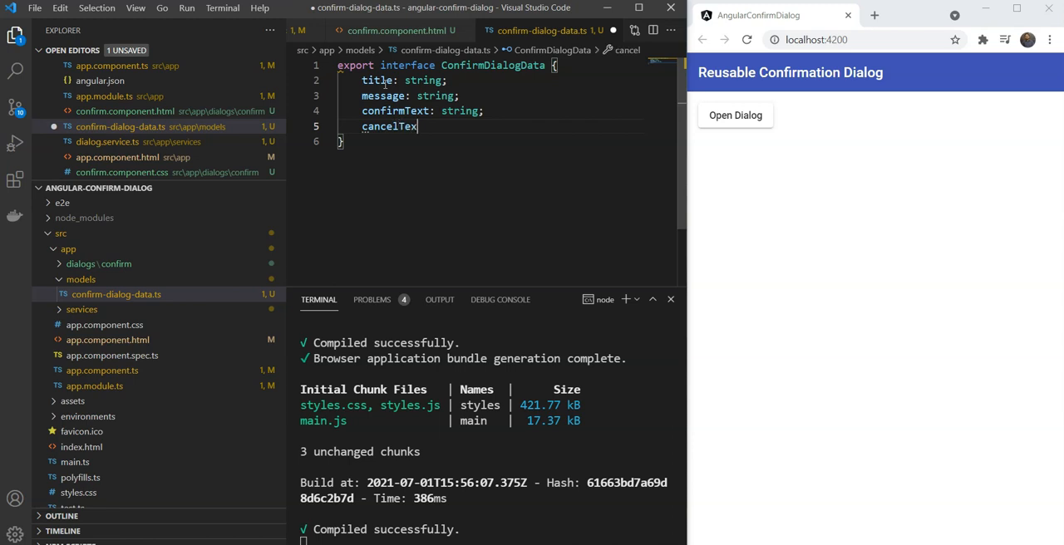
{"action": "type", "text": "t: string;"}
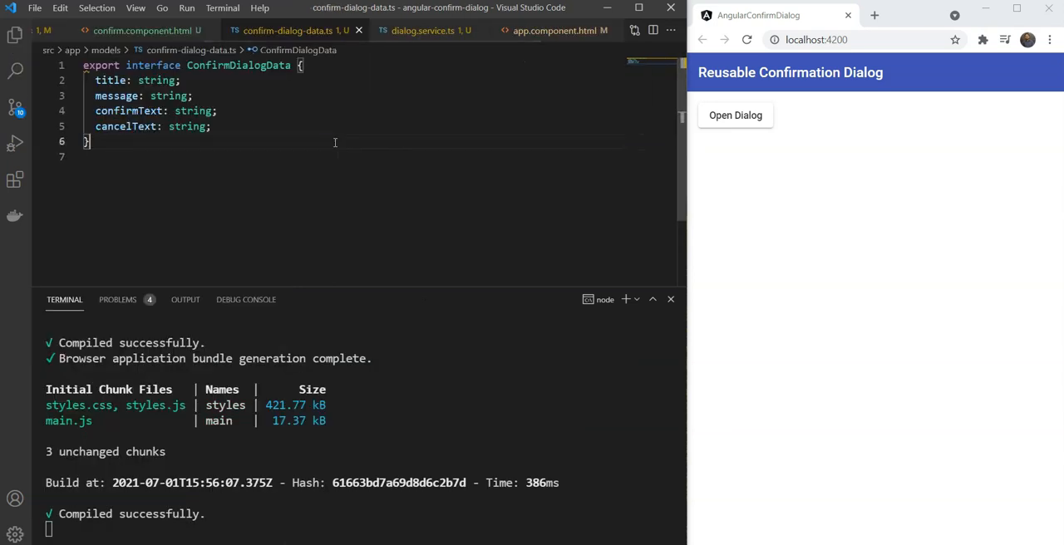
{"action": "left_click", "coordinate": [142, 31]}
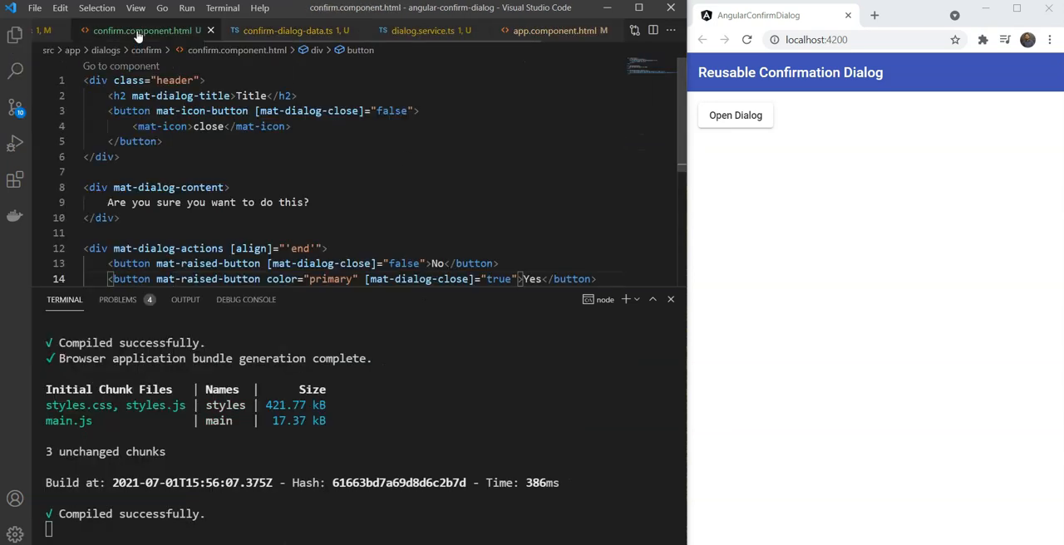
{"action": "left_click", "coordinate": [287, 31]}
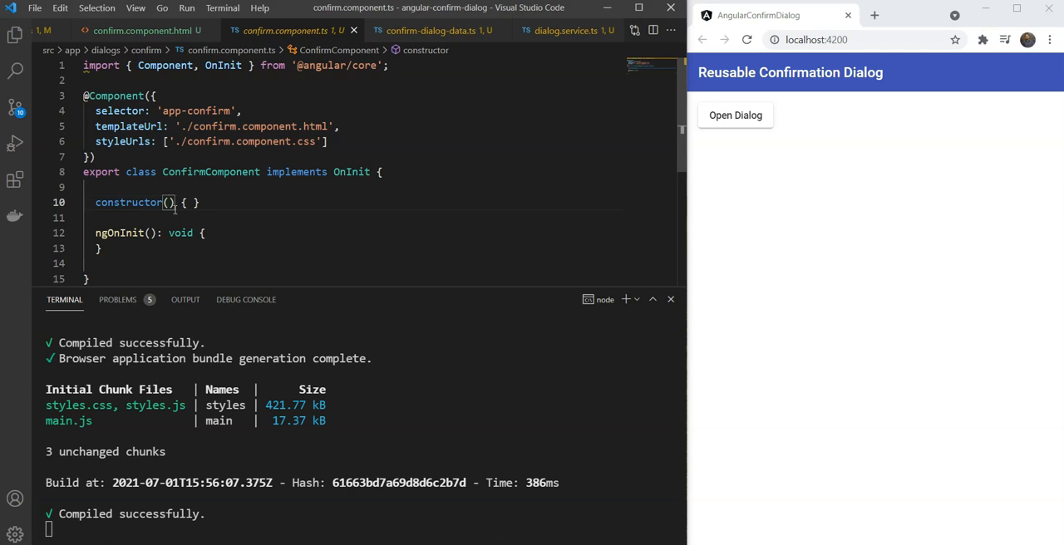
{"action": "type", "text": "@Inject("}
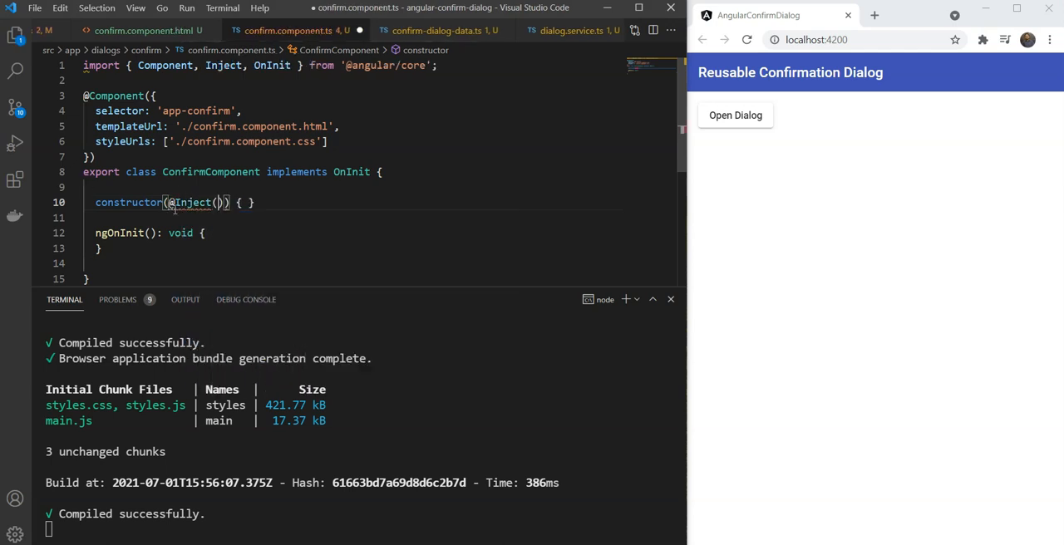
{"action": "type", "text": "MAT_DIALOG_DATA"}
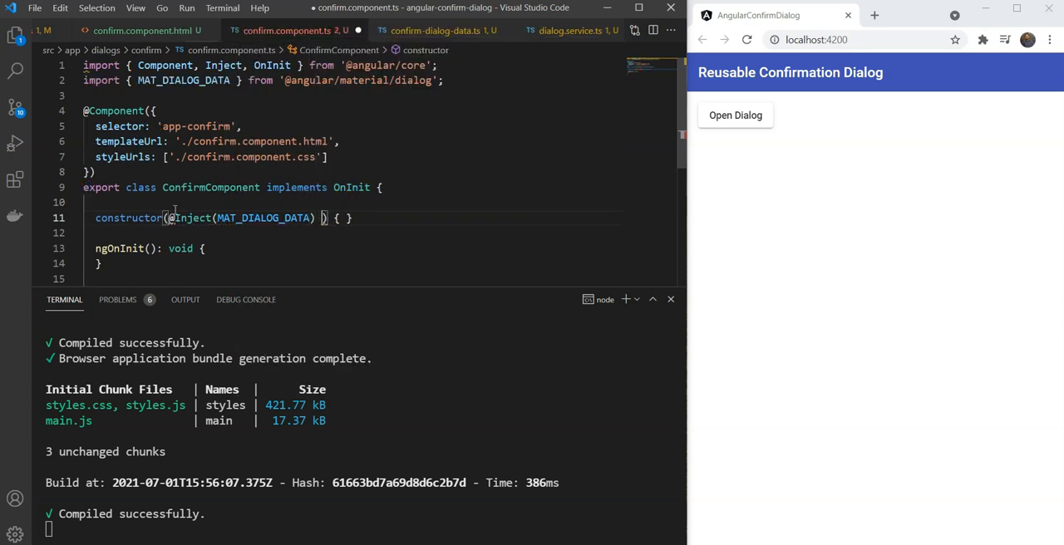
{"action": "type", "text": "data:"}
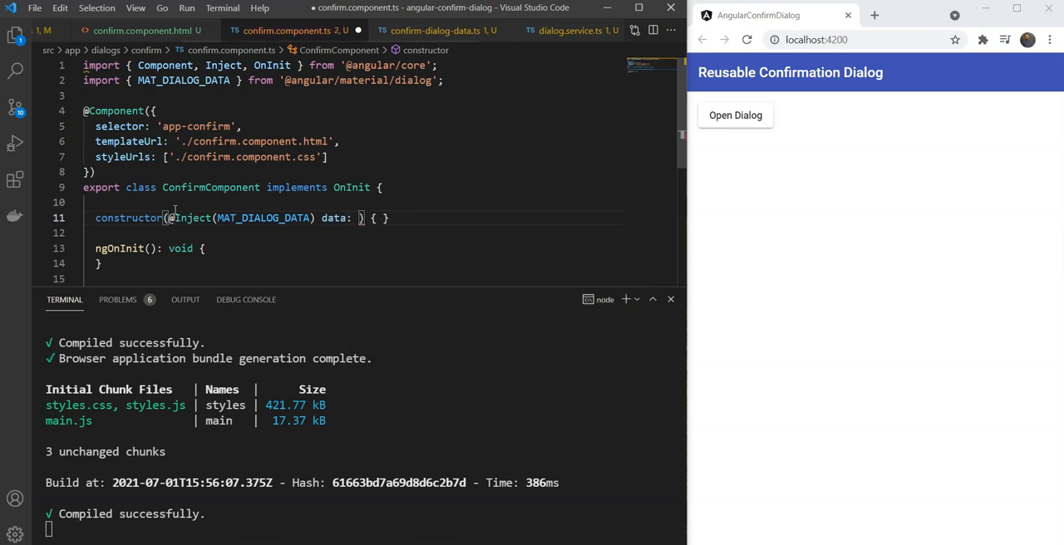
{"action": "type", "text": "Confirm"}
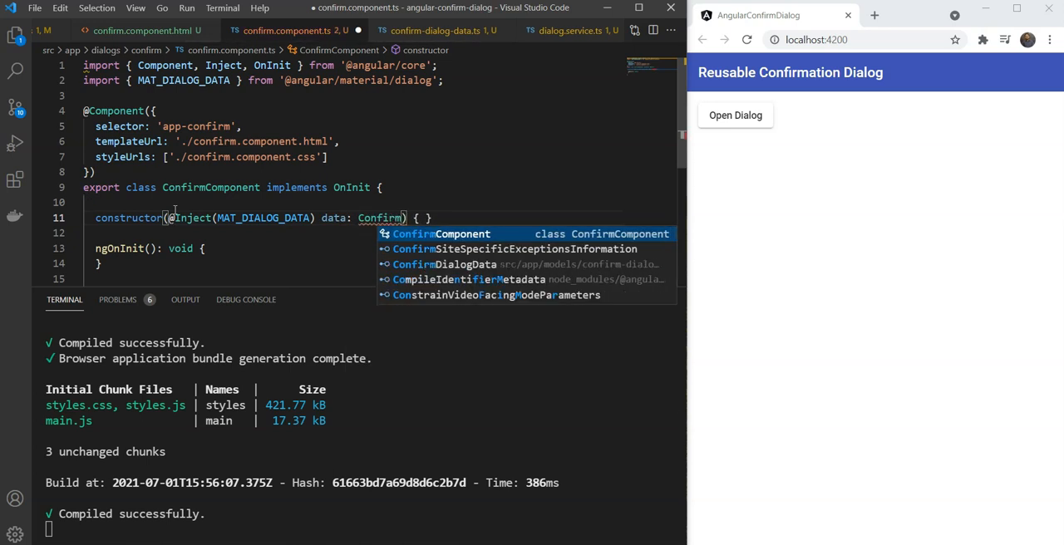
{"action": "type", "text": "Dia"}
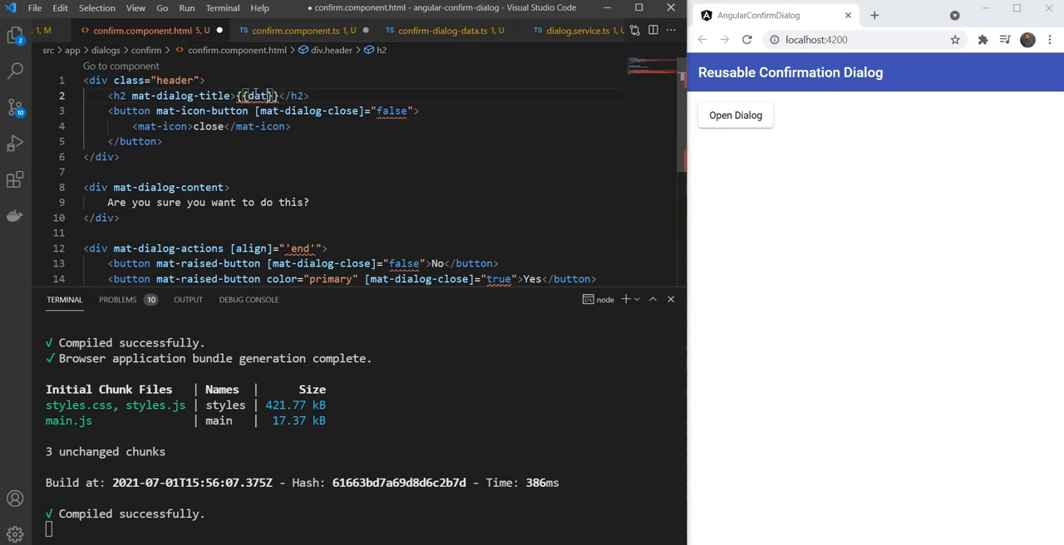
Step: Make data public and show {{data?.title}} as the heading, selecting the hard-coded message line next
{"action": "type", "text": "?.title"}
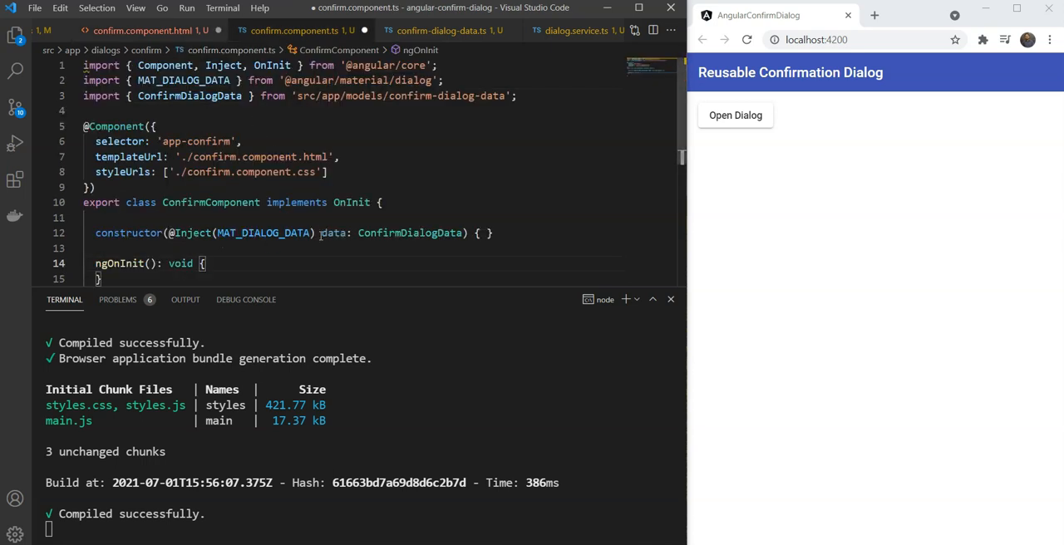
{"action": "type", "text": "public"}
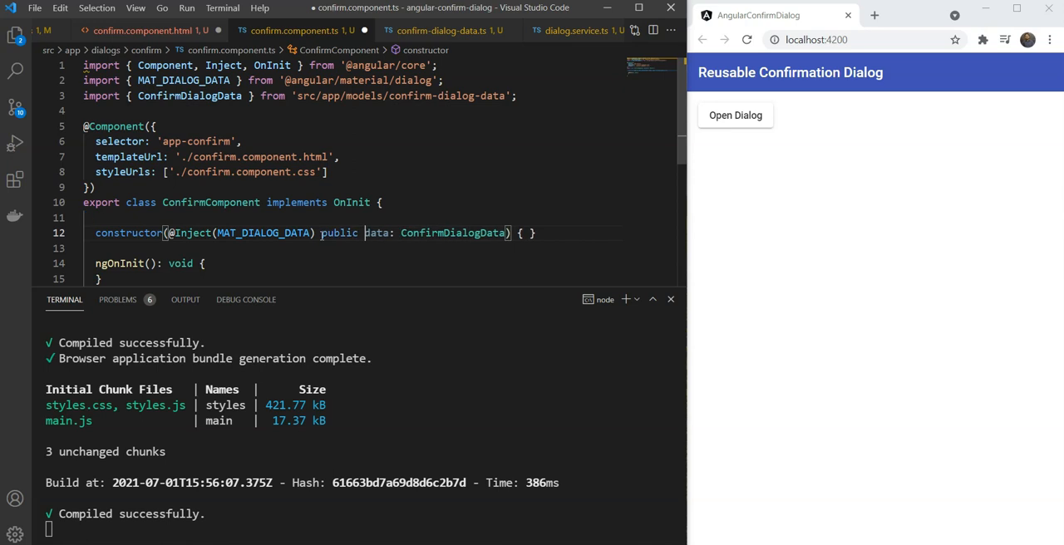
{"action": "left_click", "coordinate": [141, 31]}
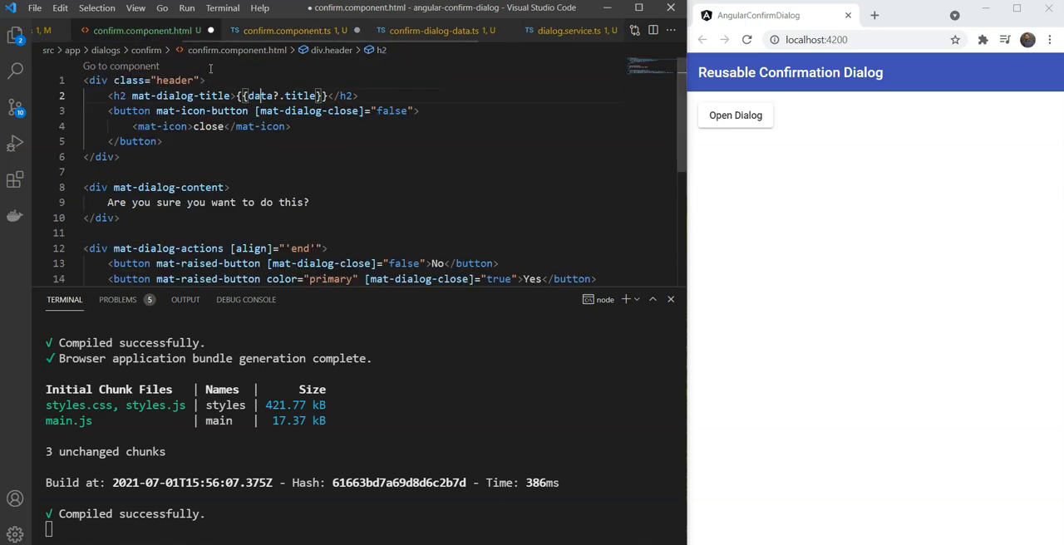
{"action": "triple_click", "coordinate": [208, 202]}
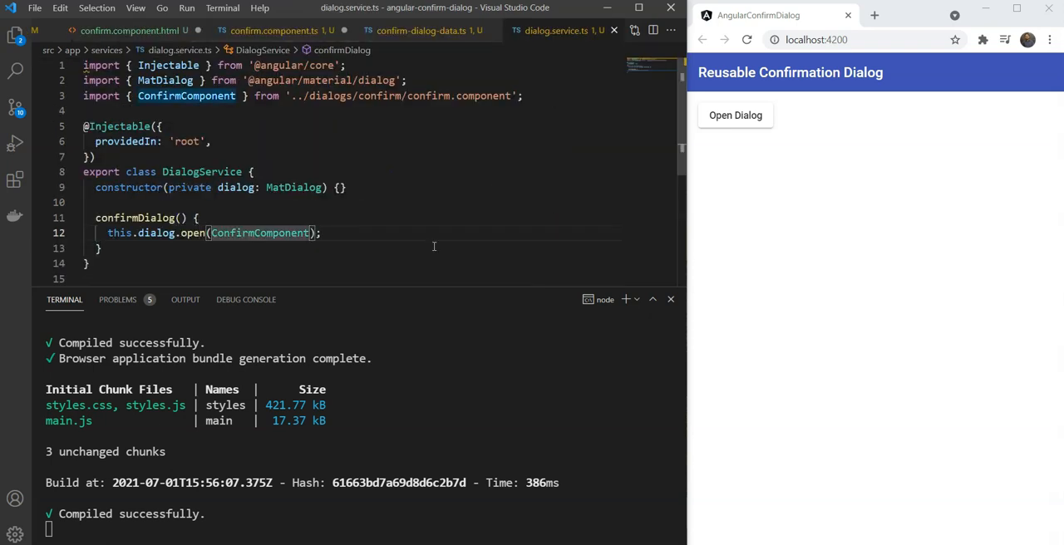
{"action": "mouse_move", "coordinate": [183, 218]}
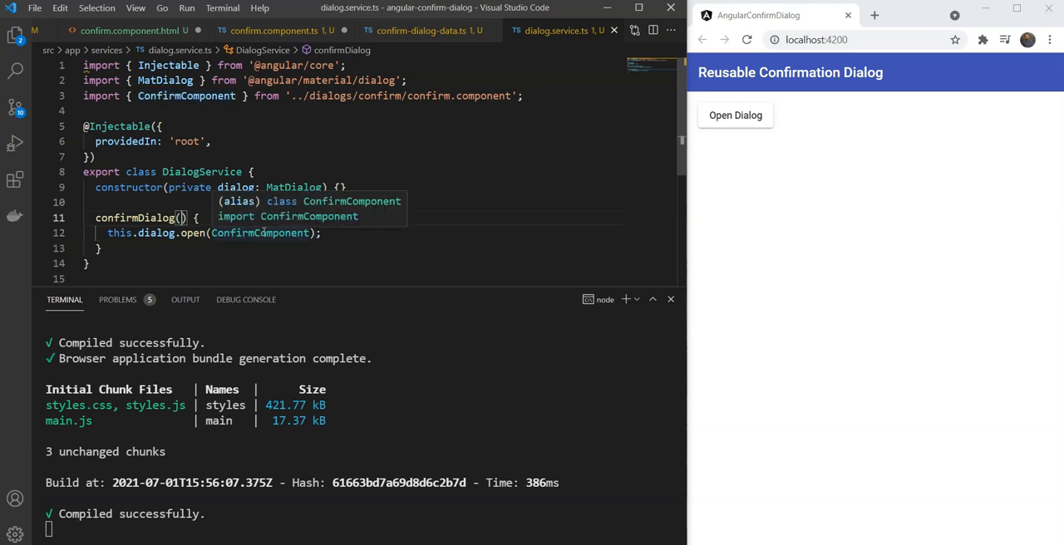
Step: Type confirmDialog's parameter as data: ConfirmDialogData and pass data to dialog.open
{"action": "type", "text": "data:"}
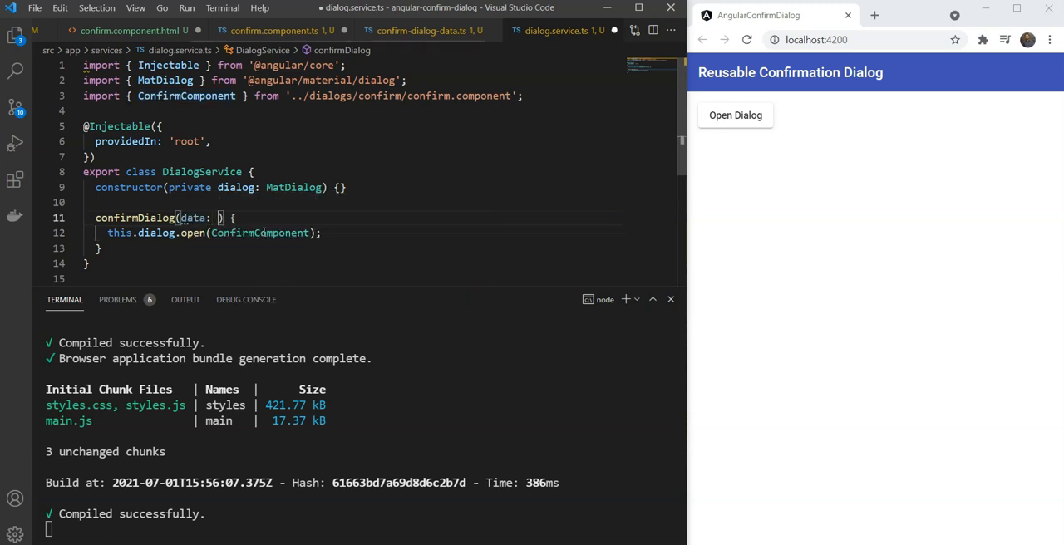
{"action": "type", "text": "ConfirmD"}
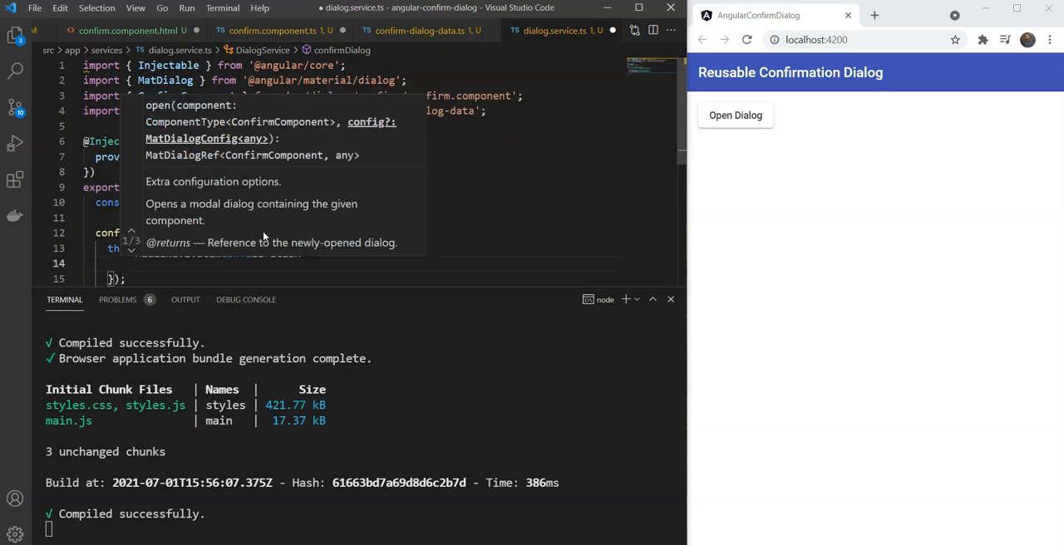
{"action": "type", "text": "d"}
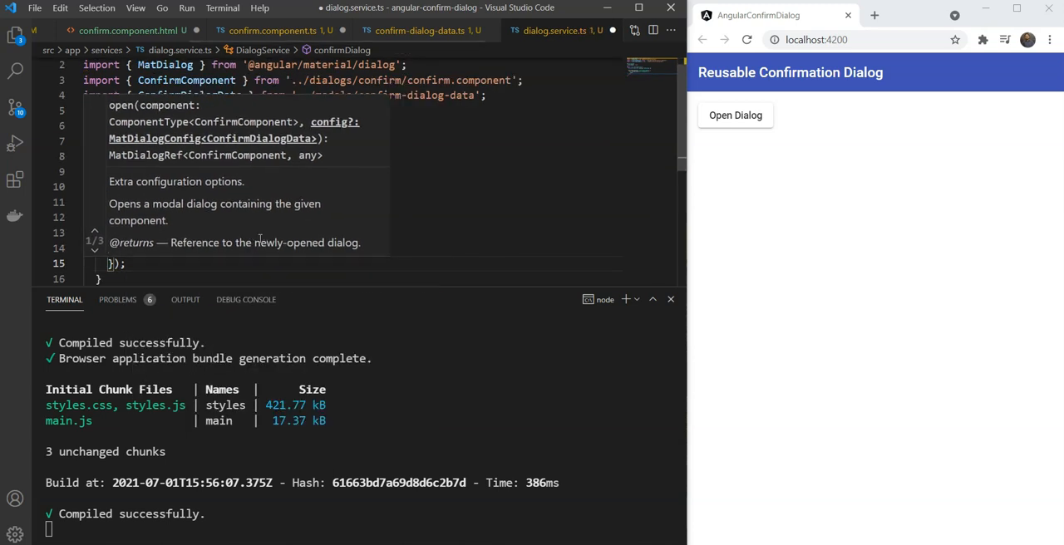
{"action": "type", "text": "data"}
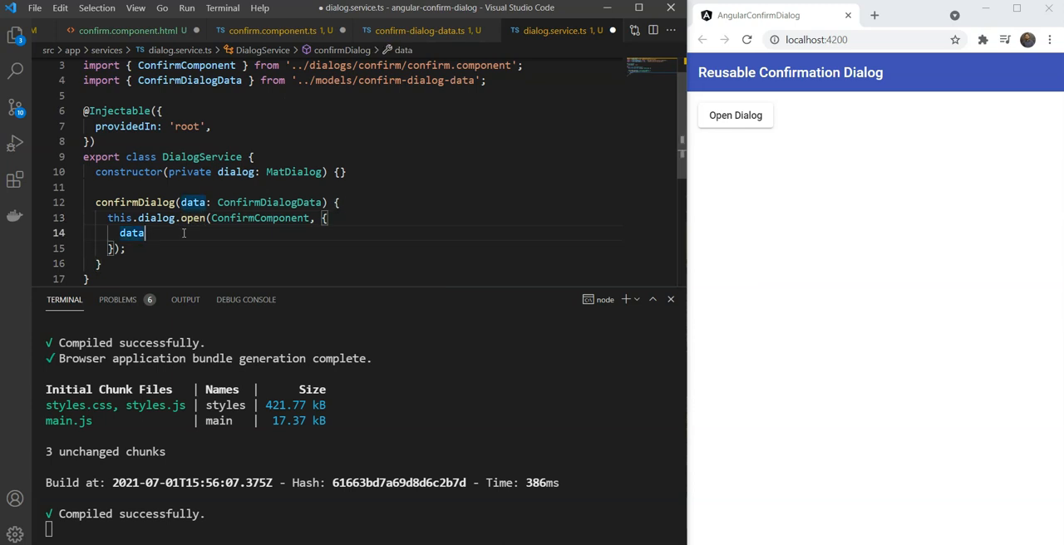
{"action": "mouse_move", "coordinate": [678, 134]}
{"action": "type", "text": "width: '"}
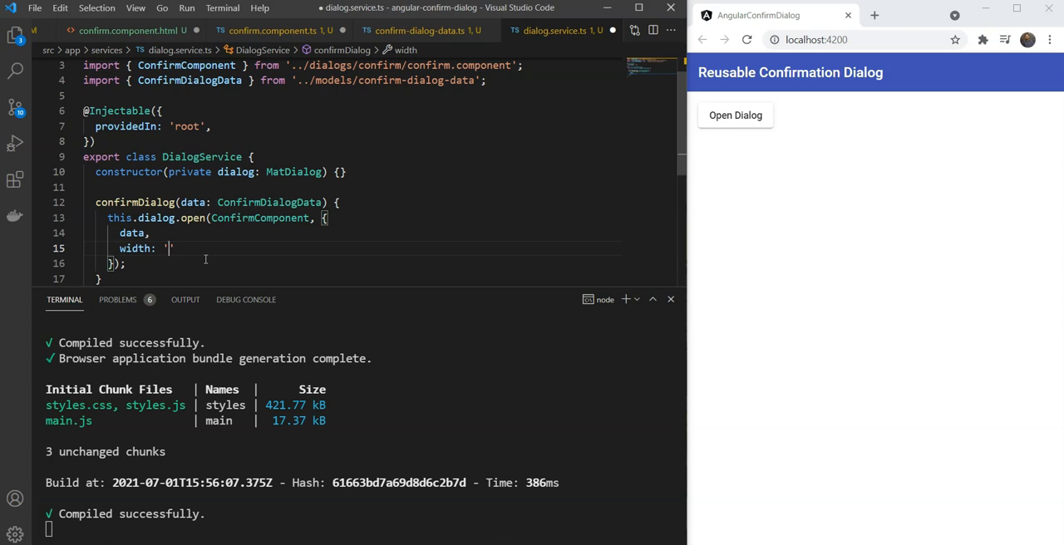
Step: Add width '400px' and disableClose: true to the dialog open options
{"action": "type", "text": "400px"}
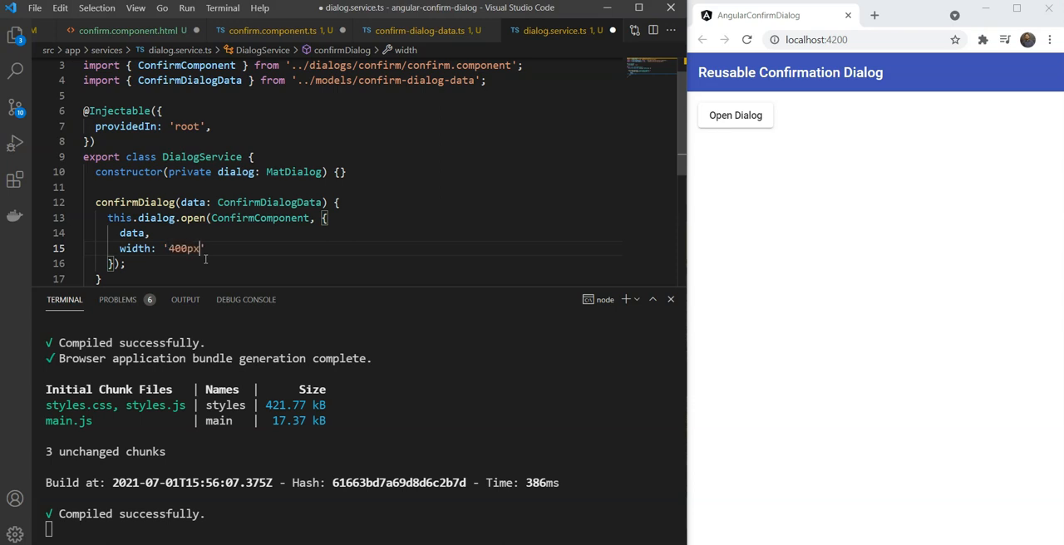
{"action": "type", "text": ","}
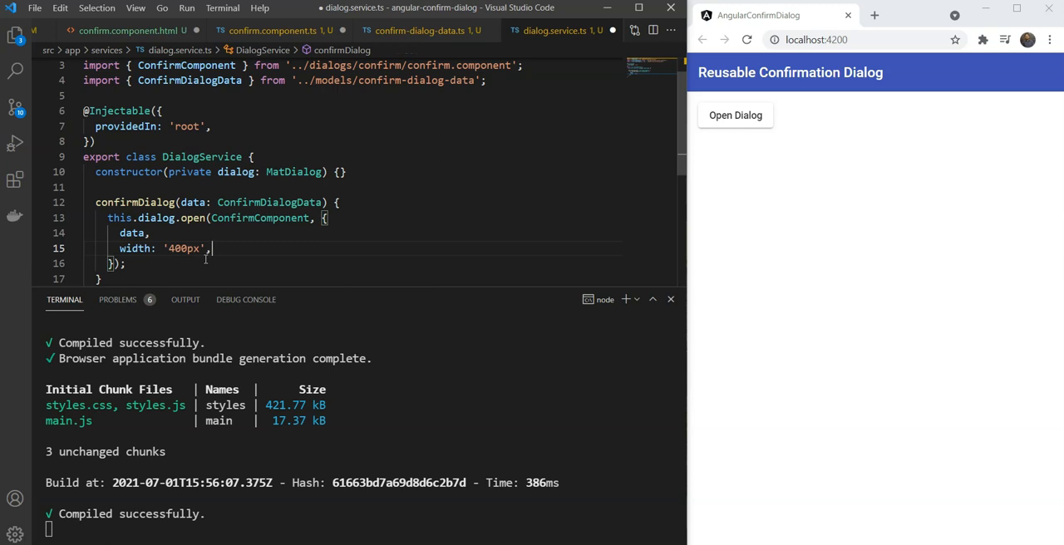
{"action": "key", "text": "enter"}
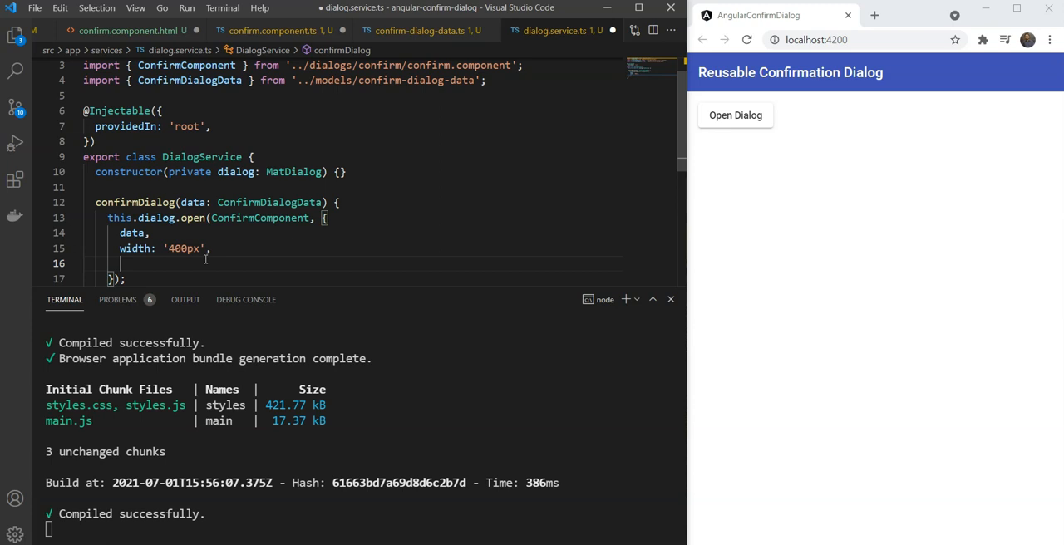
{"action": "type", "text": "disableClose: true"}
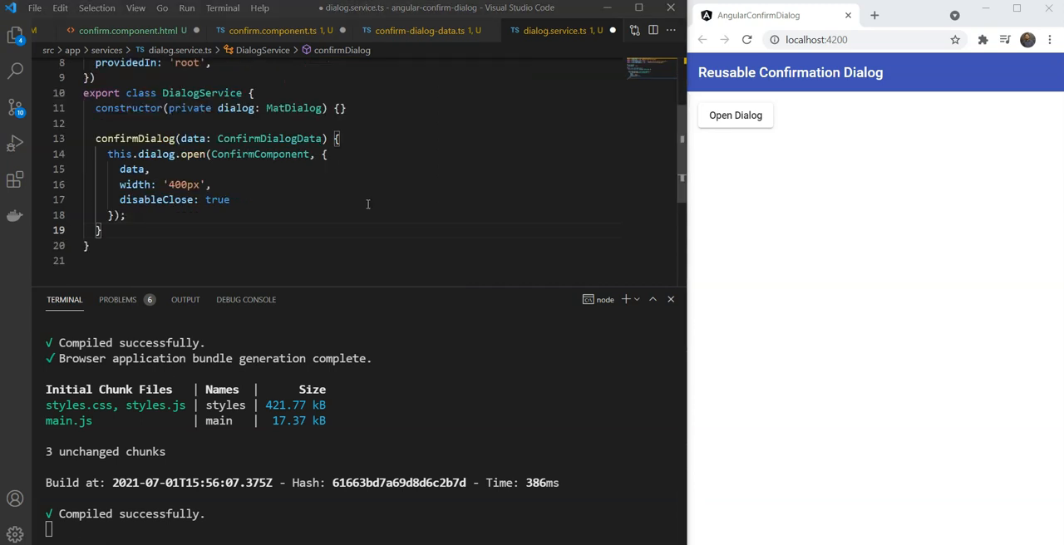
{"action": "mouse_move", "coordinate": [386, 211]}
{"action": "type", "text": ": "}
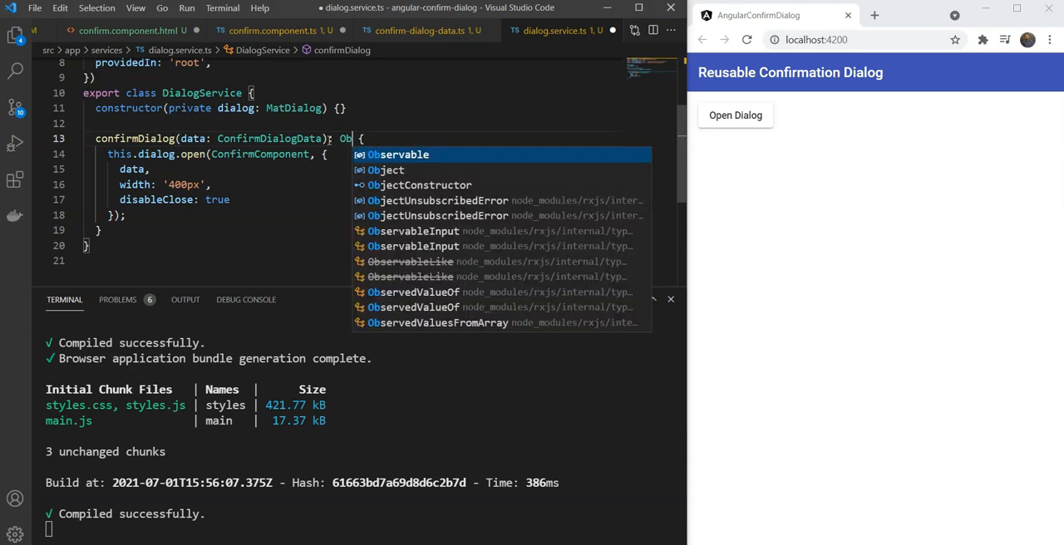
Step: Return Observable<boolean> from dialog.open(...).afterClosed() in confirmDialog
{"action": "type", "text": "Observable<>"}
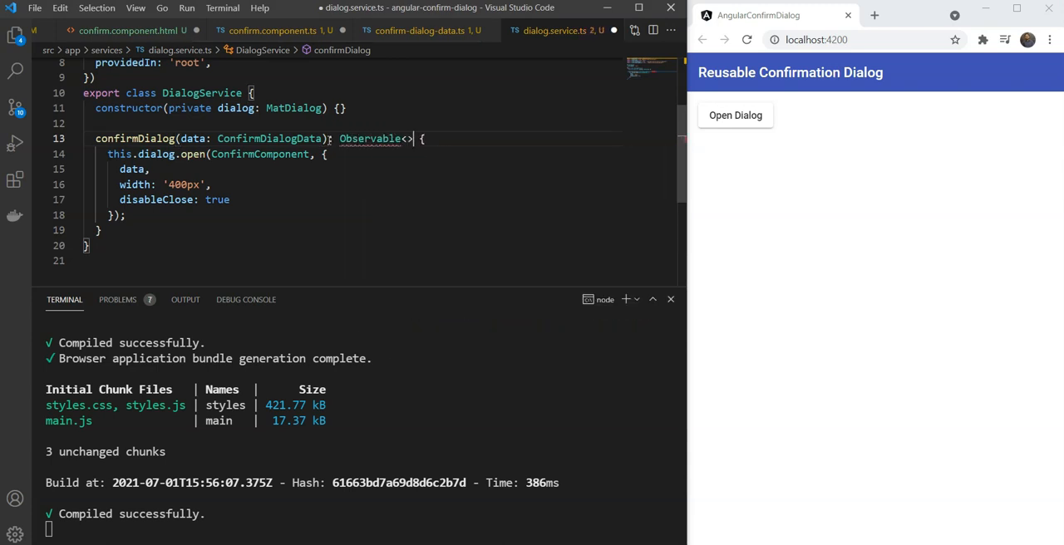
{"action": "type", "text": "boolean"}
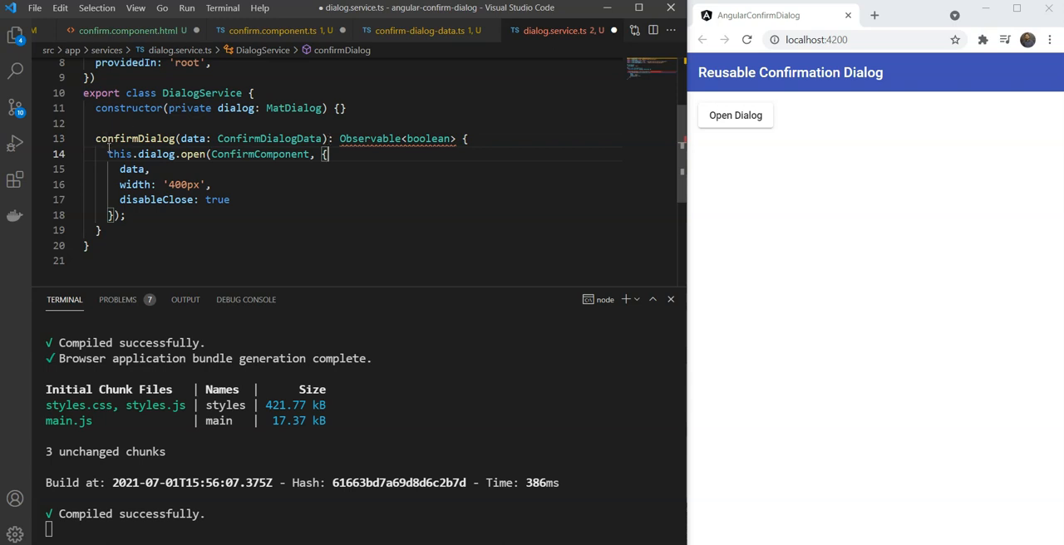
{"action": "type", "text": "return"}
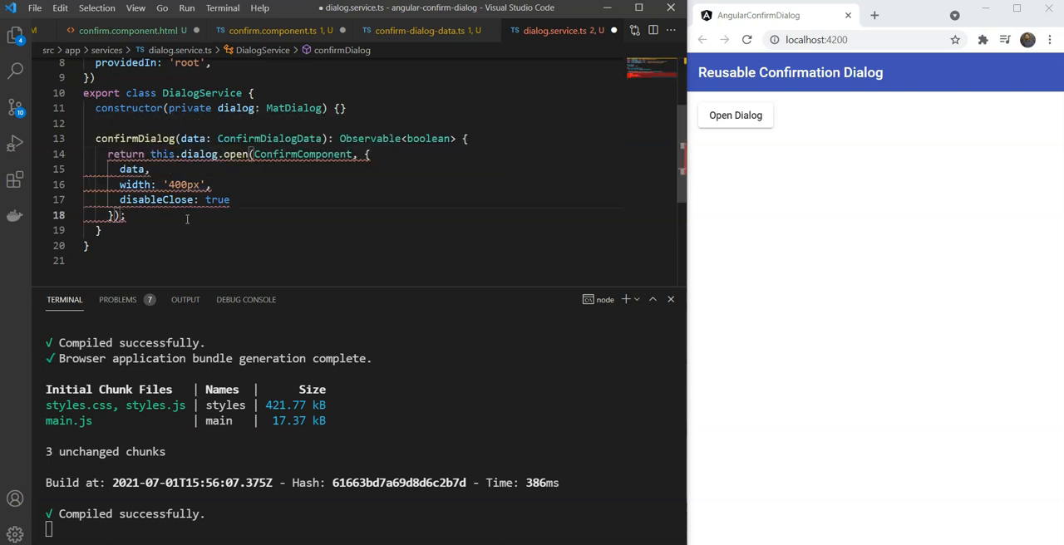
{"action": "type", "text": ".afterClosed();"}
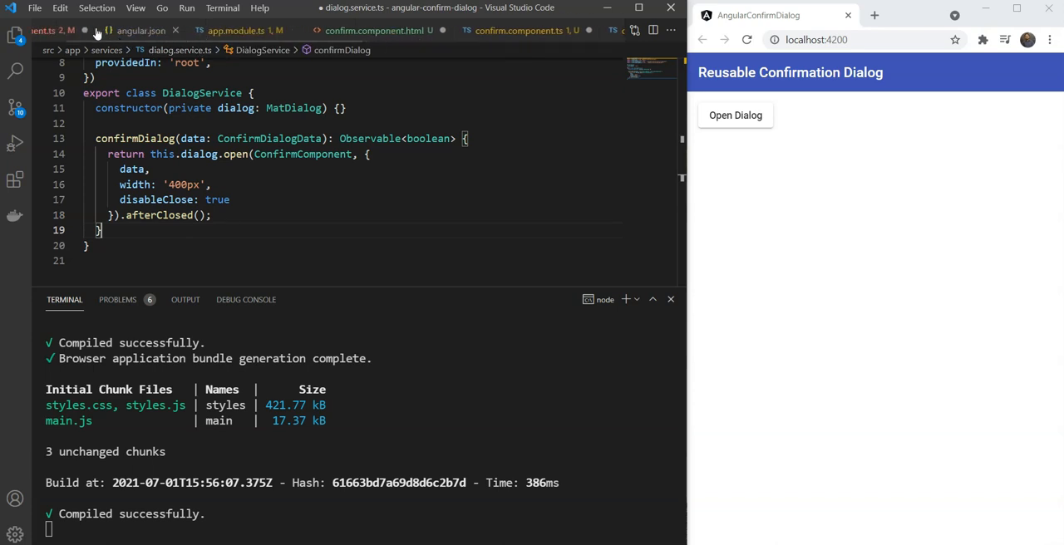
{"action": "left_click", "coordinate": [92, 31]}
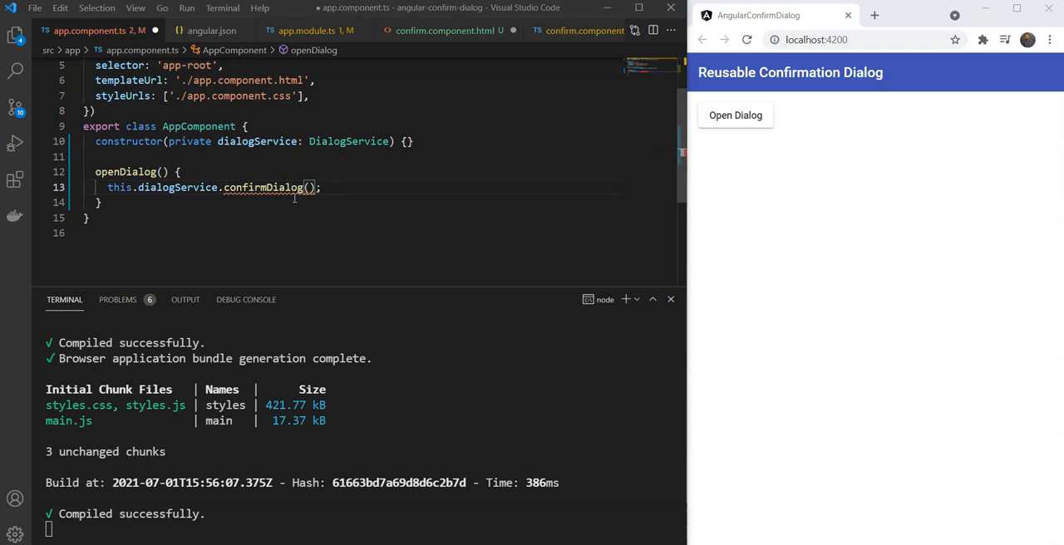
Step: Rename openDialog to yesNoDialog, editing its confirmDialog call to pass title, message and button texts
{"action": "double_click", "coordinate": [263, 187]}
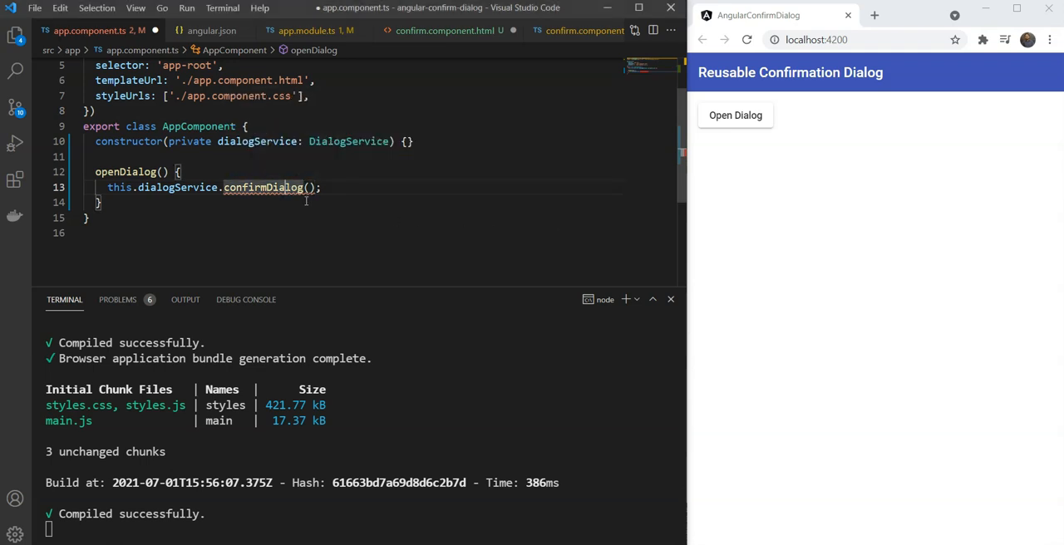
{"action": "left_click", "coordinate": [555, 31]}
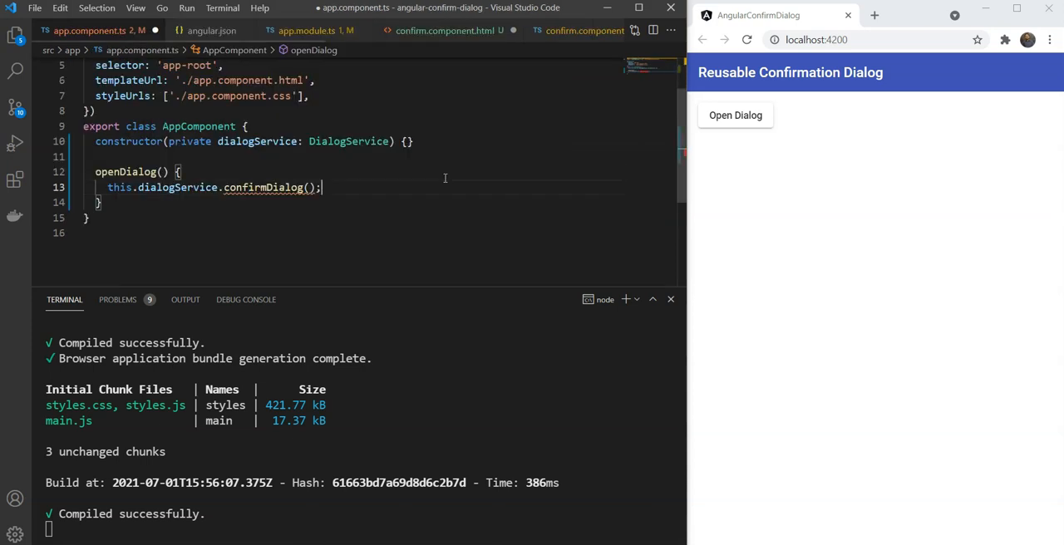
{"action": "double_click", "coordinate": [125, 173]}
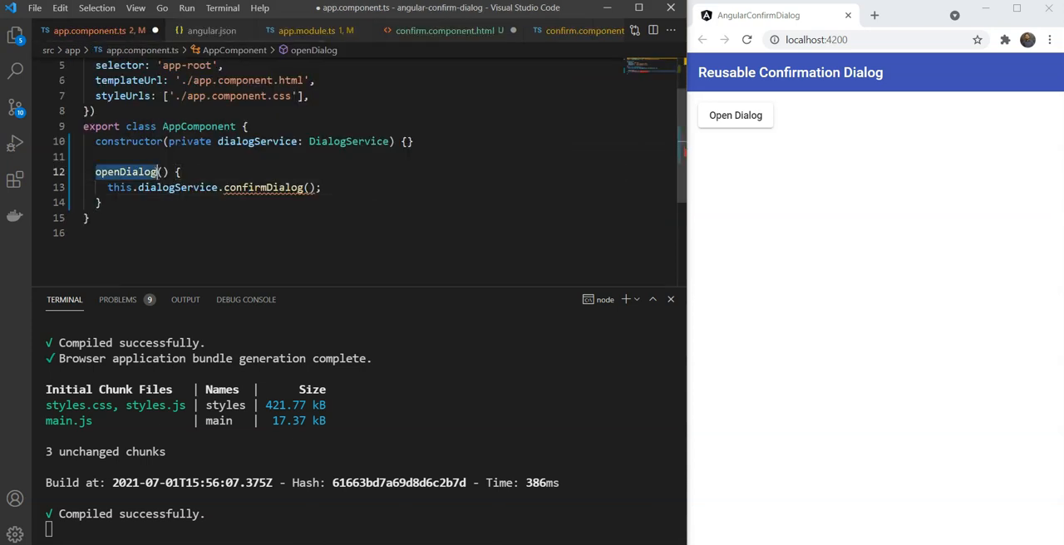
{"action": "type", "text": "yesNo"}
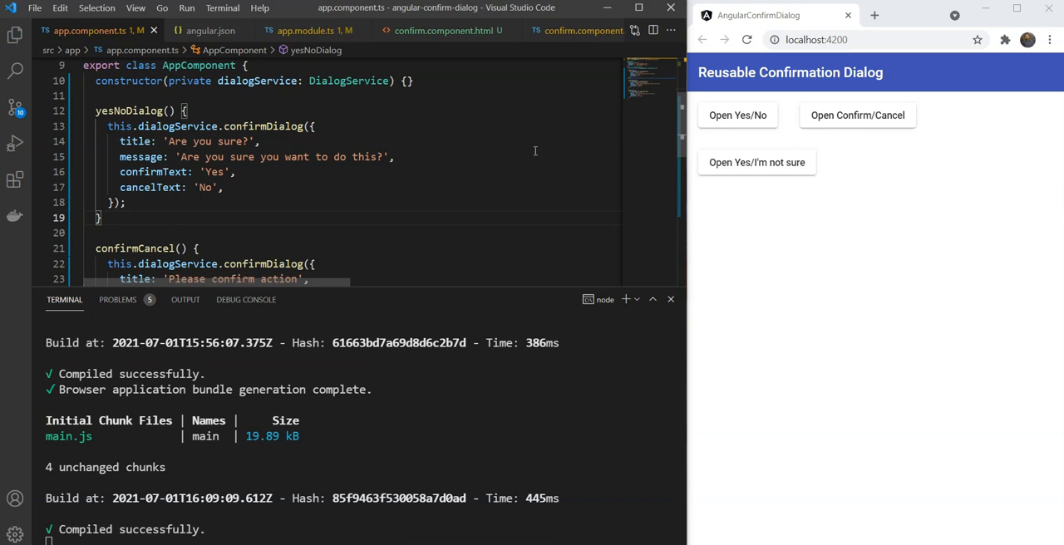
{"action": "scroll", "scroll_direction": "down", "scroll_amount": 3}
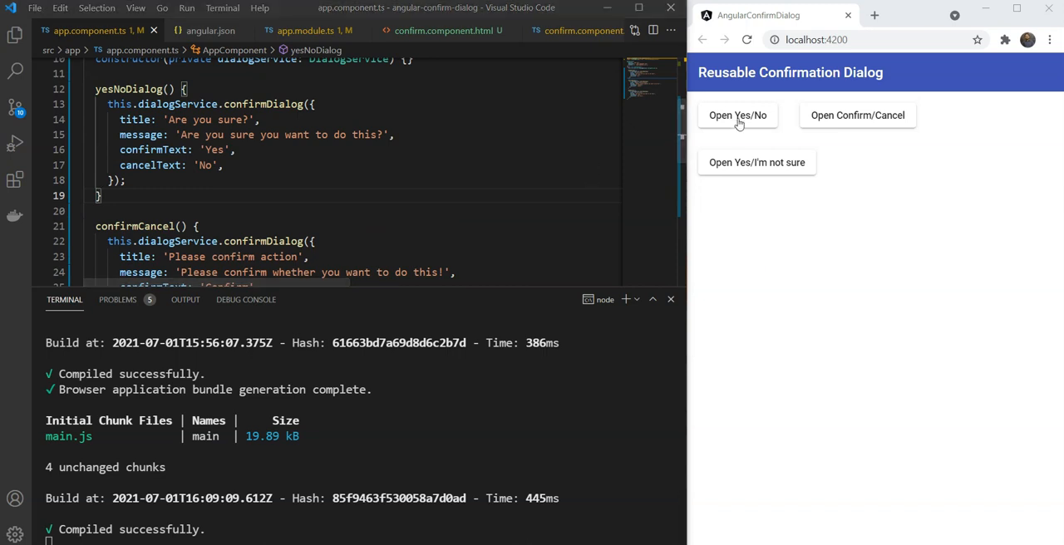
{"action": "left_click", "coordinate": [737, 115]}
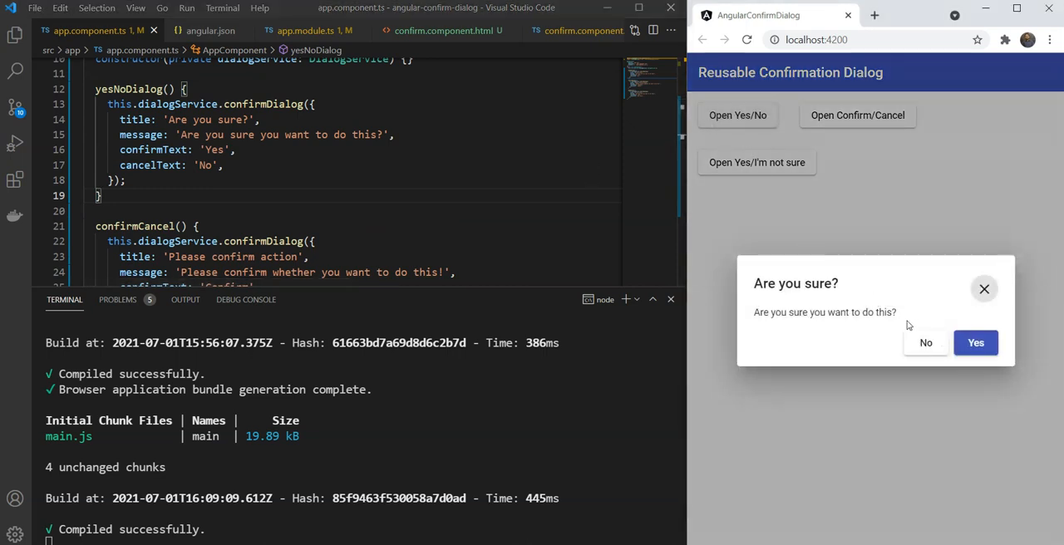
{"action": "left_click", "coordinate": [857, 115]}
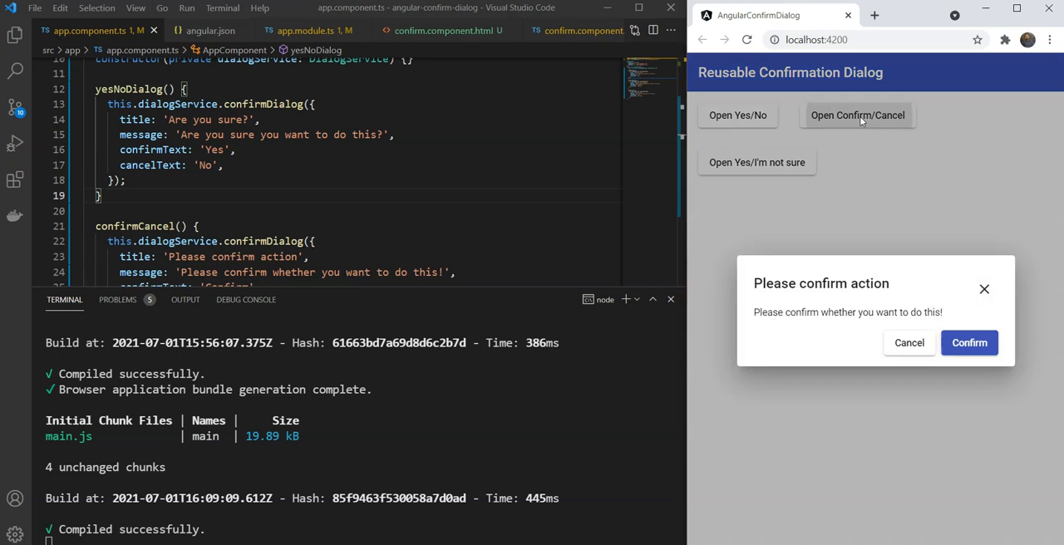
{"action": "mouse_move", "coordinate": [927, 345]}
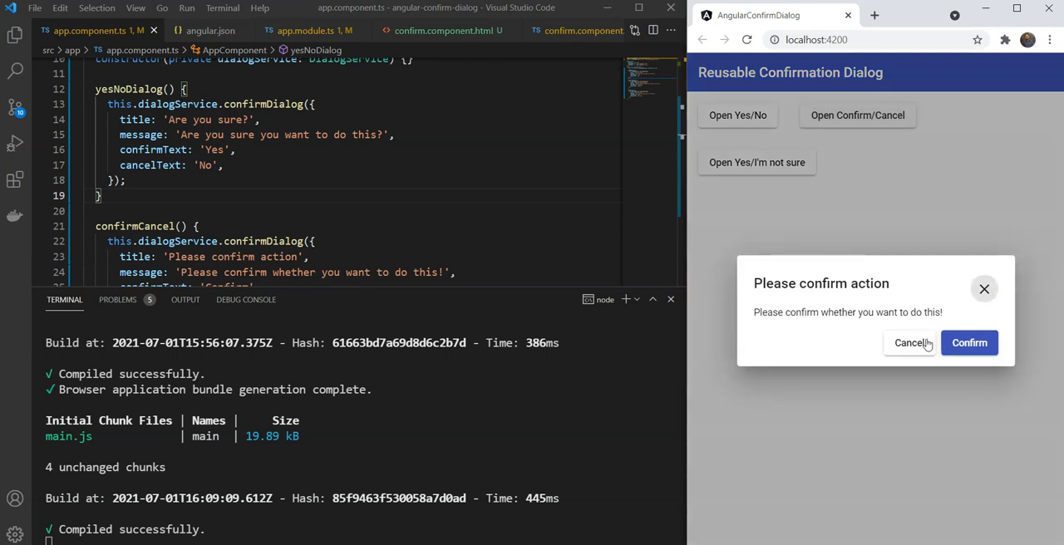
{"action": "left_click", "coordinate": [909, 342]}
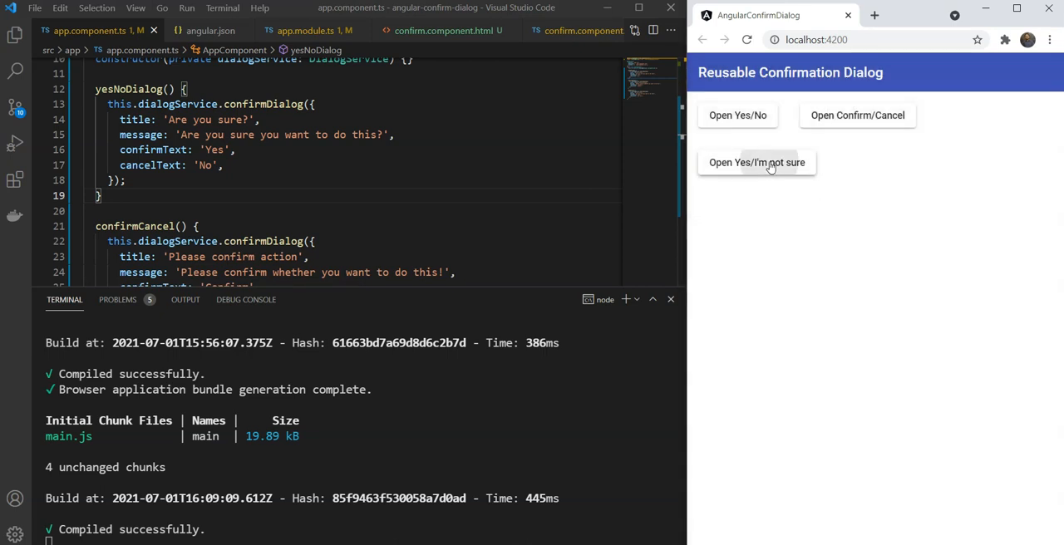
{"action": "left_click", "coordinate": [757, 162]}
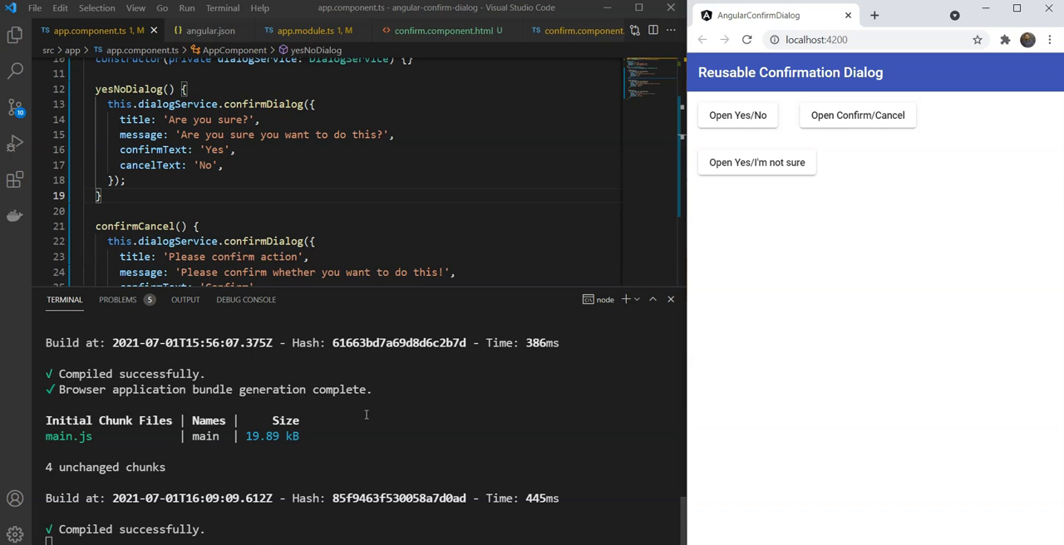
{"action": "mouse_move", "coordinate": [826, 229]}
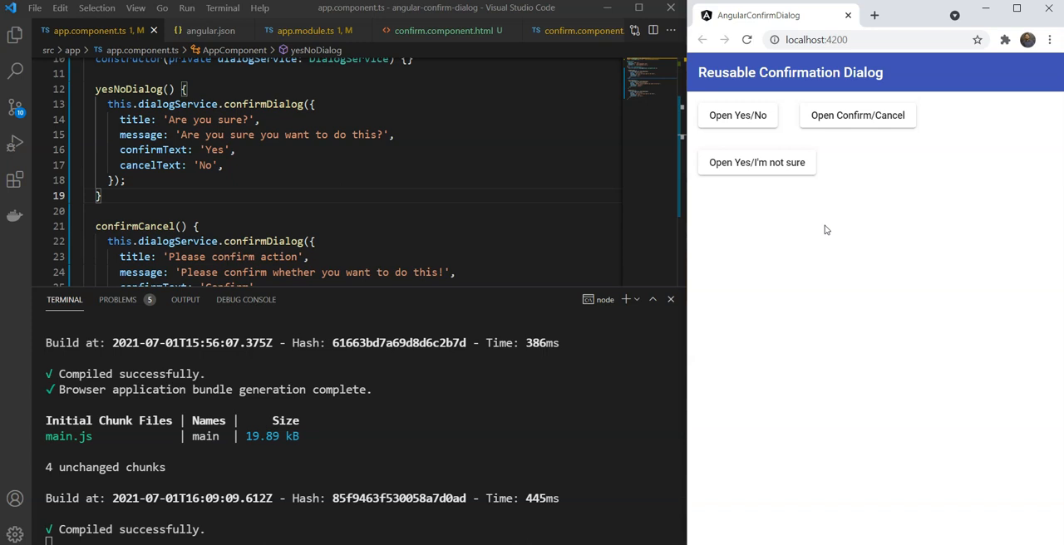